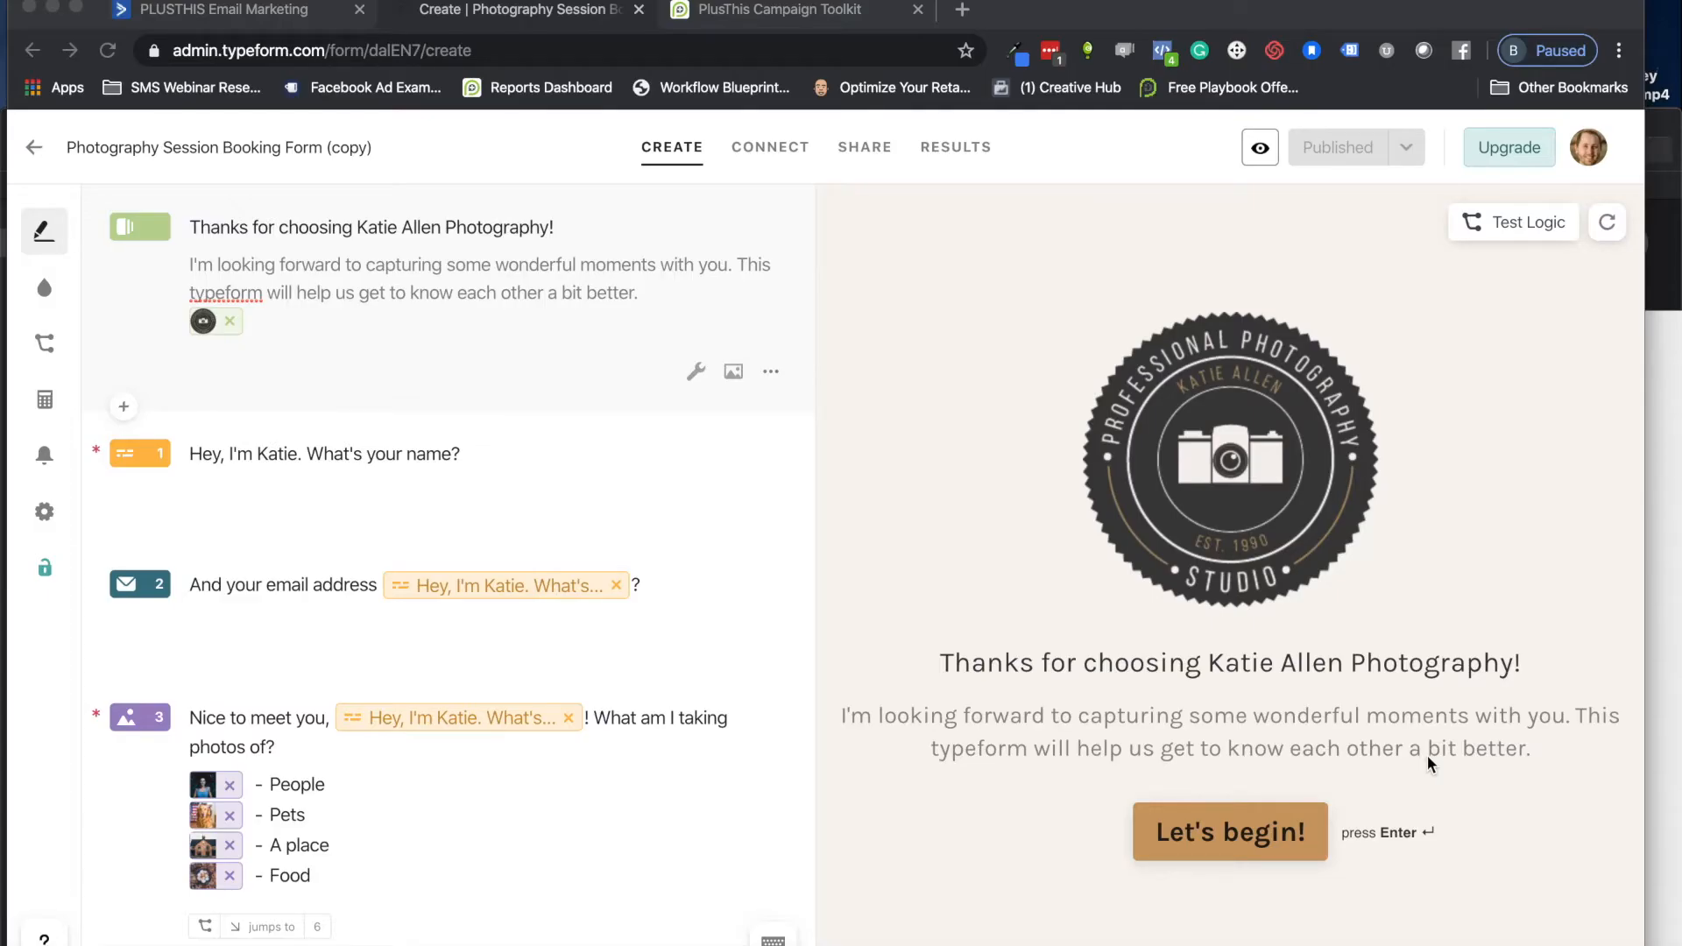
{"action": "mouse_move", "coordinate": [1430, 730]}
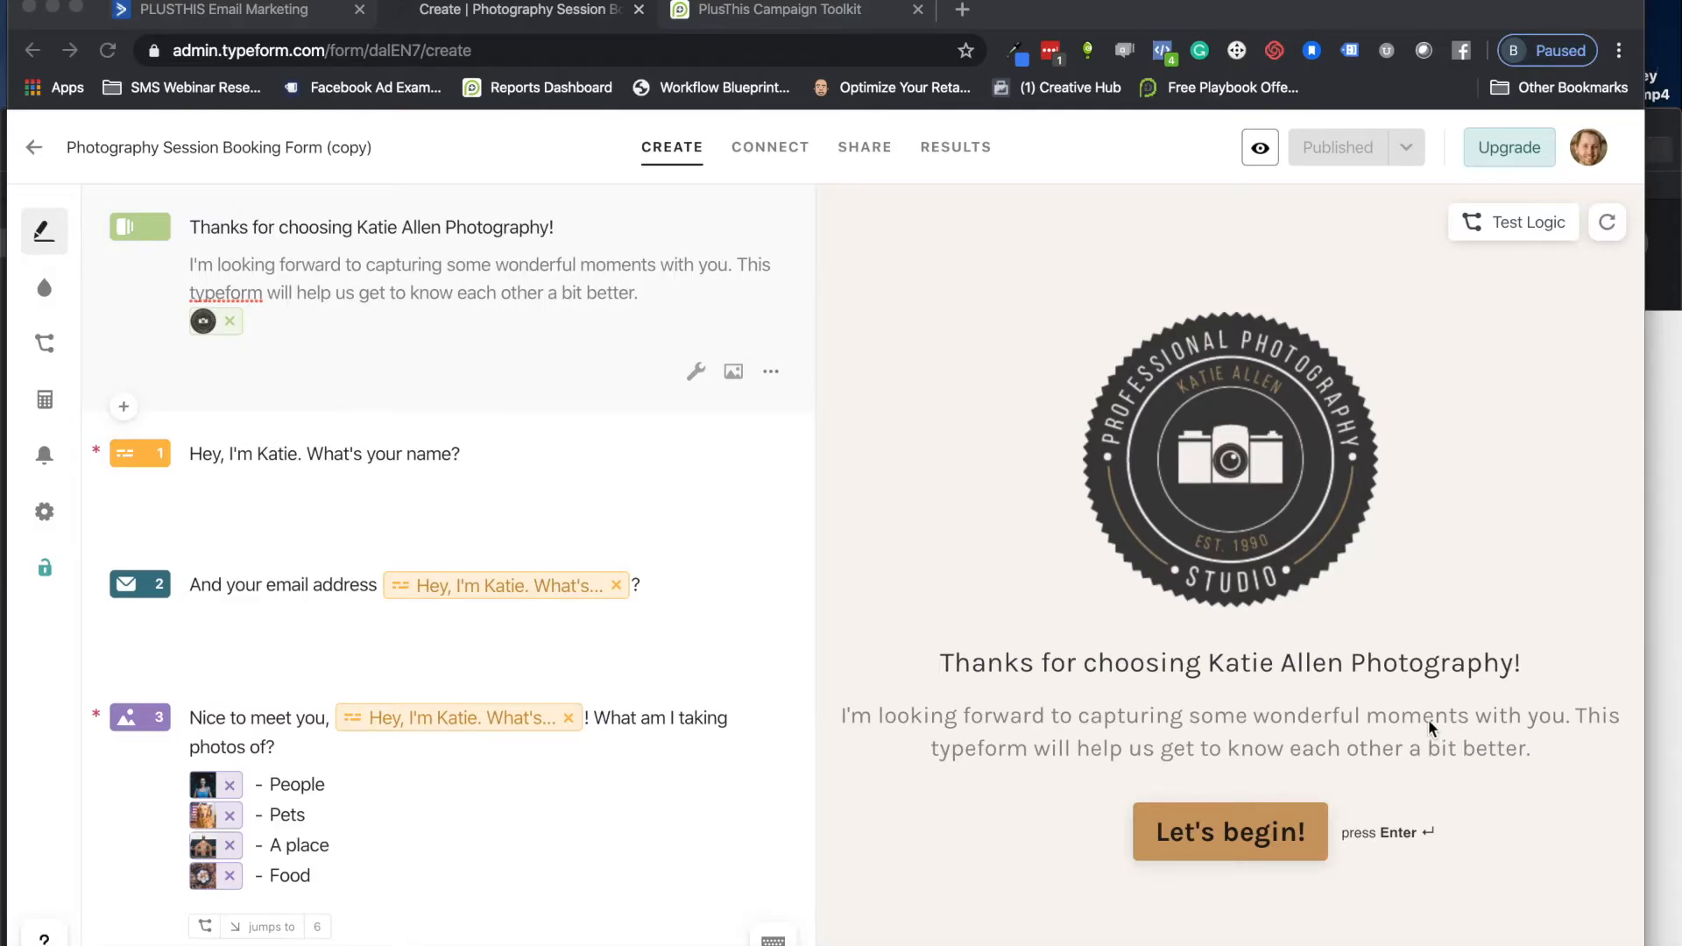
Step: Search the PlusThis Campaign Toolkit for 'type' to find the Typeform Connection tool
{"action": "left_click", "coordinate": [780, 9]}
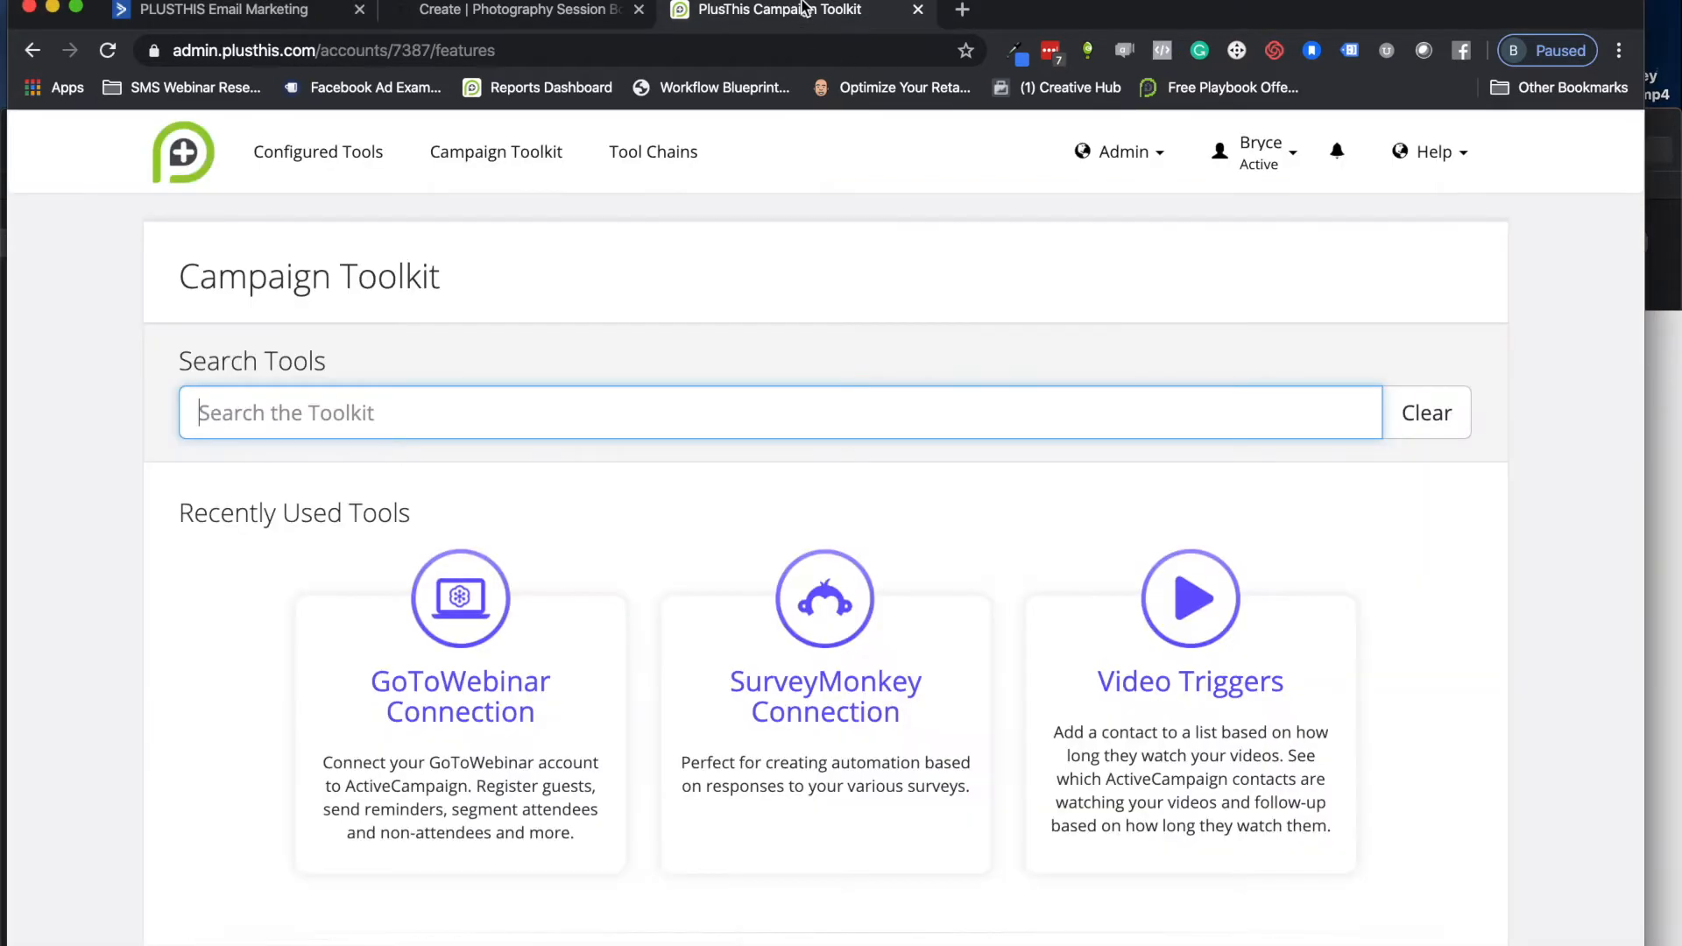
{"action": "type", "text": "t"}
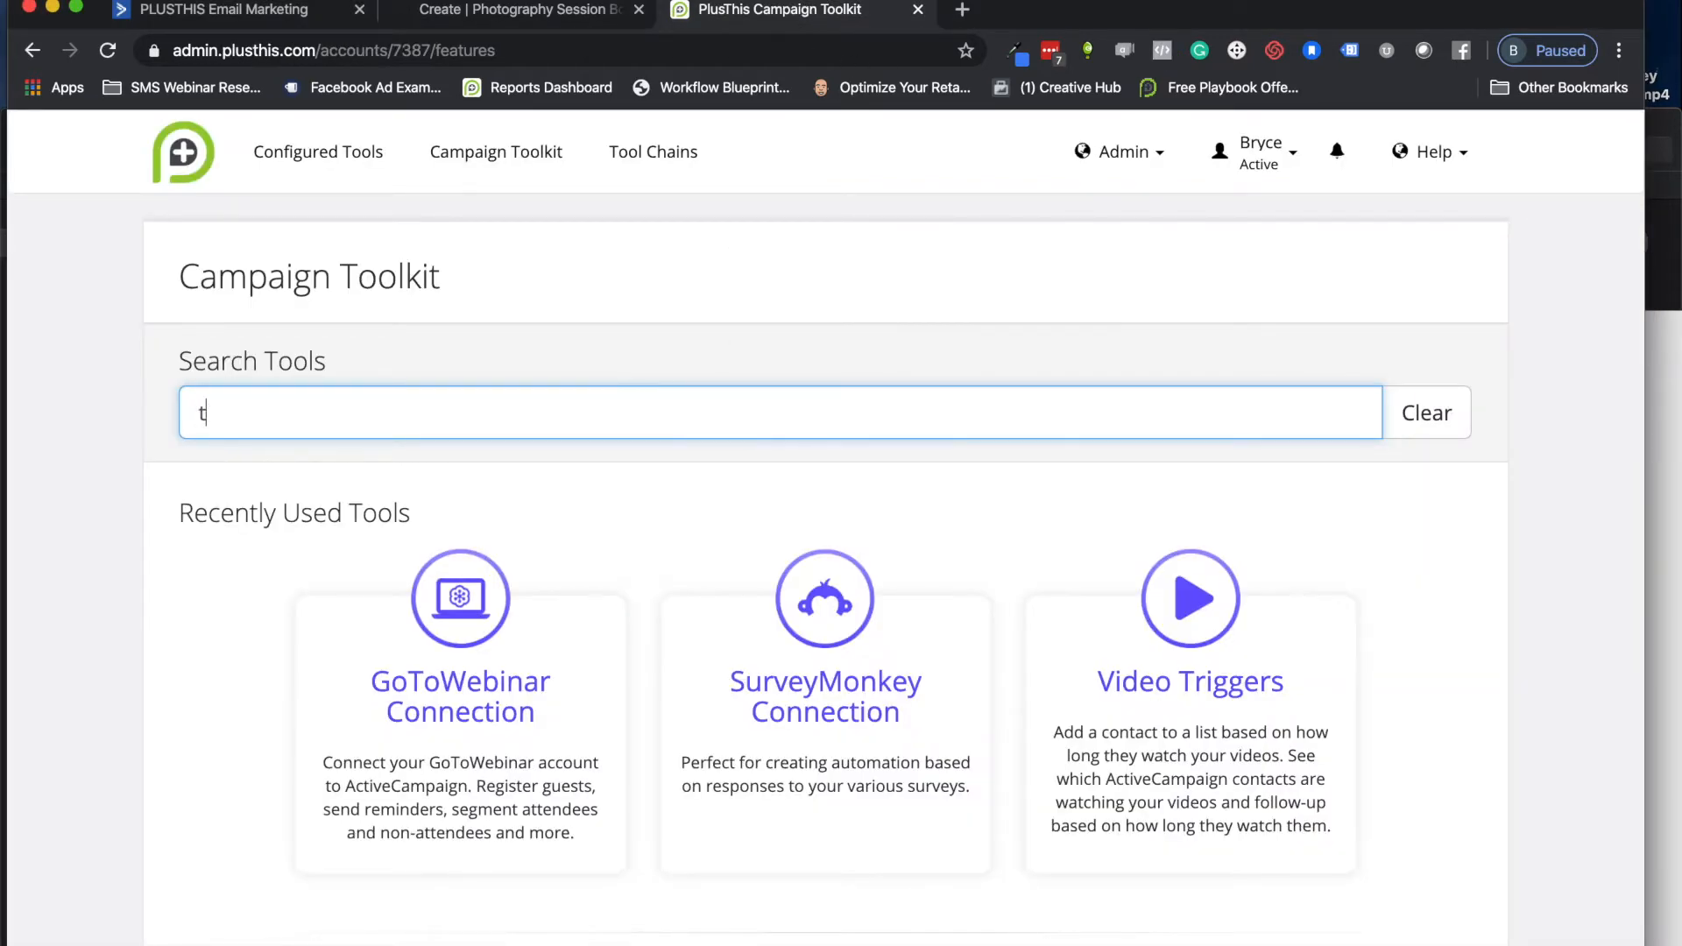
{"action": "type", "text": "ype"}
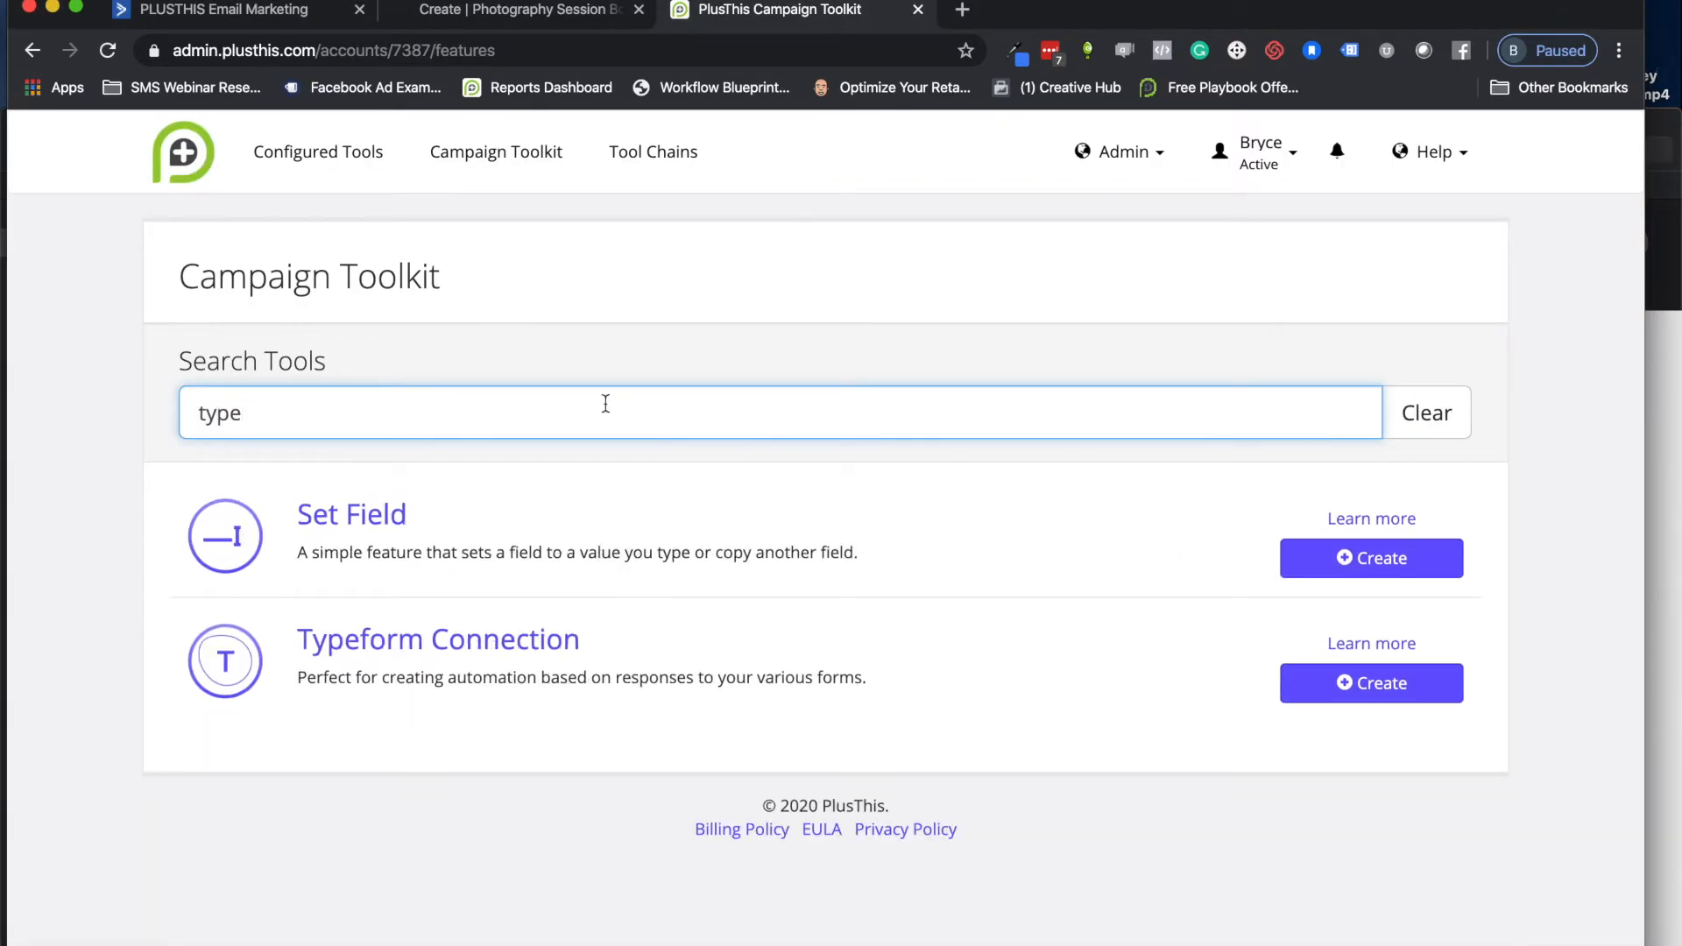
Step: Create a new Typeform Connection tool from the search results
{"action": "left_click", "coordinate": [1371, 684]}
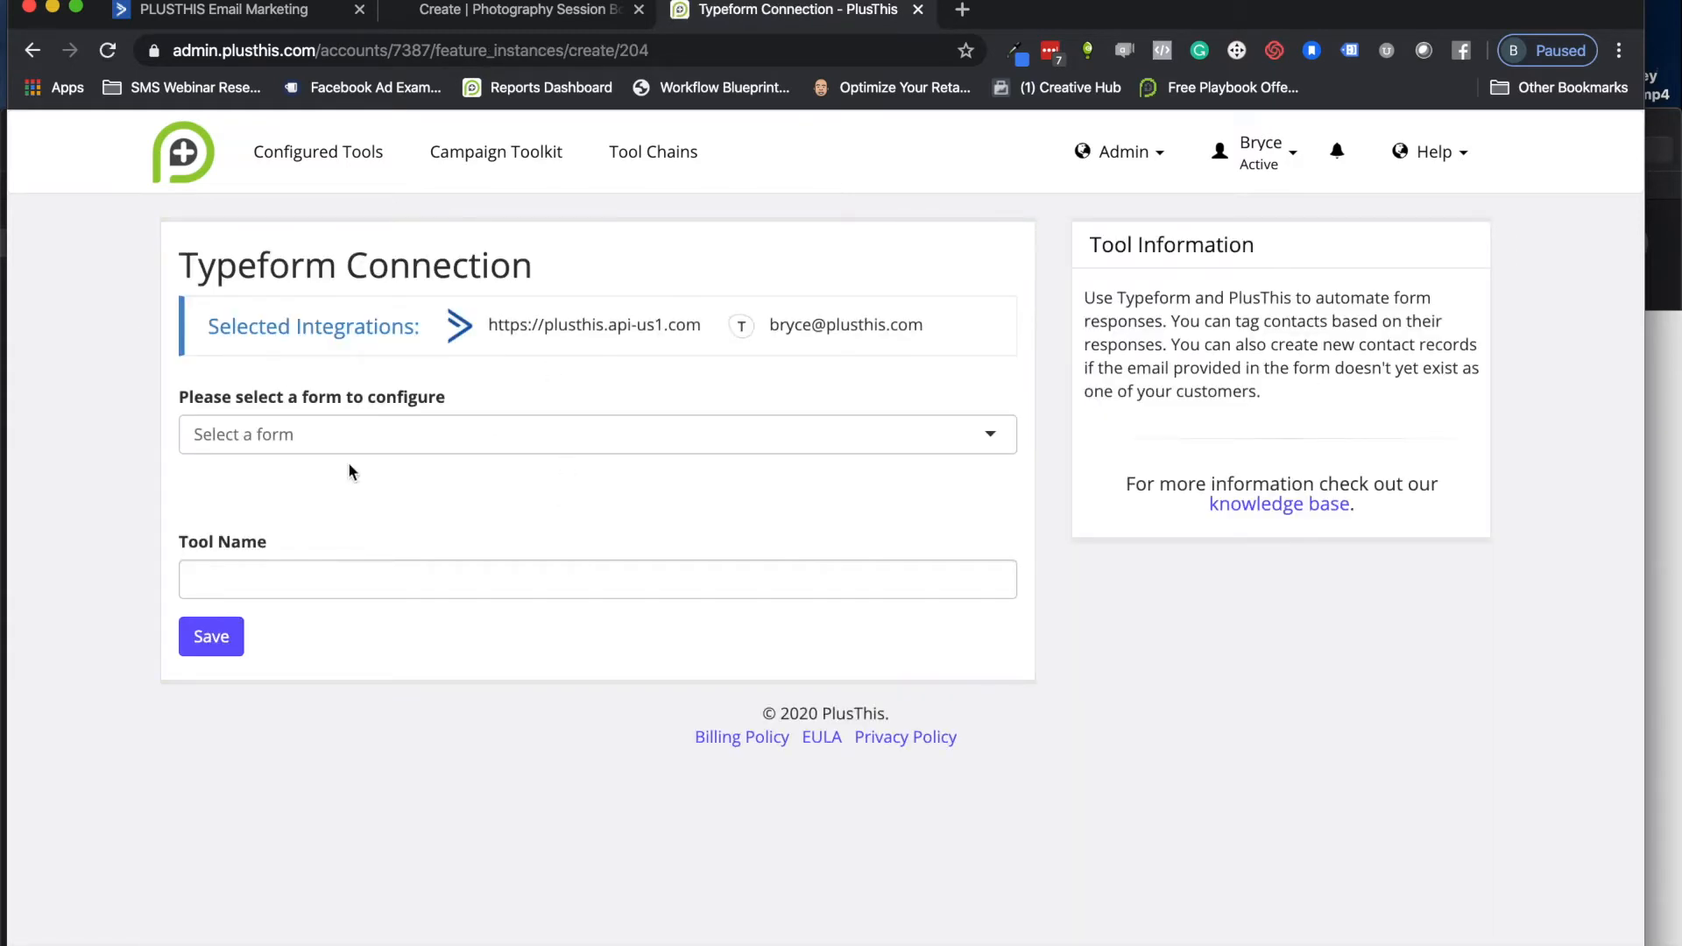
{"action": "mouse_move", "coordinate": [398, 440]}
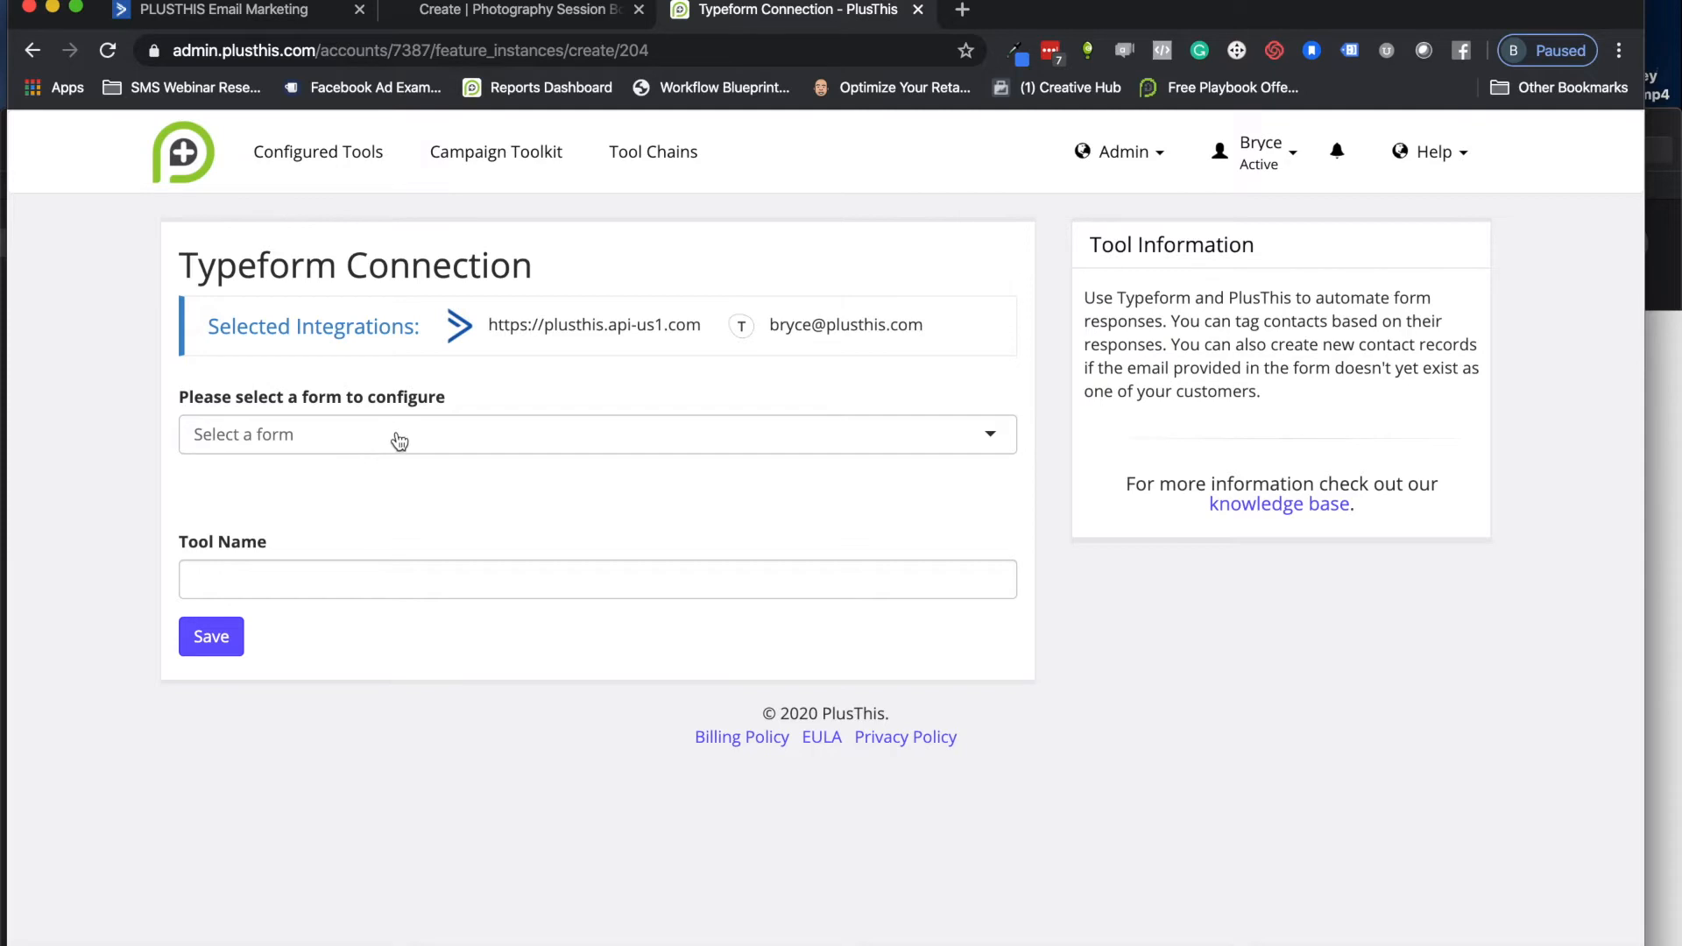
{"action": "mouse_move", "coordinate": [302, 58]}
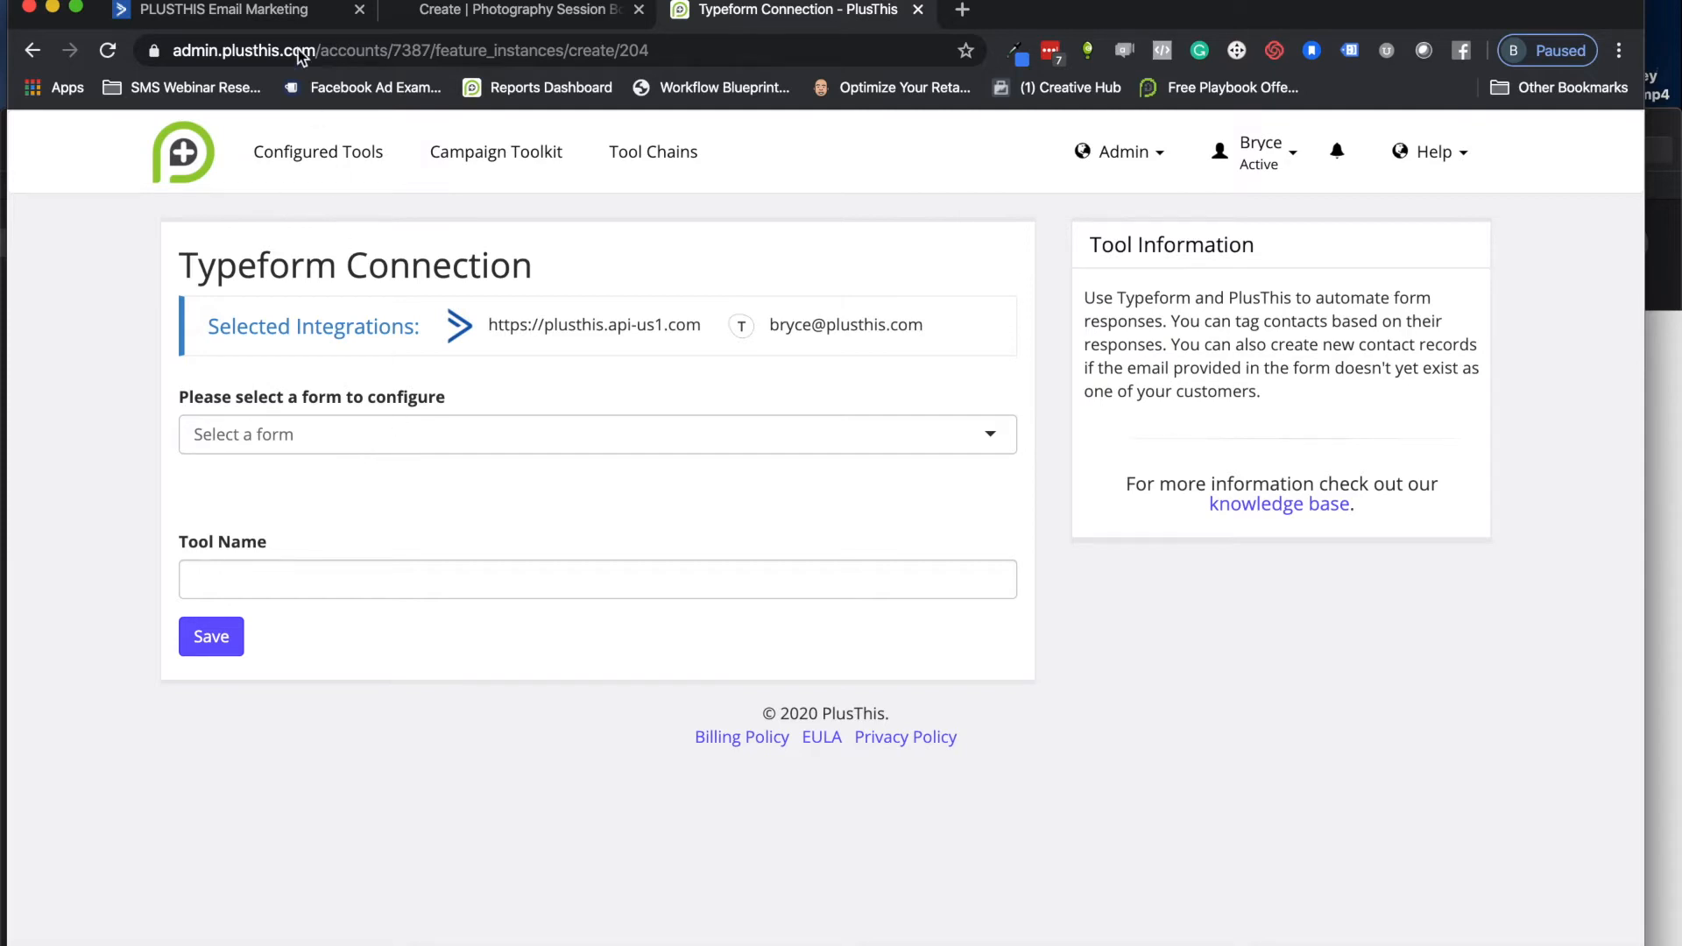
{"action": "mouse_move", "coordinate": [364, 35]}
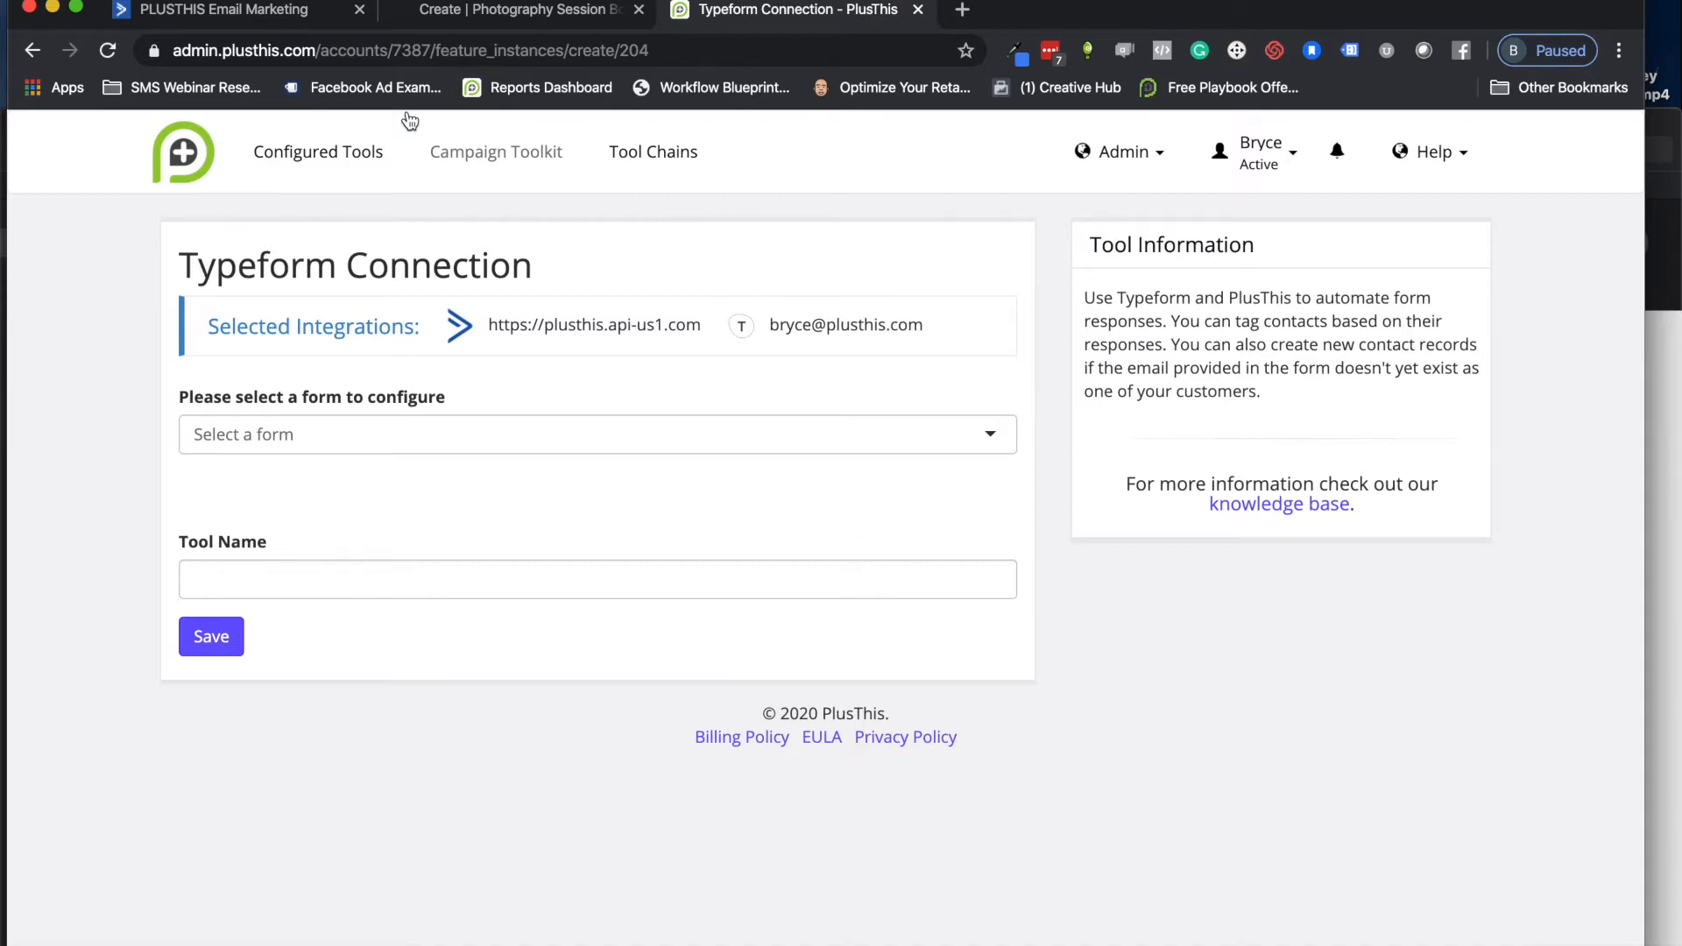
Step: View the ActiveCampaign automation triggered by submitsurvey with its Weddings tag condition
{"action": "left_click", "coordinate": [222, 10]}
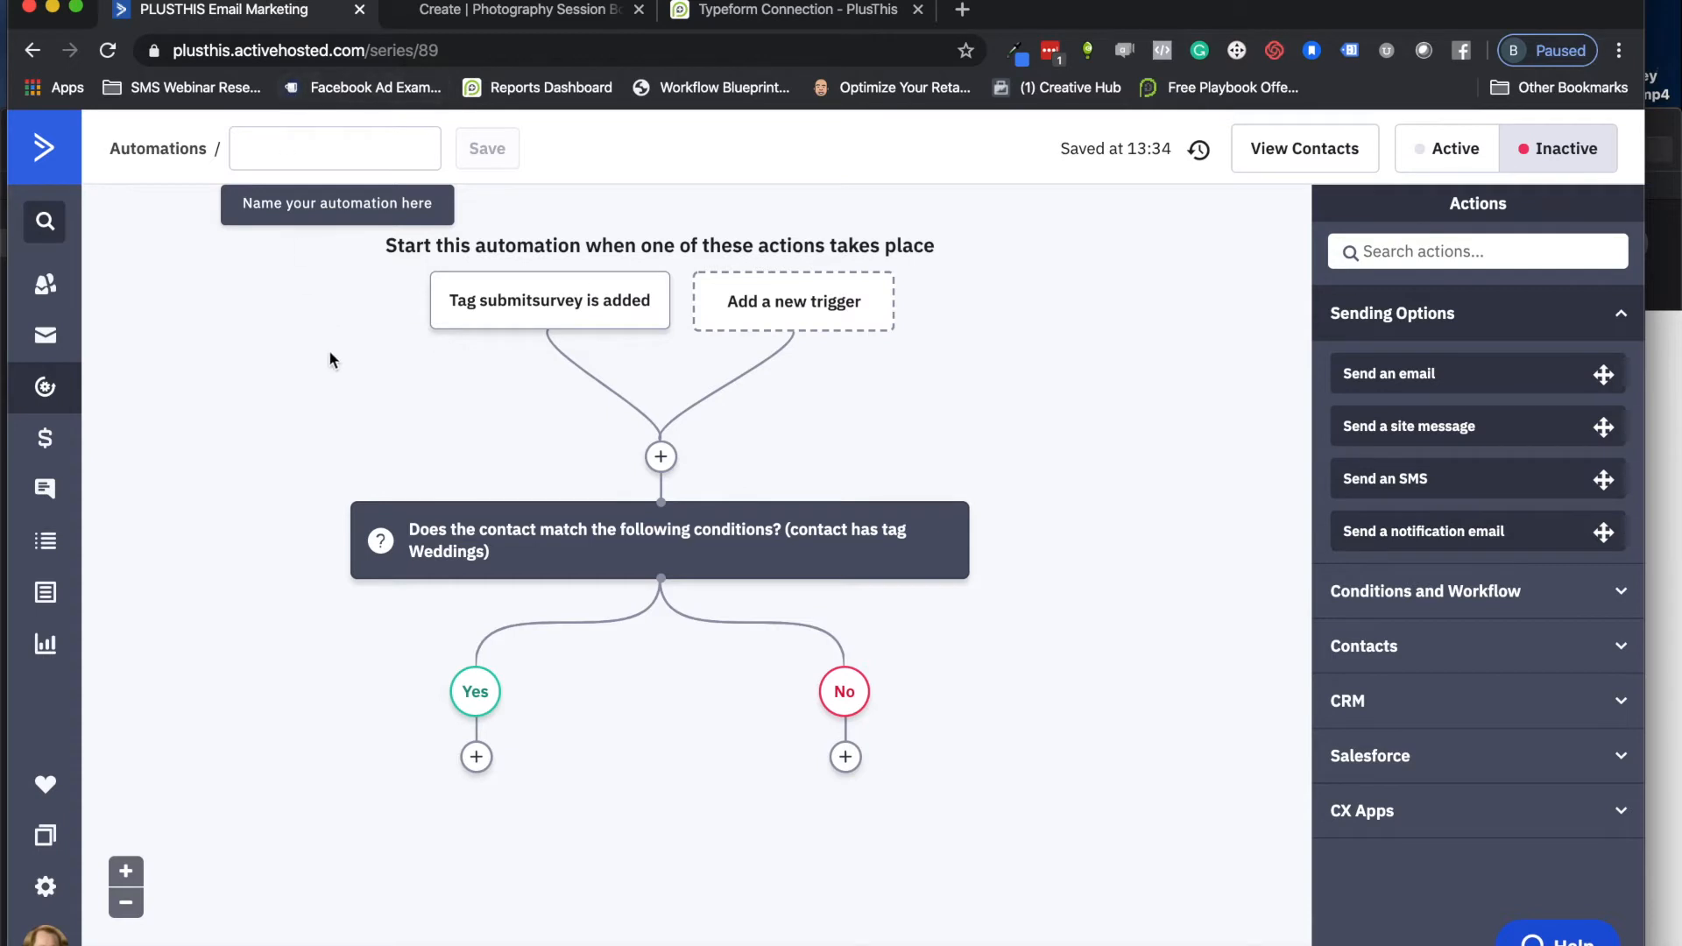
{"action": "mouse_move", "coordinate": [475, 415]}
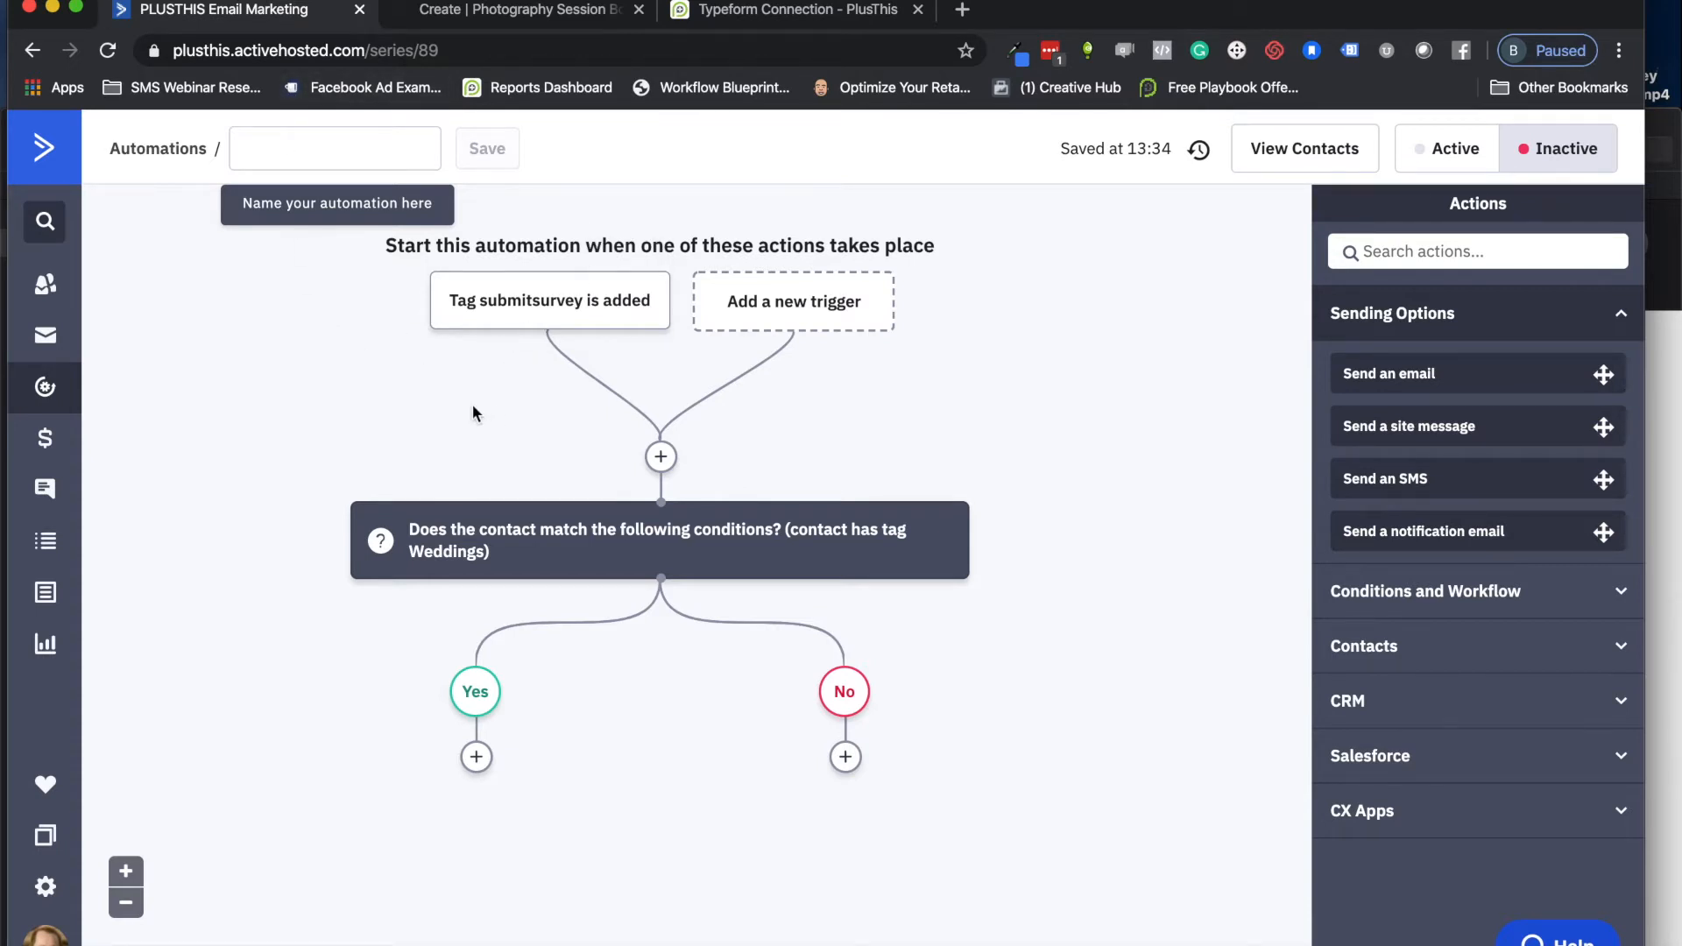
{"action": "mouse_move", "coordinate": [398, 354]}
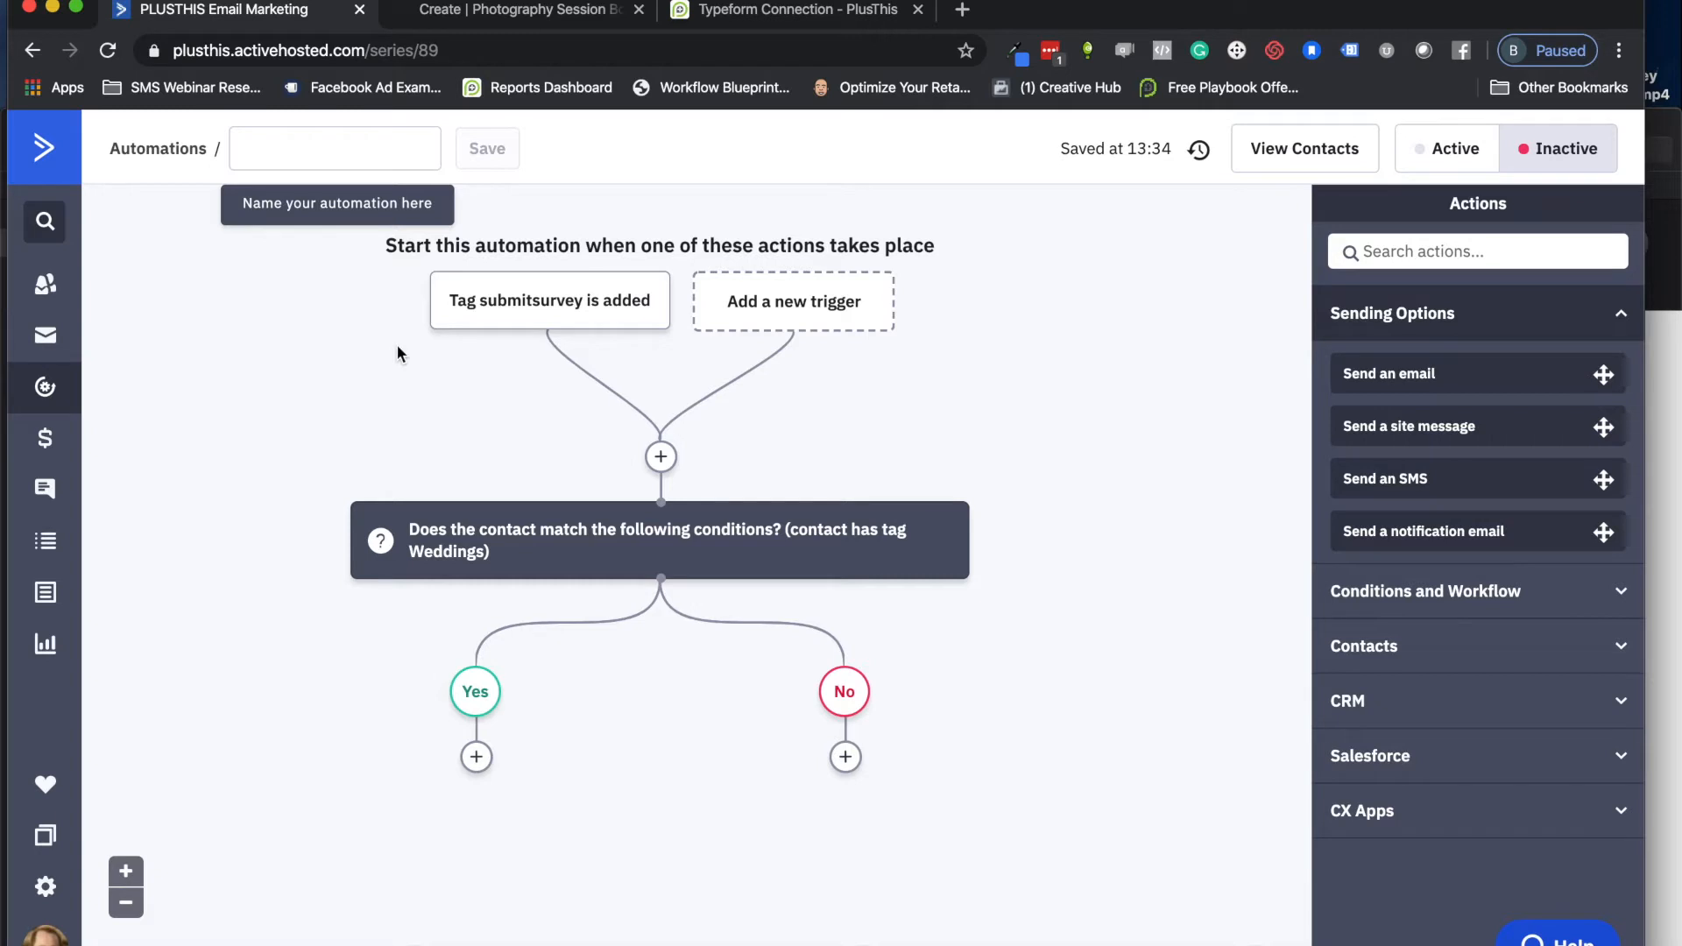
{"action": "mouse_move", "coordinate": [448, 354]}
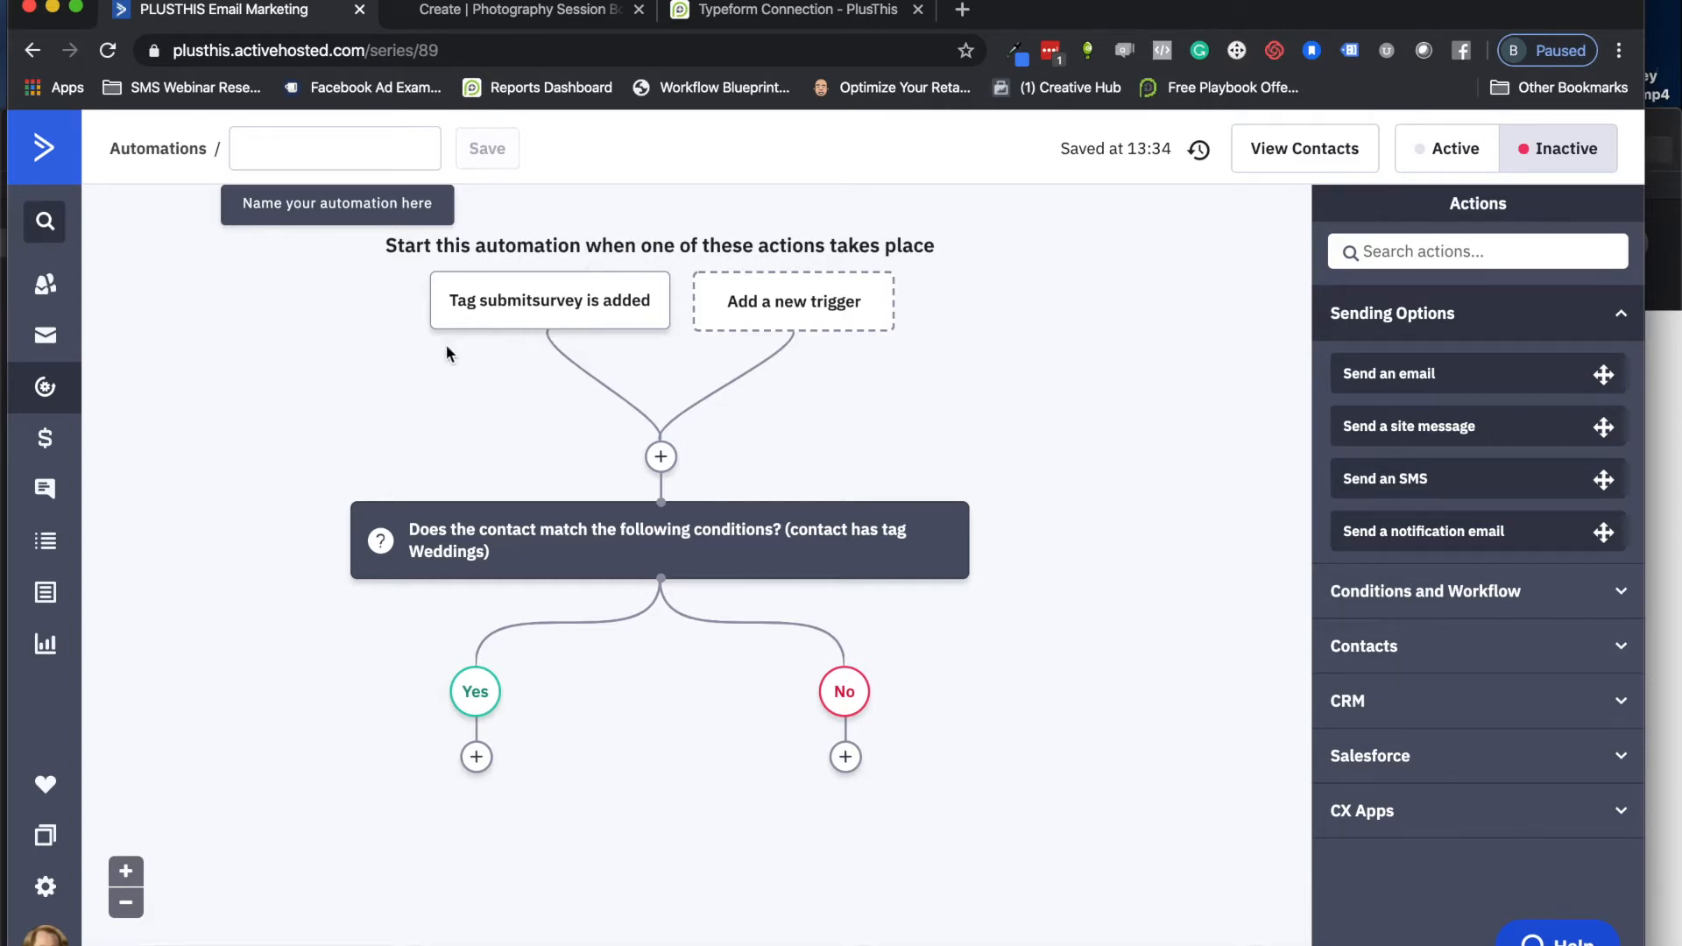
{"action": "mouse_move", "coordinate": [376, 367]}
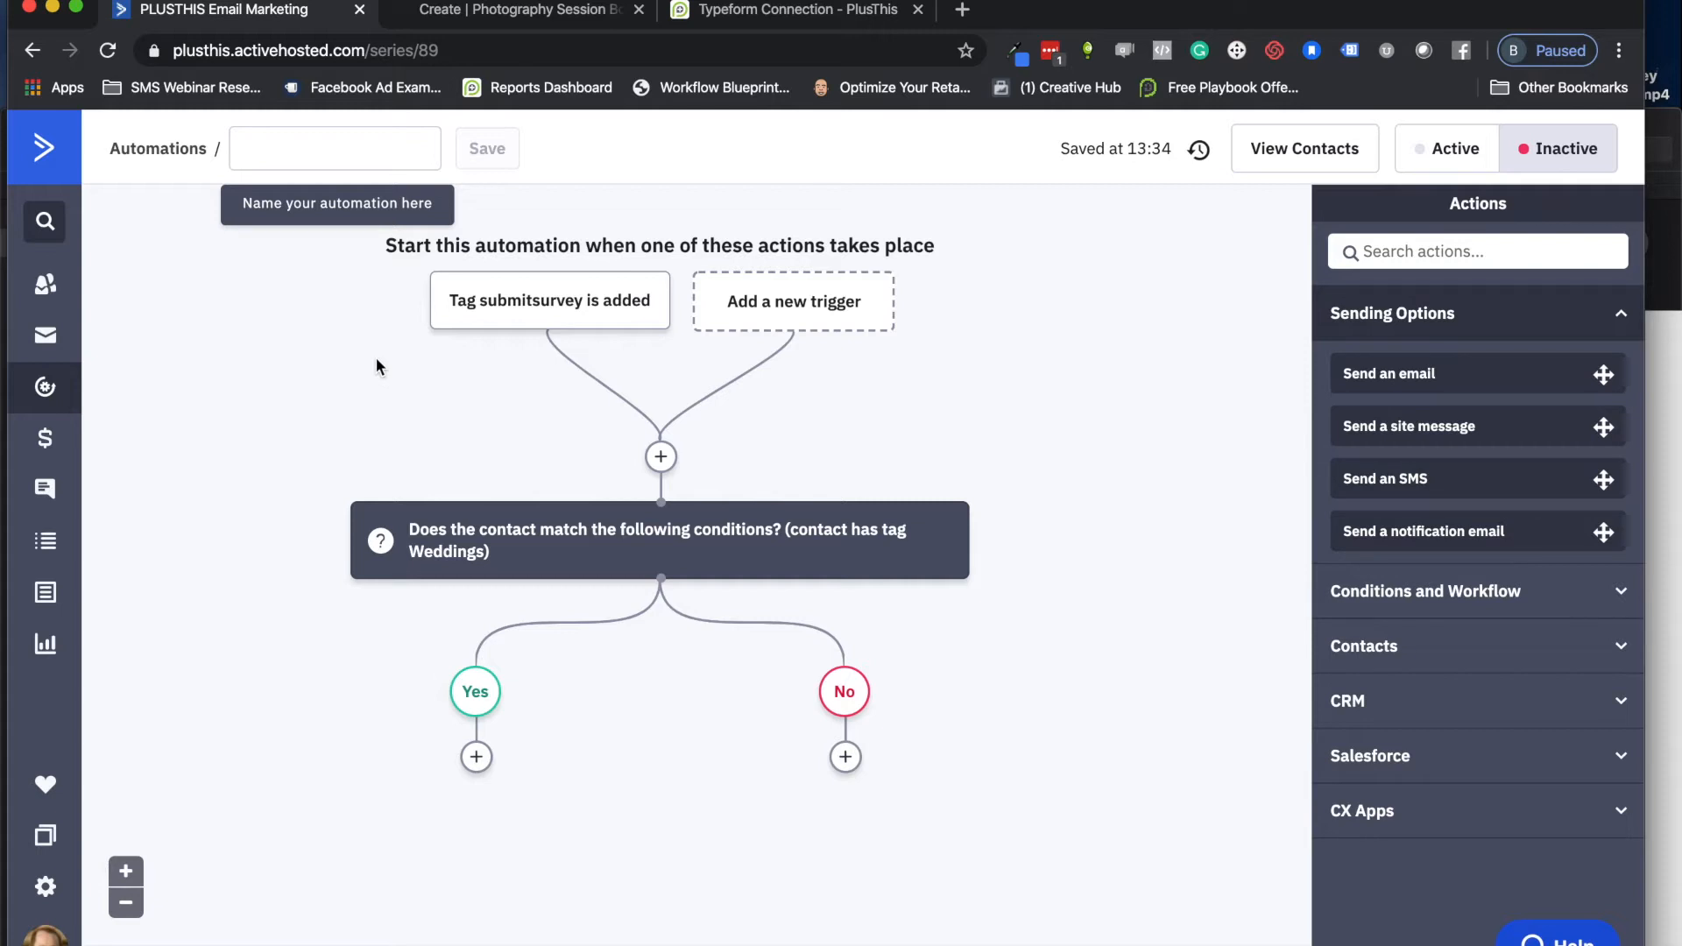
{"action": "mouse_move", "coordinate": [667, 559]}
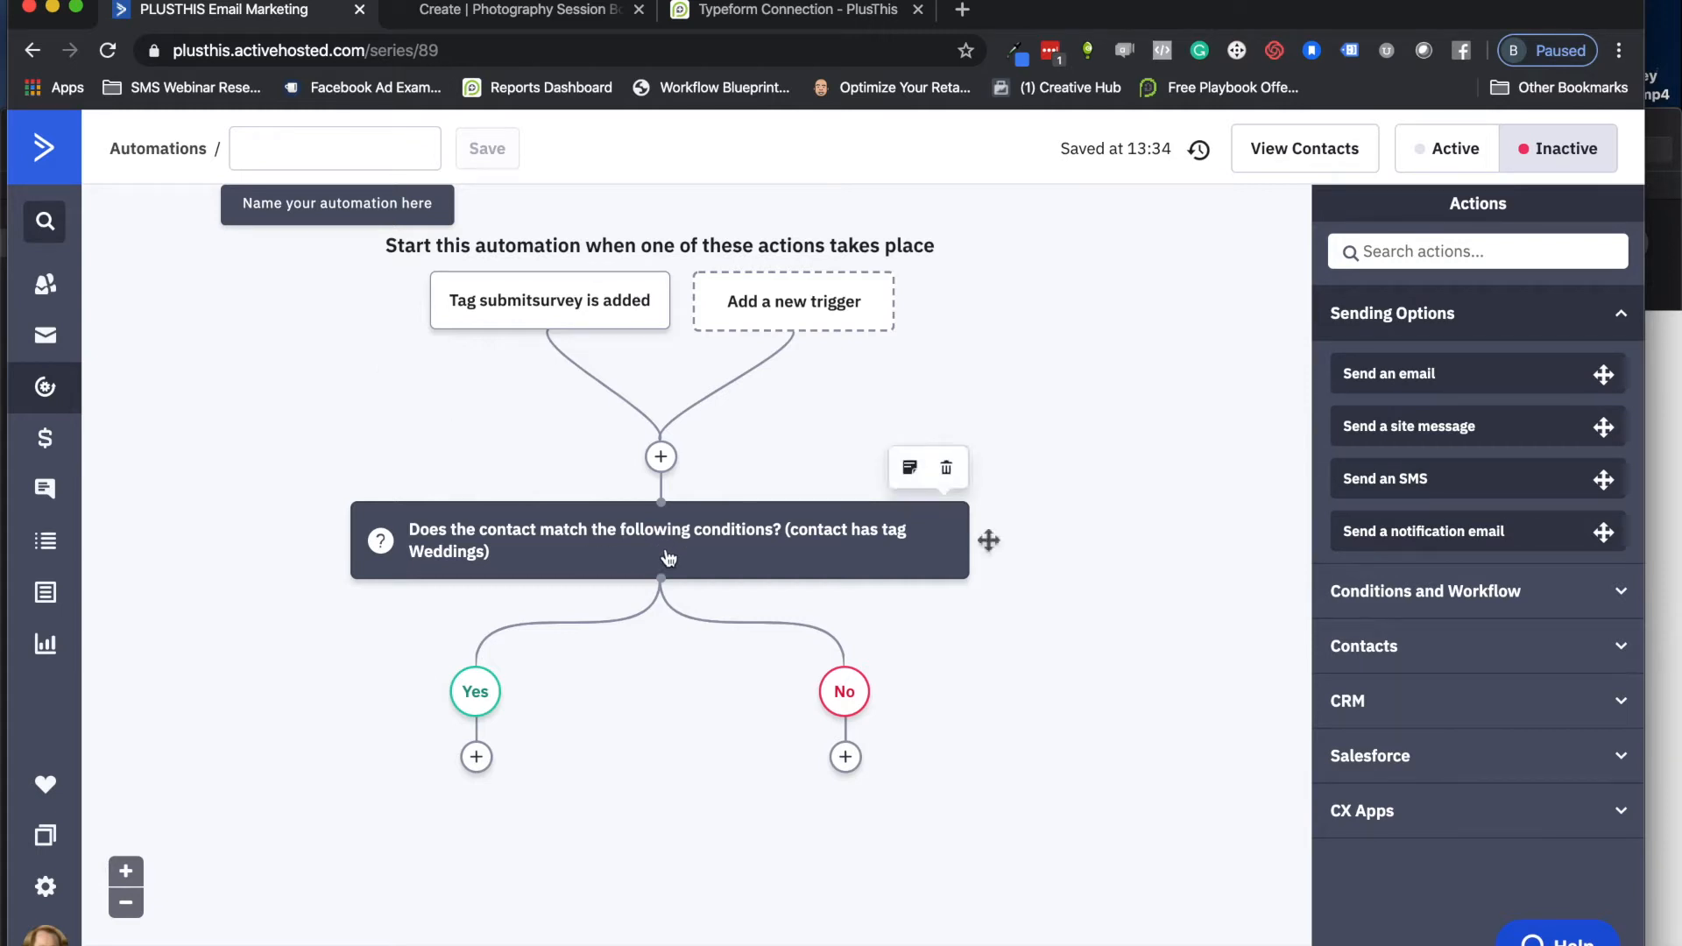
{"action": "mouse_move", "coordinate": [555, 591]}
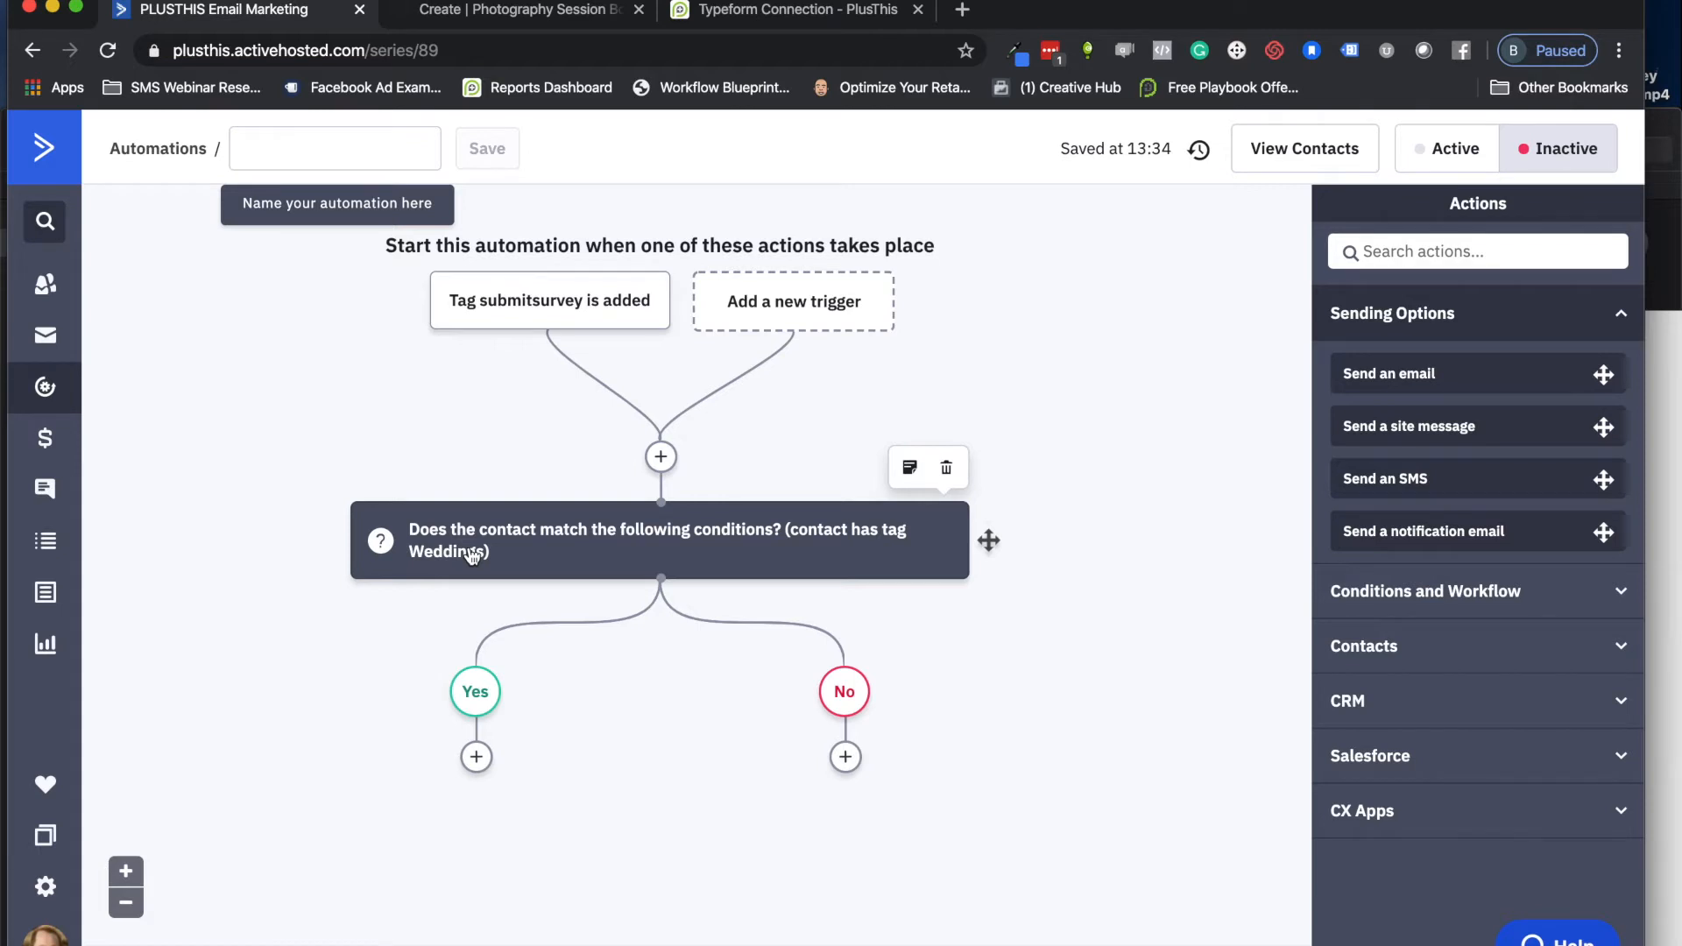
{"action": "mouse_move", "coordinate": [515, 10]}
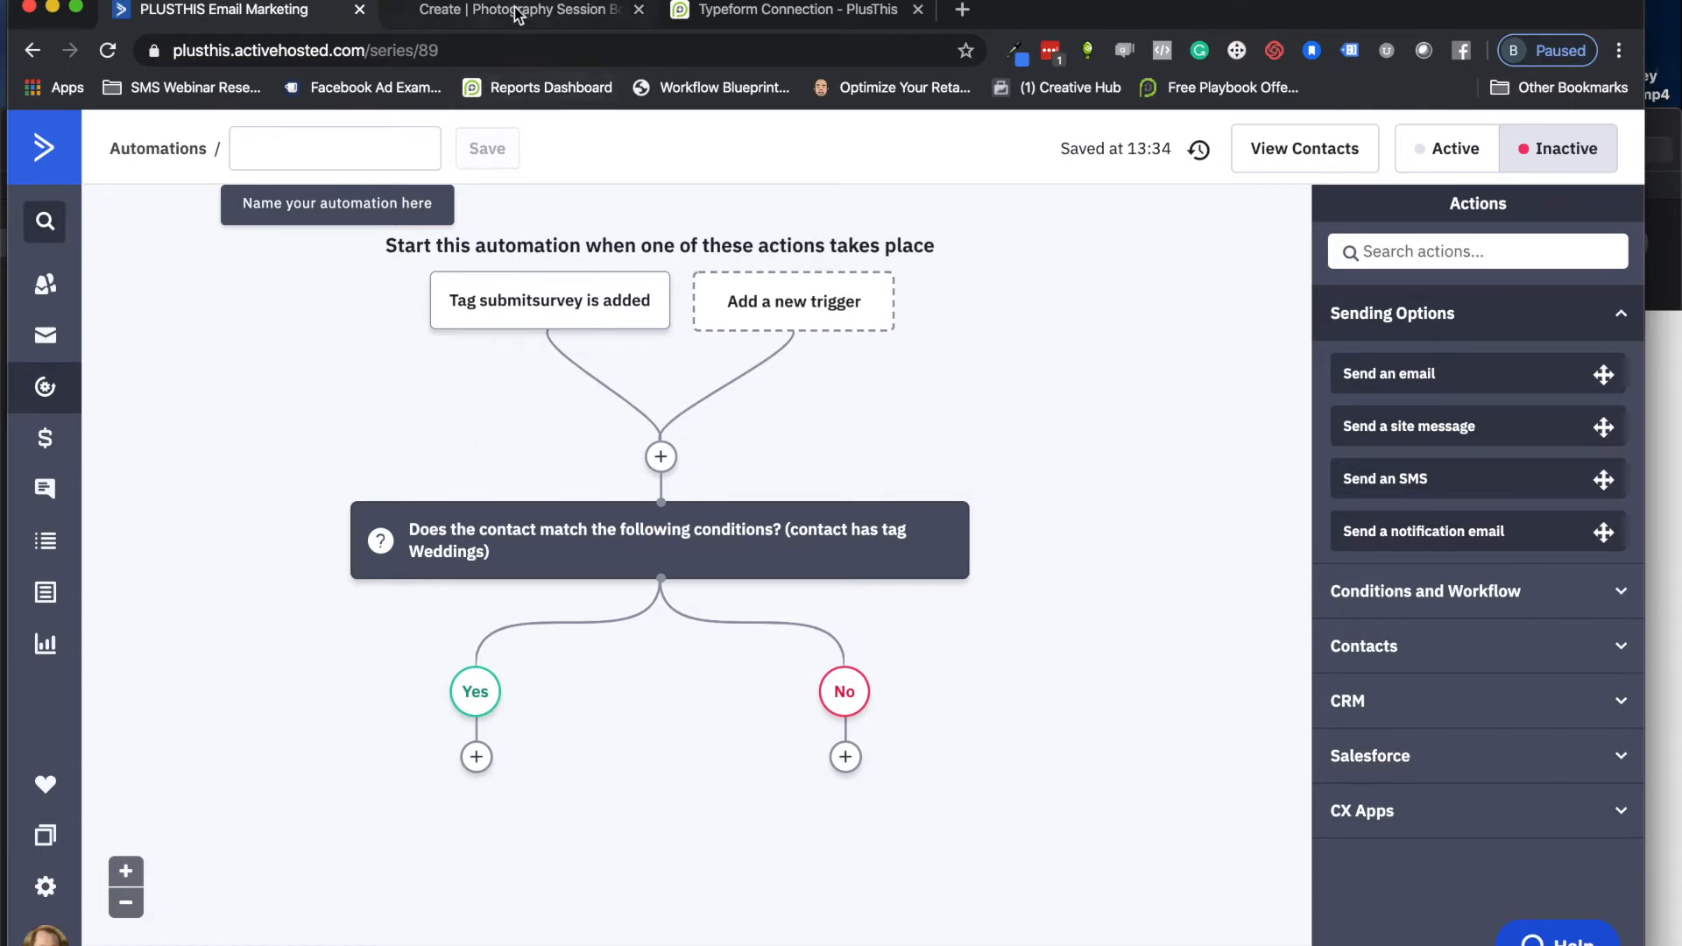
Step: Scroll through the Photography Session Booking Form (copy) questions, including Wedding or Family
{"action": "left_click", "coordinate": [521, 9]}
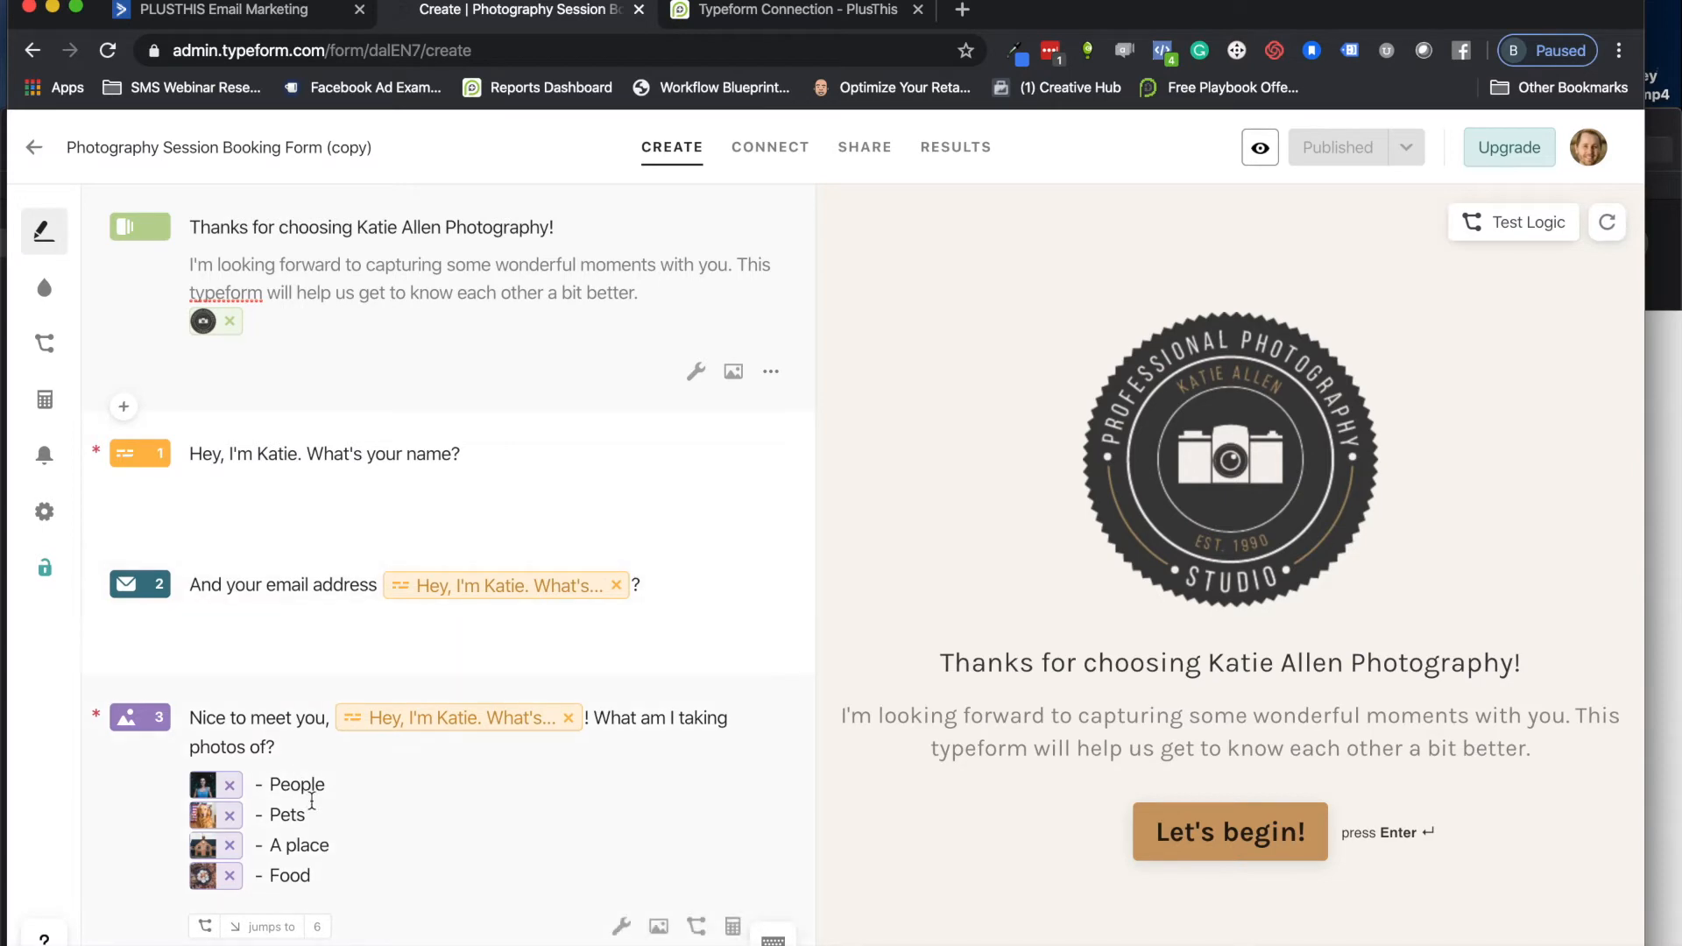
{"action": "scroll", "scroll_direction": "down", "scroll_amount": 3}
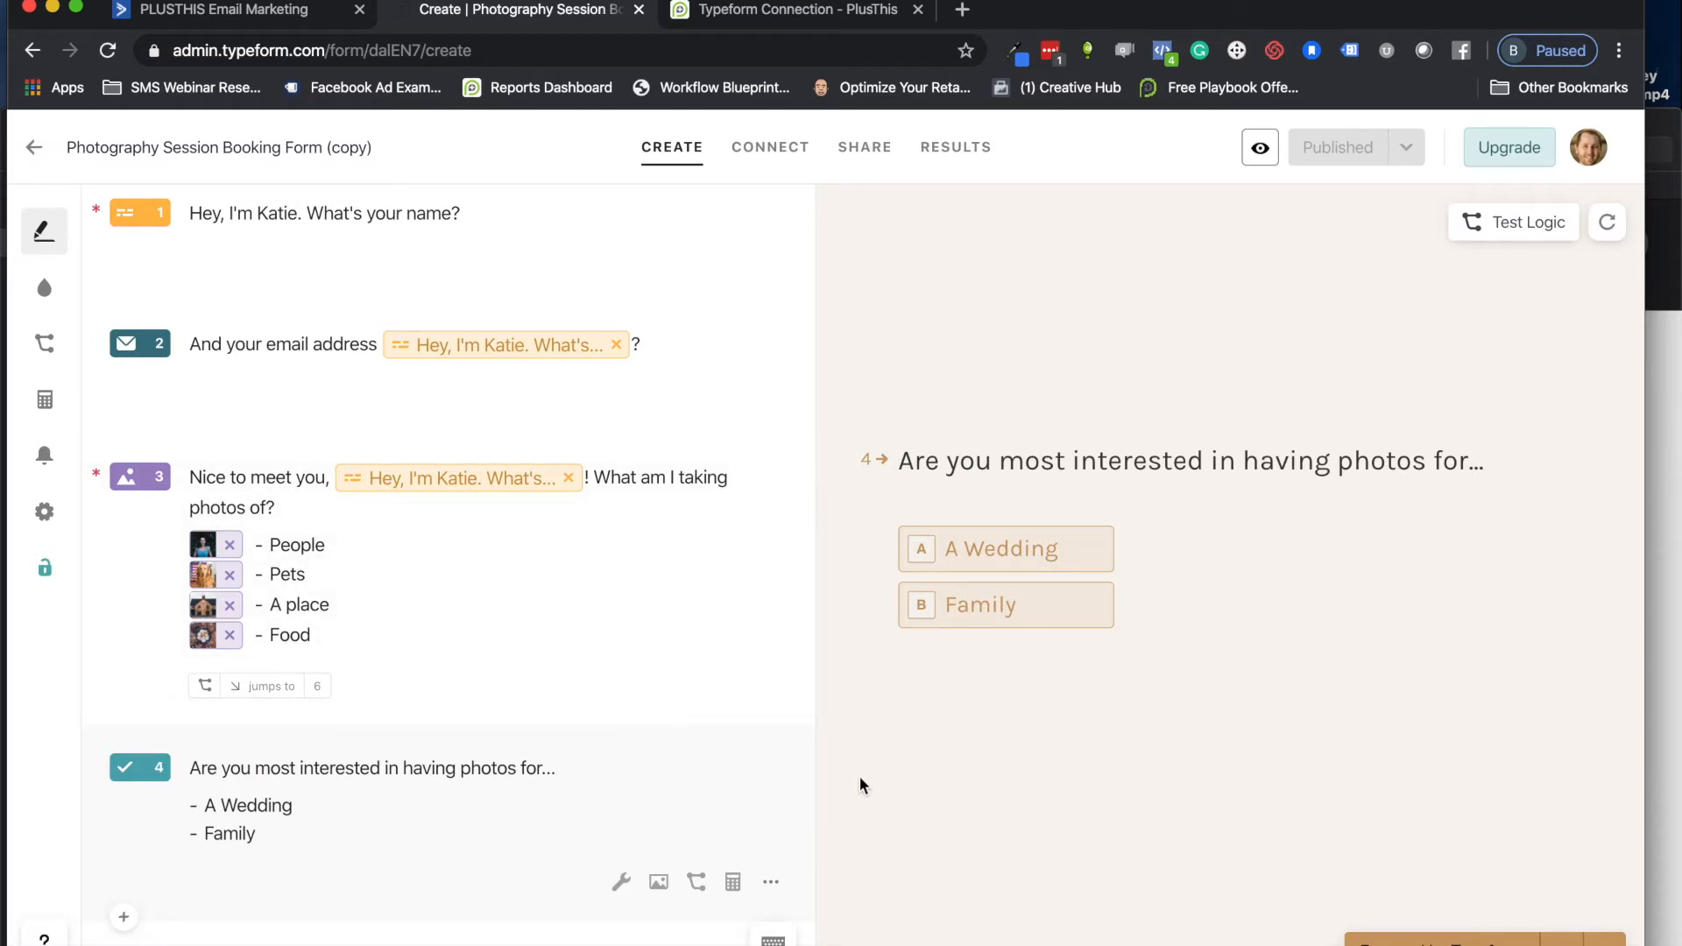
{"action": "mouse_move", "coordinate": [1056, 714]}
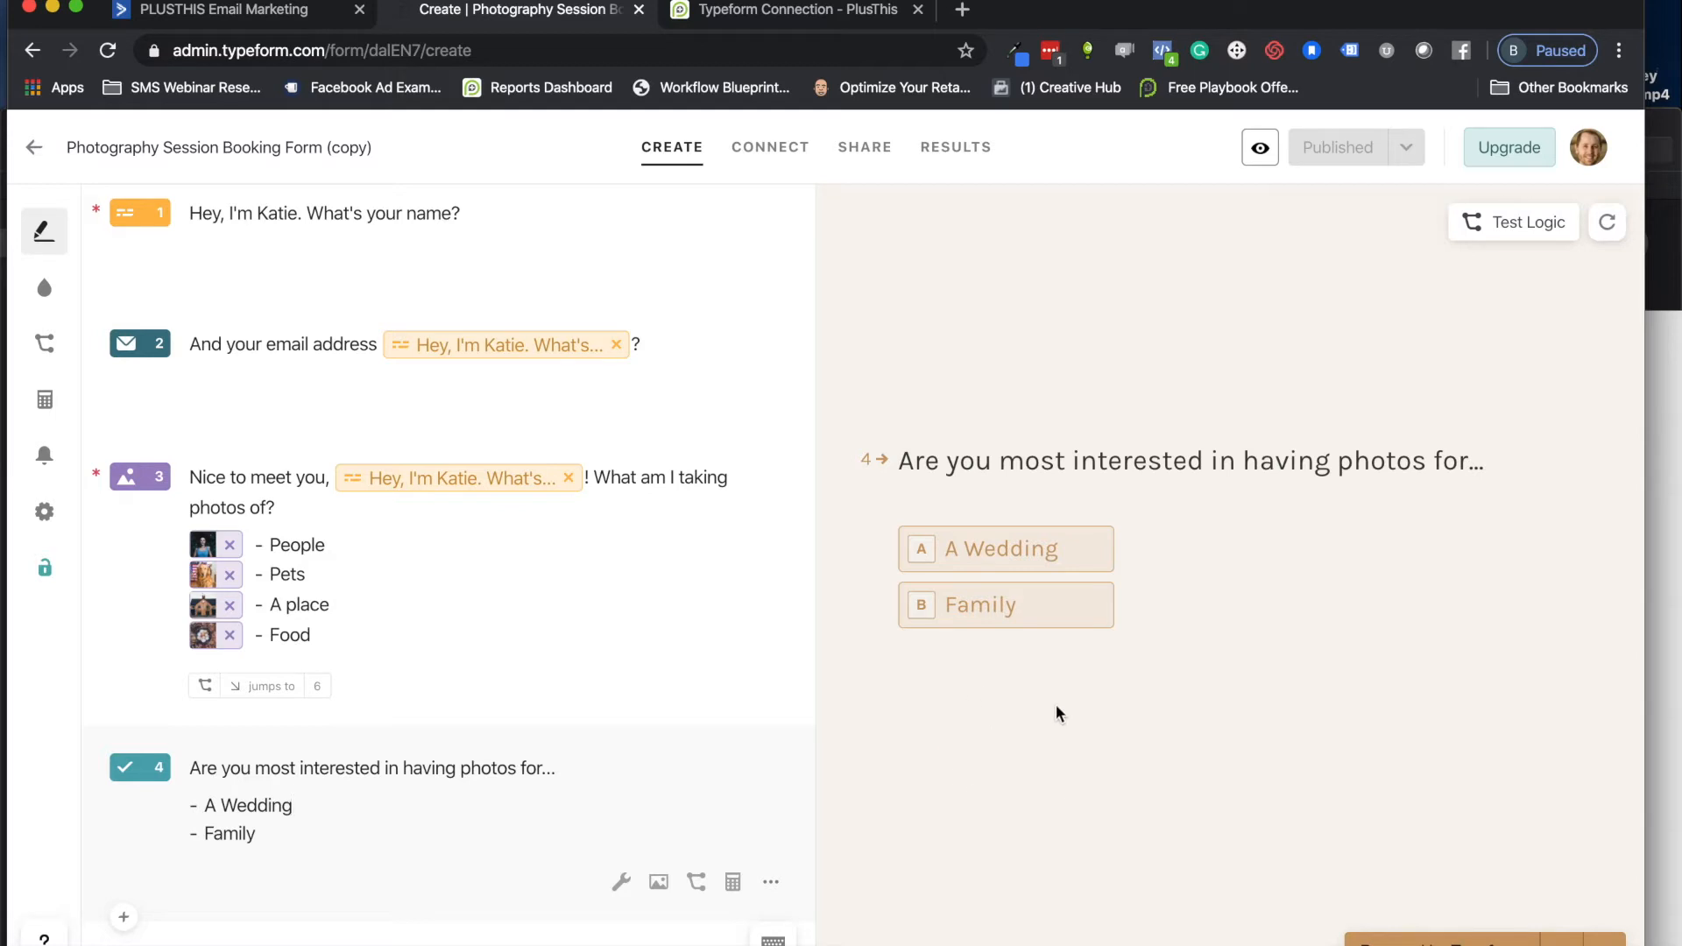
{"action": "mouse_move", "coordinate": [818, 684]}
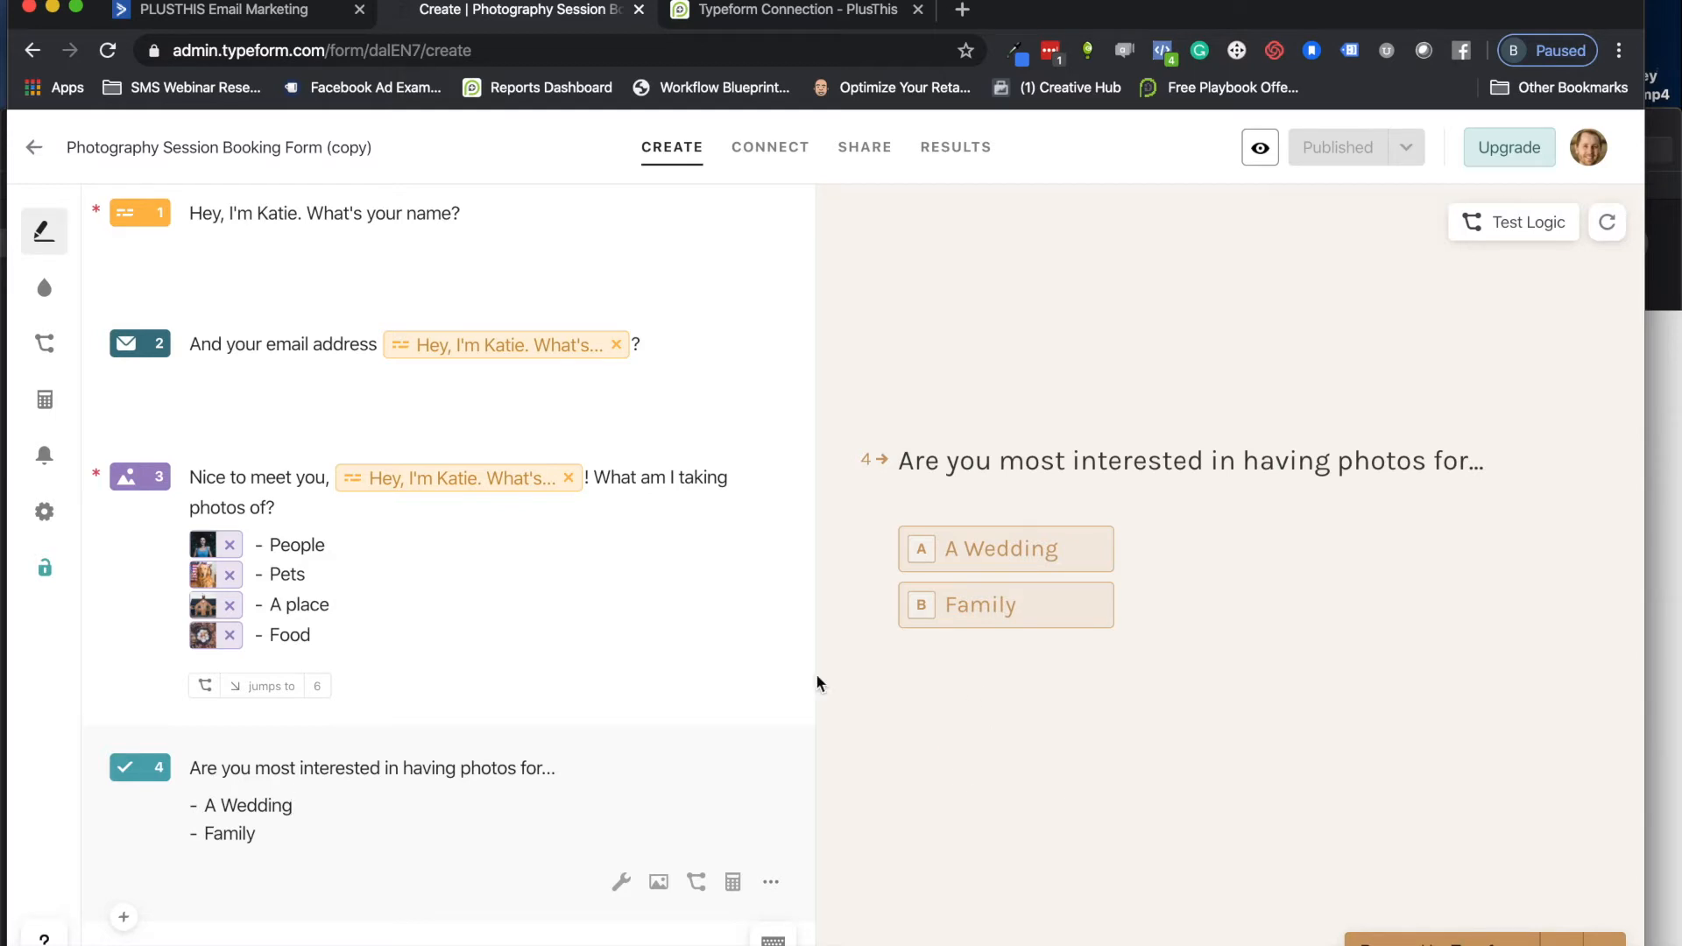
{"action": "scroll", "scroll_direction": "down", "scroll_amount": 3}
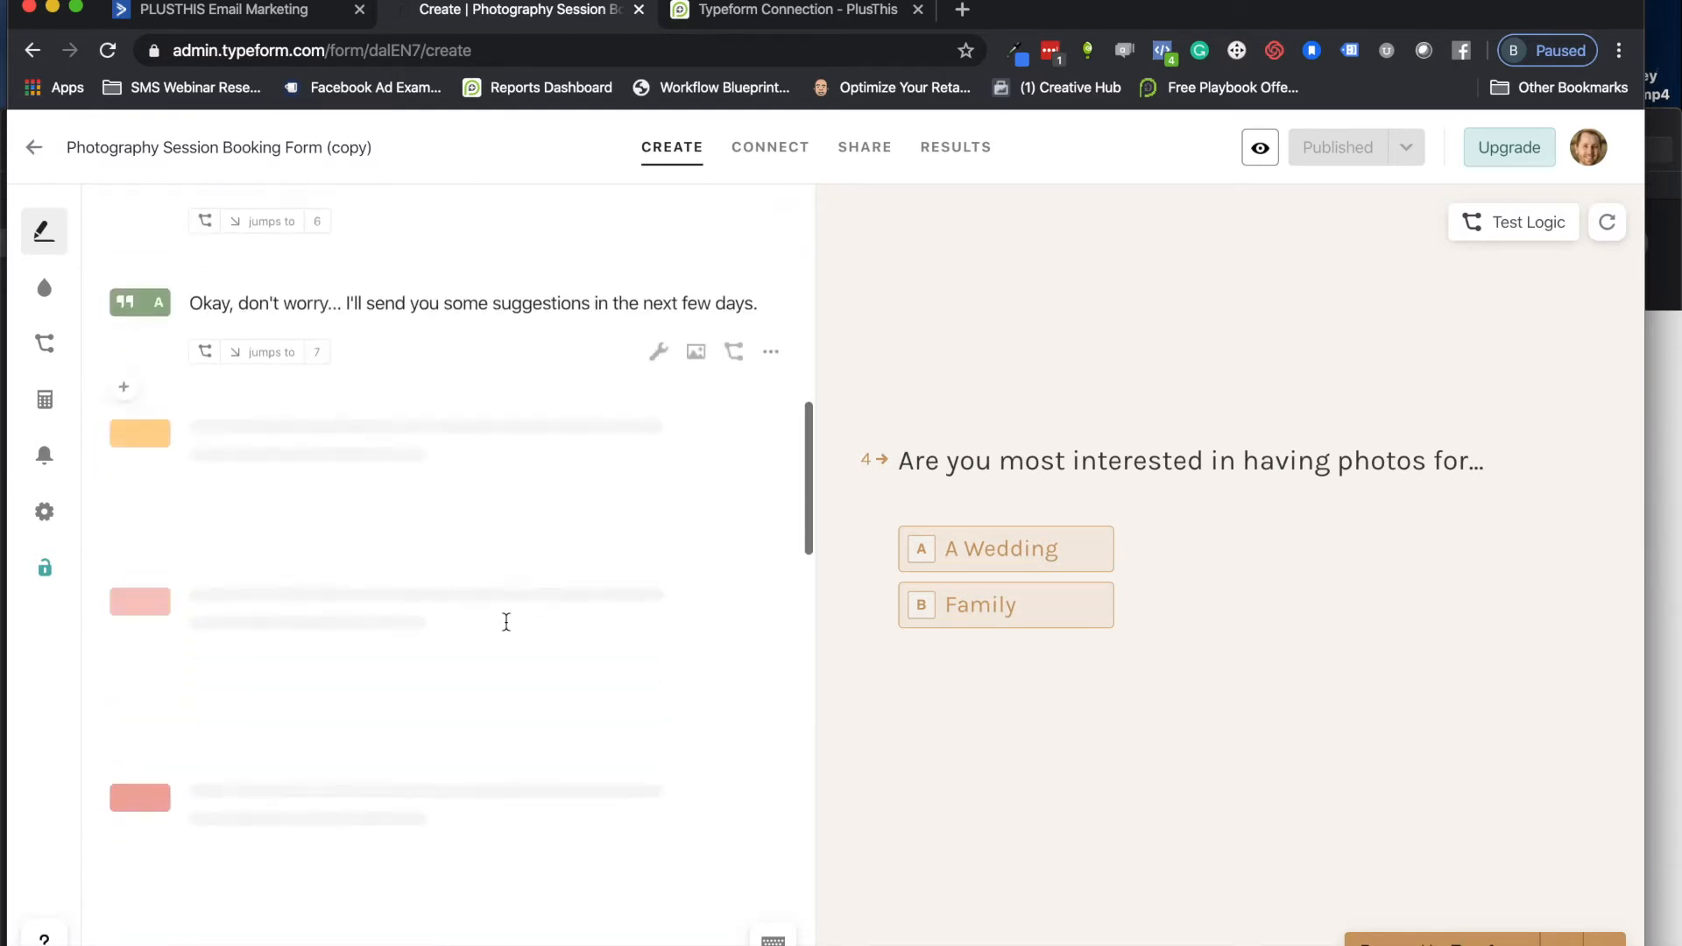
{"action": "scroll", "scroll_direction": "down", "scroll_amount": 3}
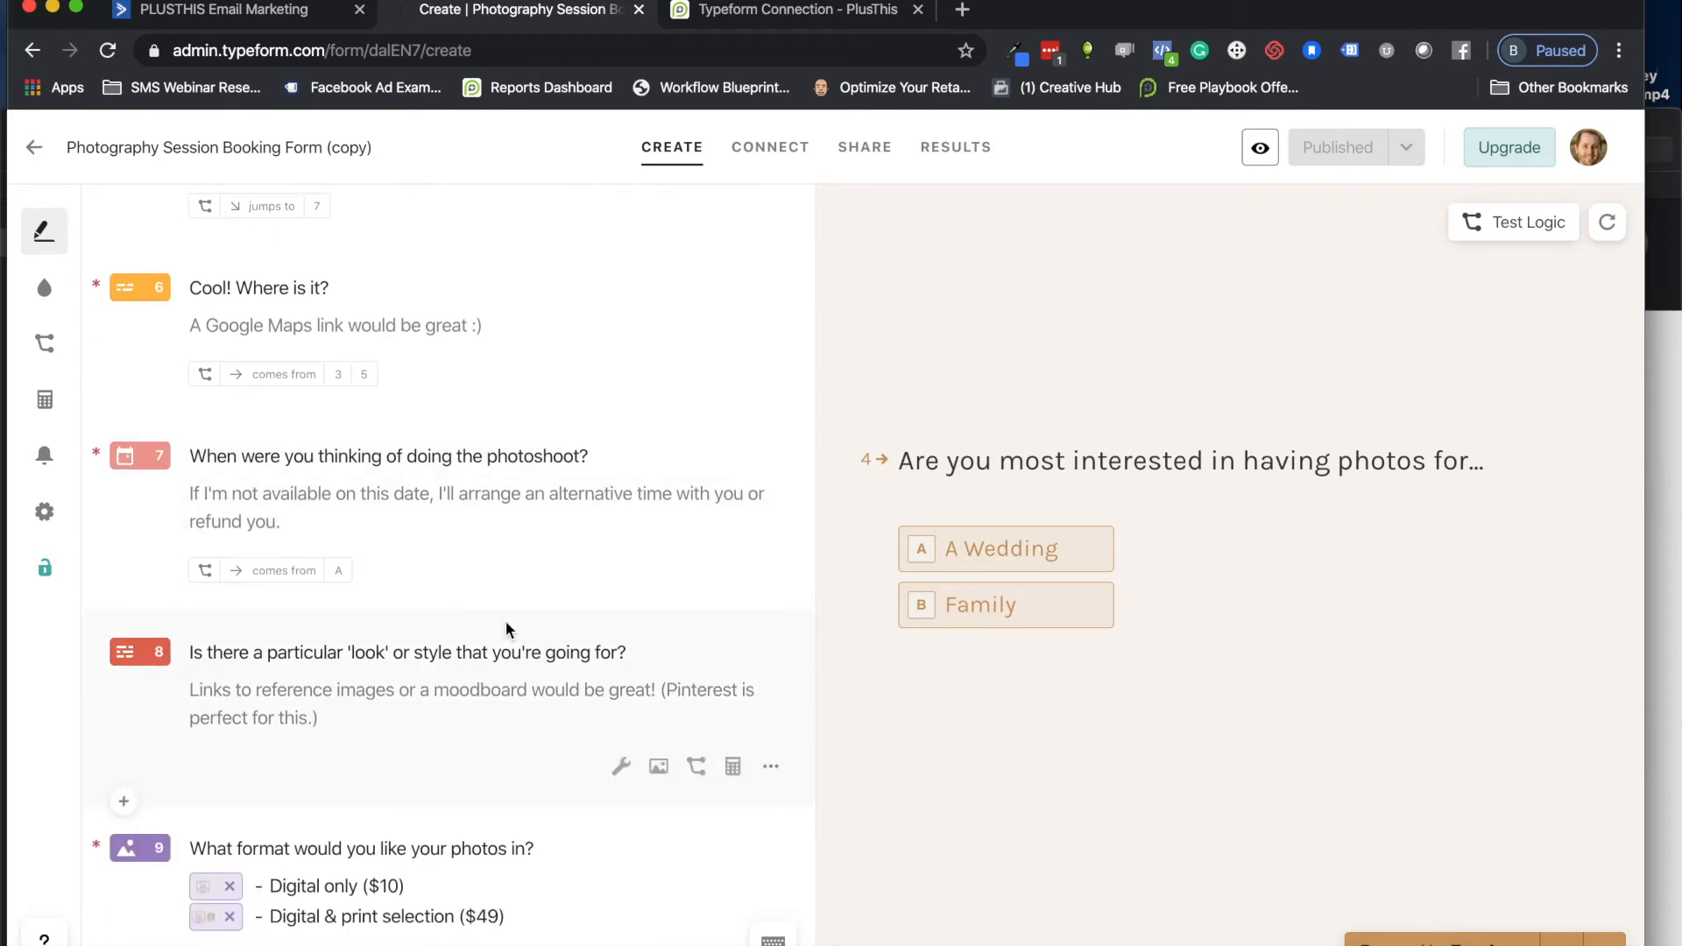
{"action": "mouse_move", "coordinate": [493, 549]}
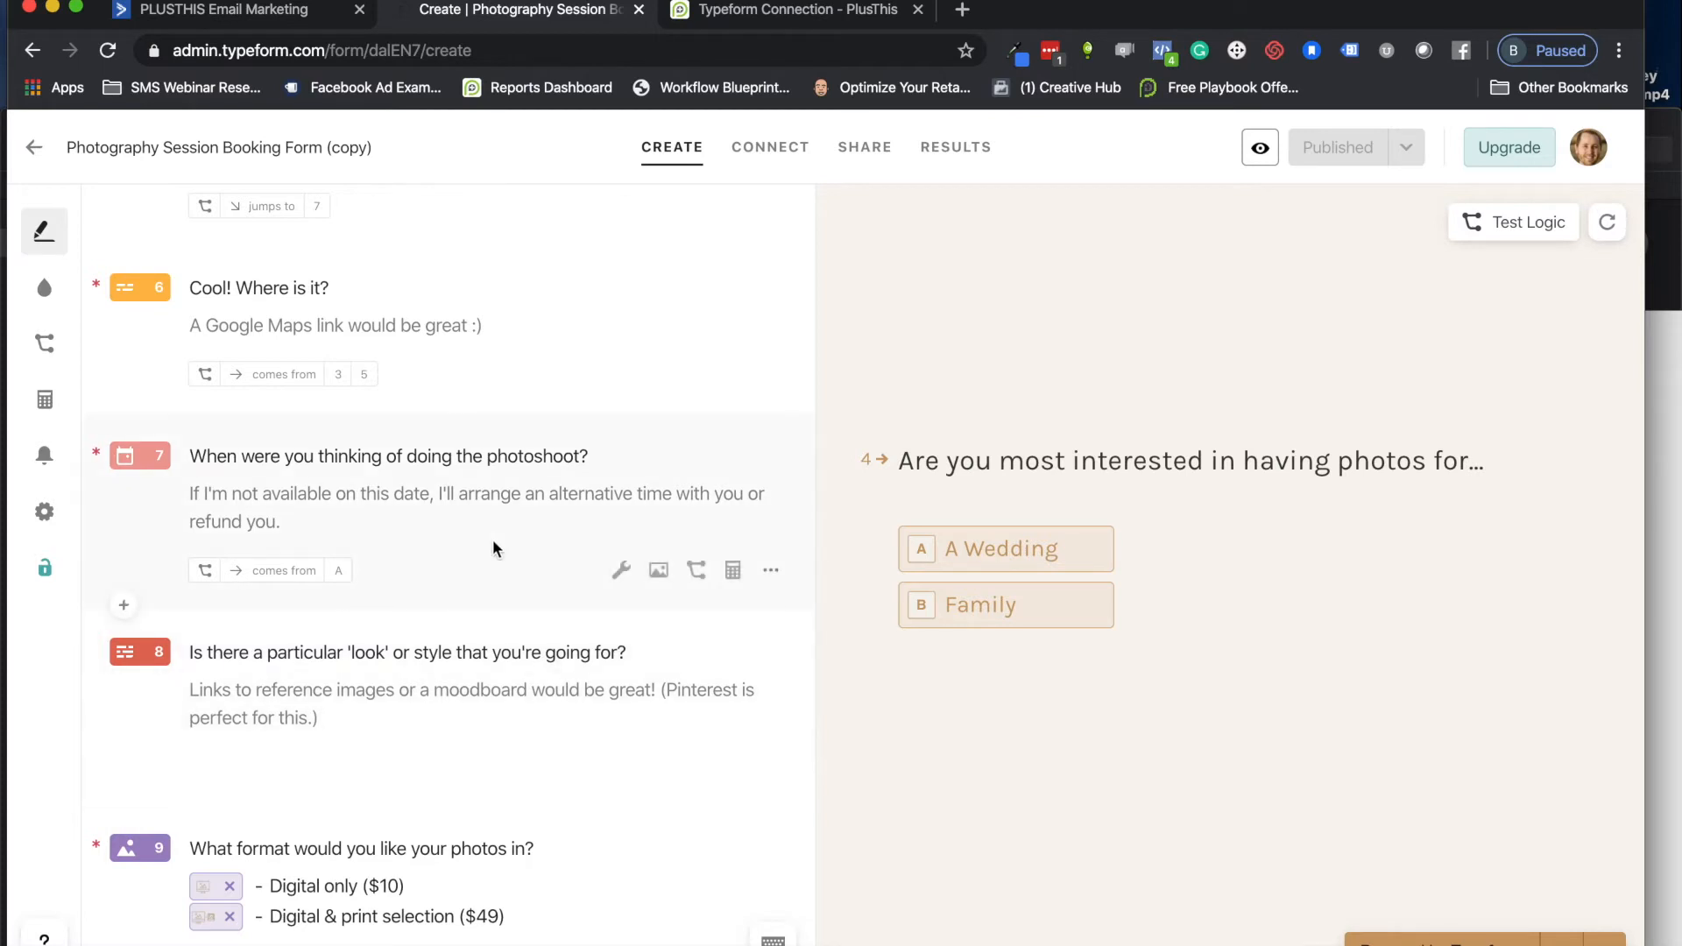
{"action": "scroll", "scroll_direction": "down", "scroll_amount": 3}
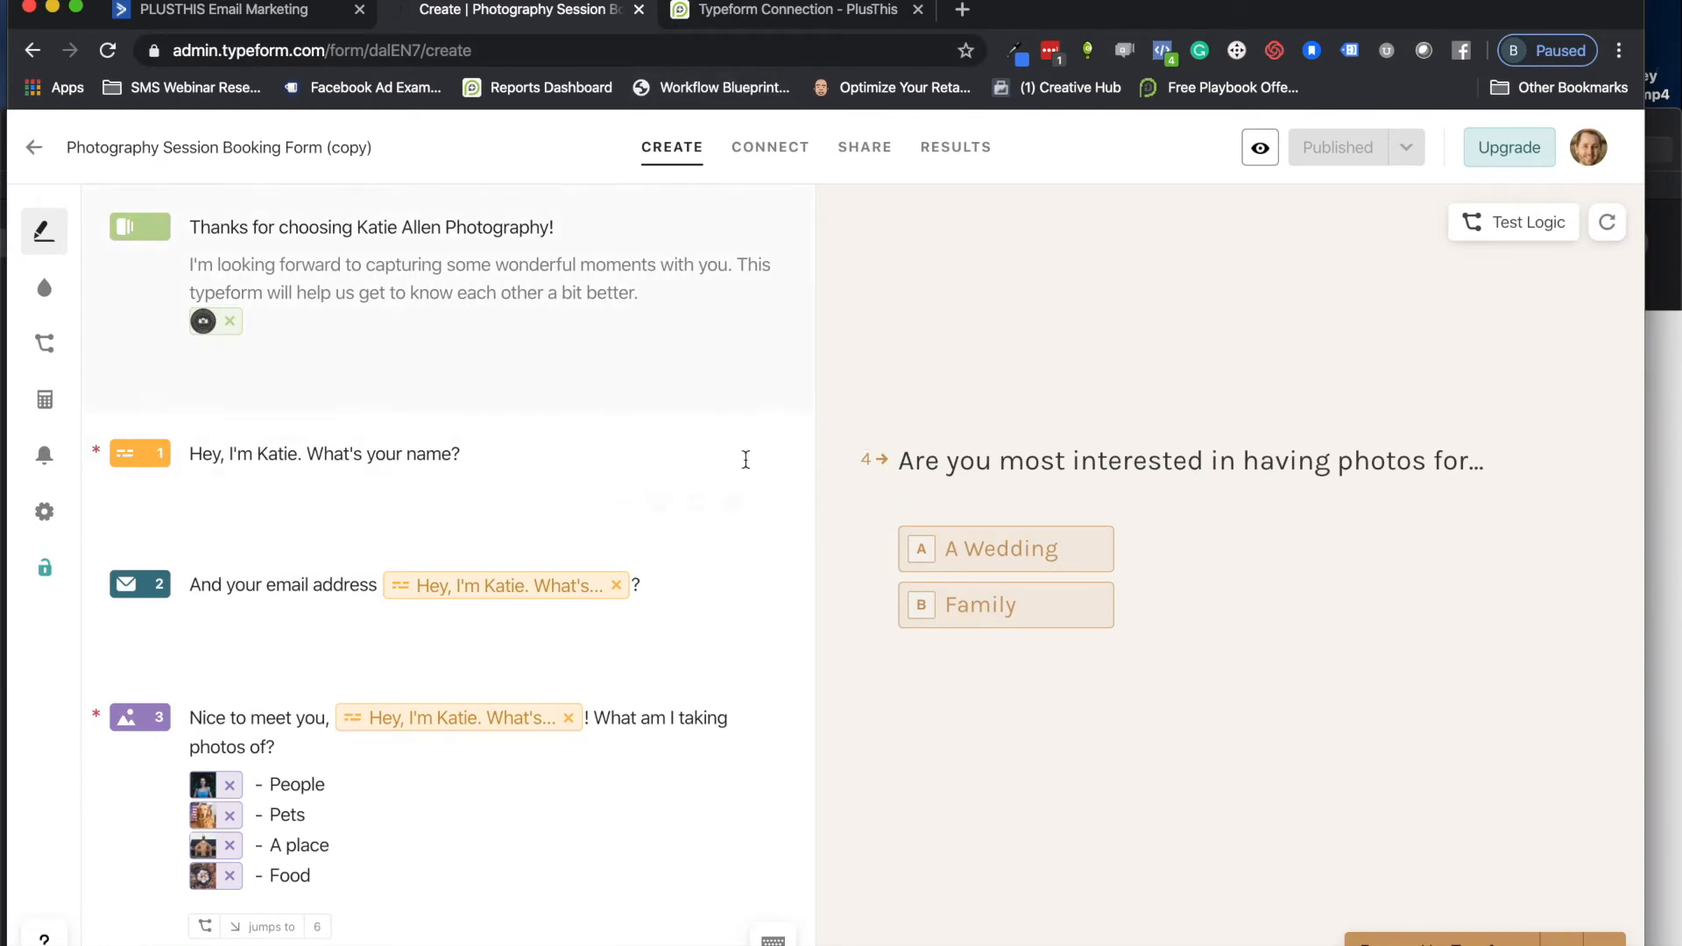
{"action": "mouse_move", "coordinate": [841, 258]}
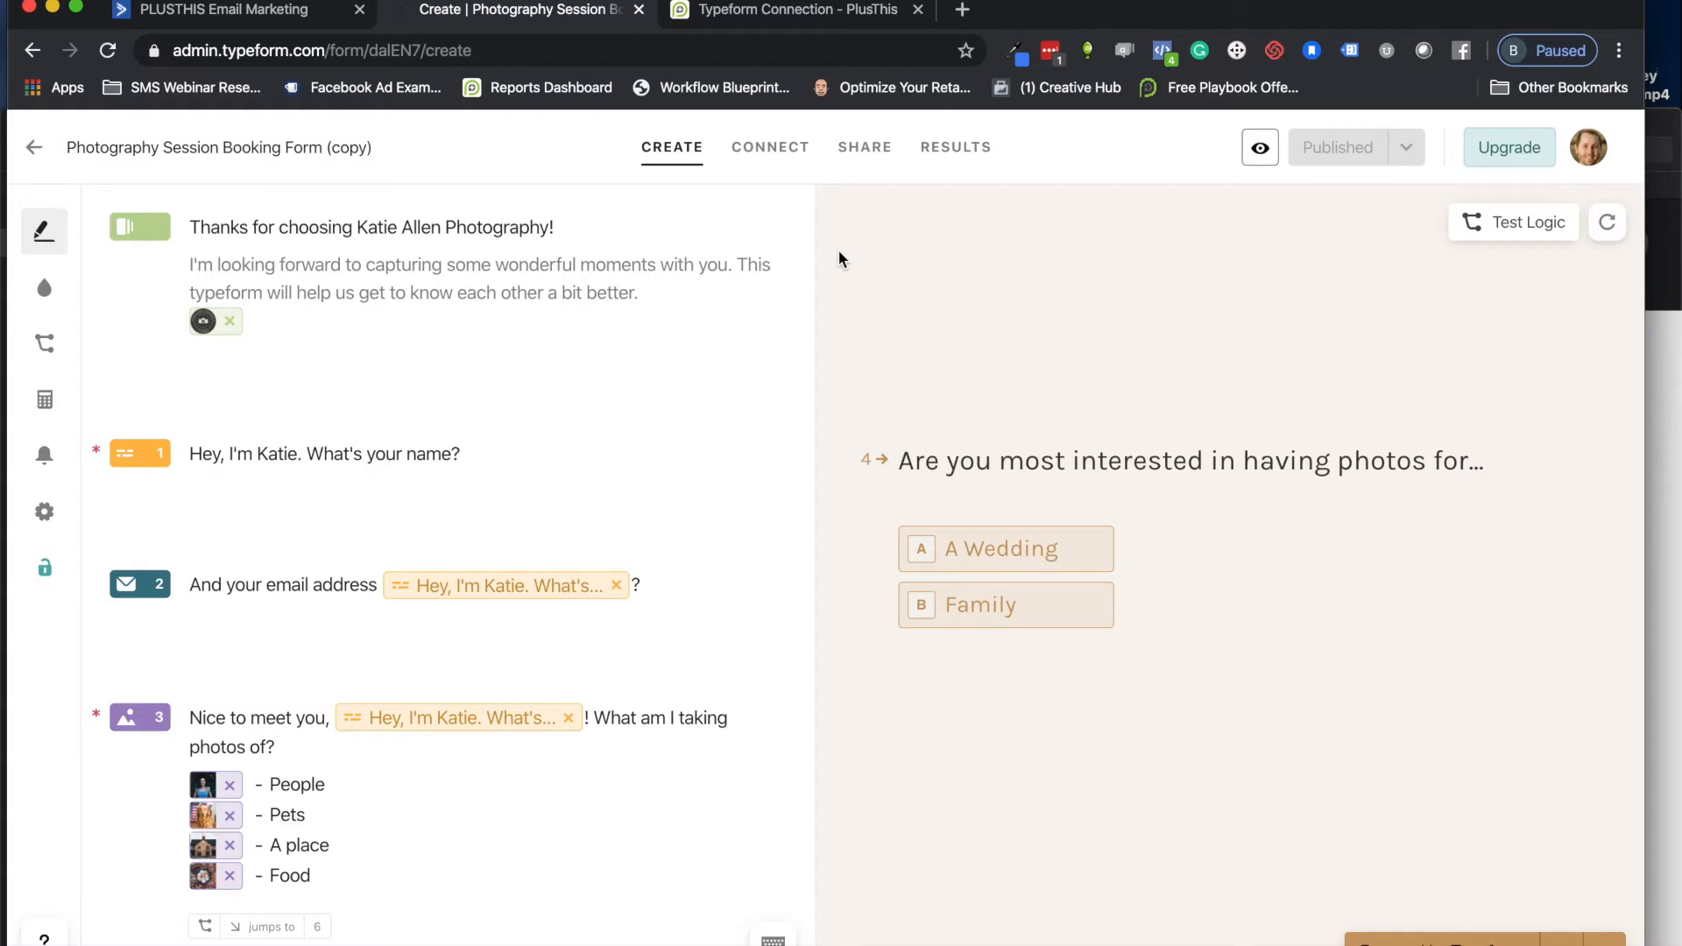
Step: Select Photography Session Booking Form (copy) and map its email address question to contact email
{"action": "left_click", "coordinate": [789, 9]}
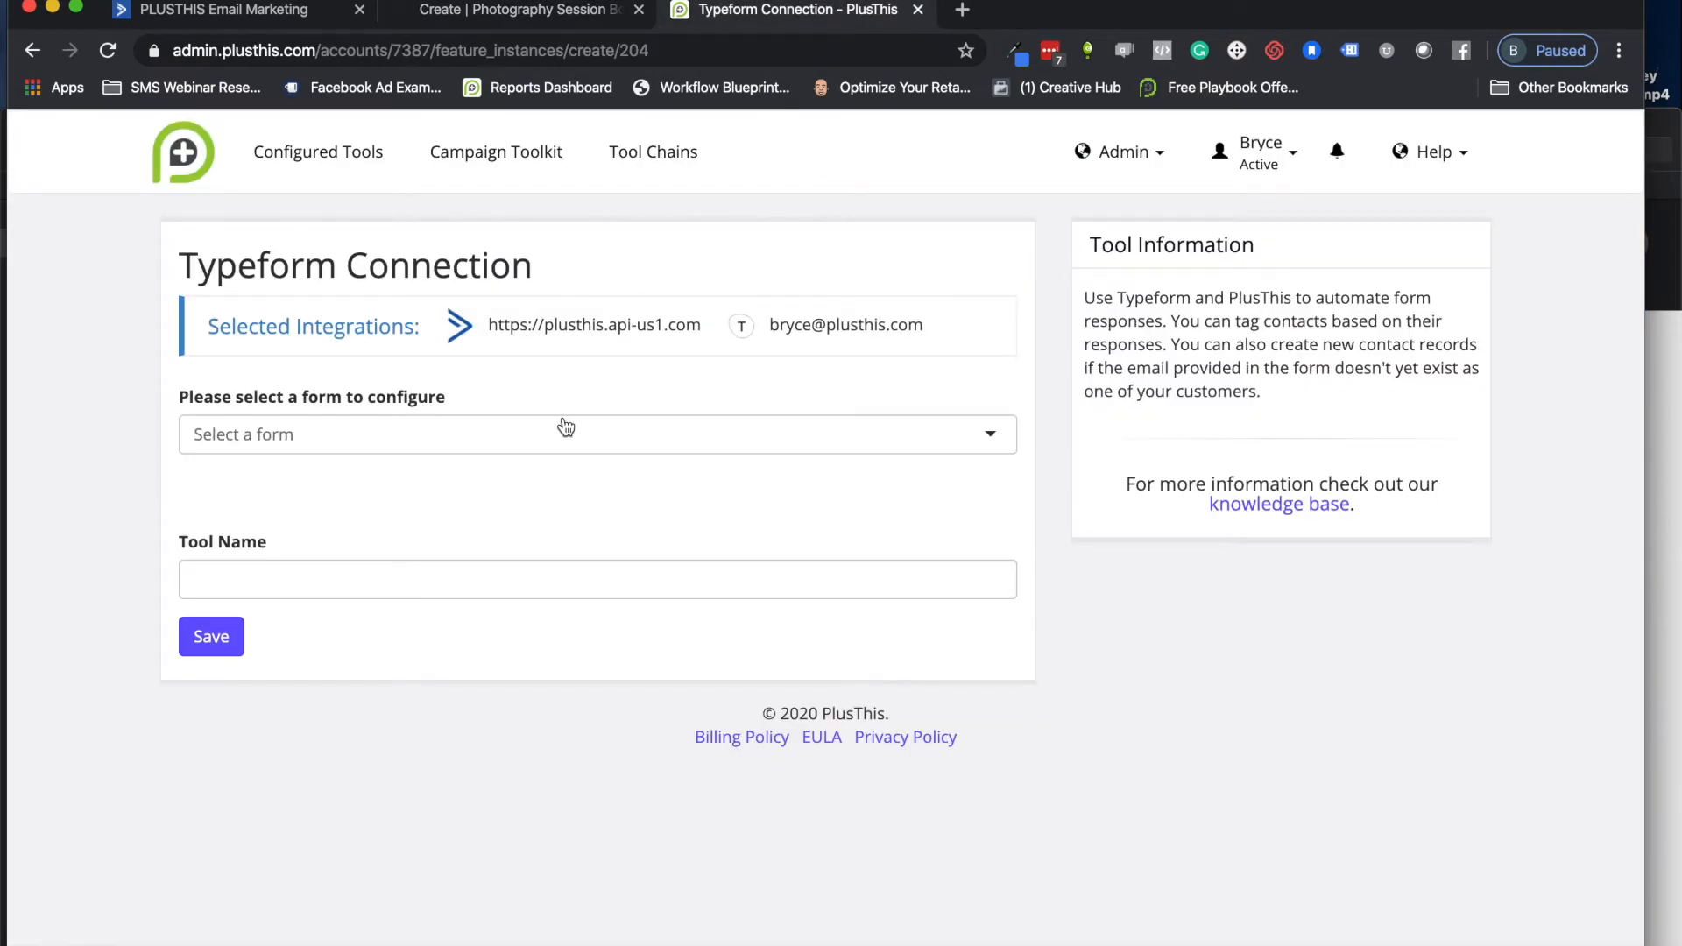
{"action": "left_click", "coordinate": [597, 434]}
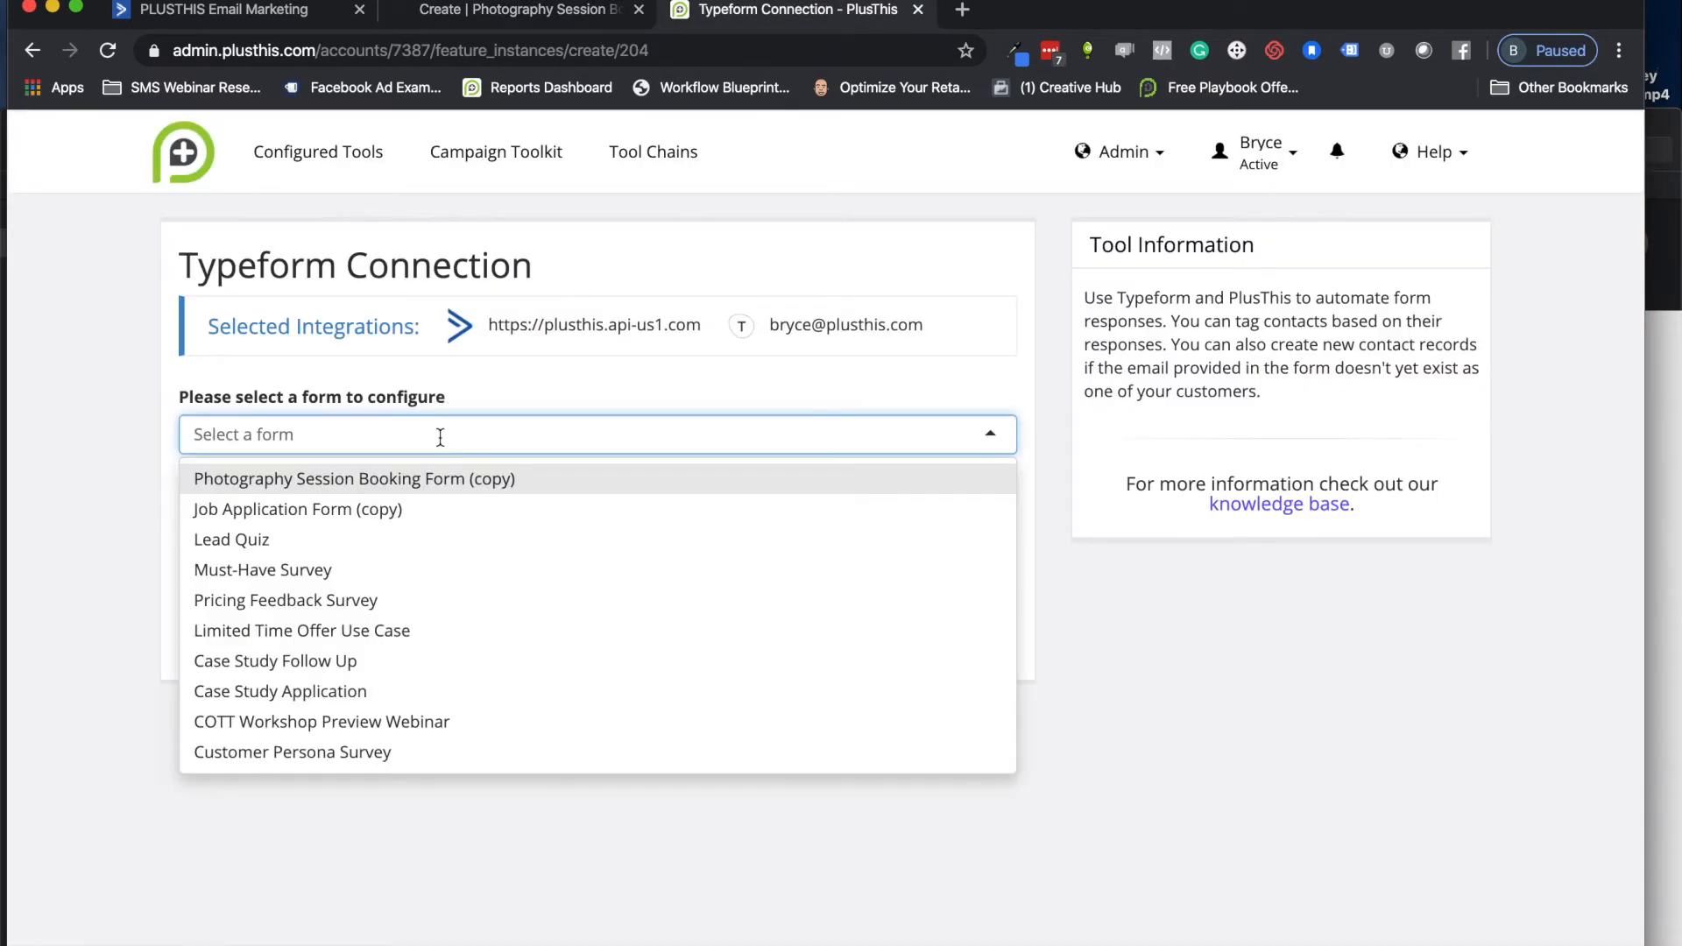
{"action": "left_click", "coordinate": [354, 478]}
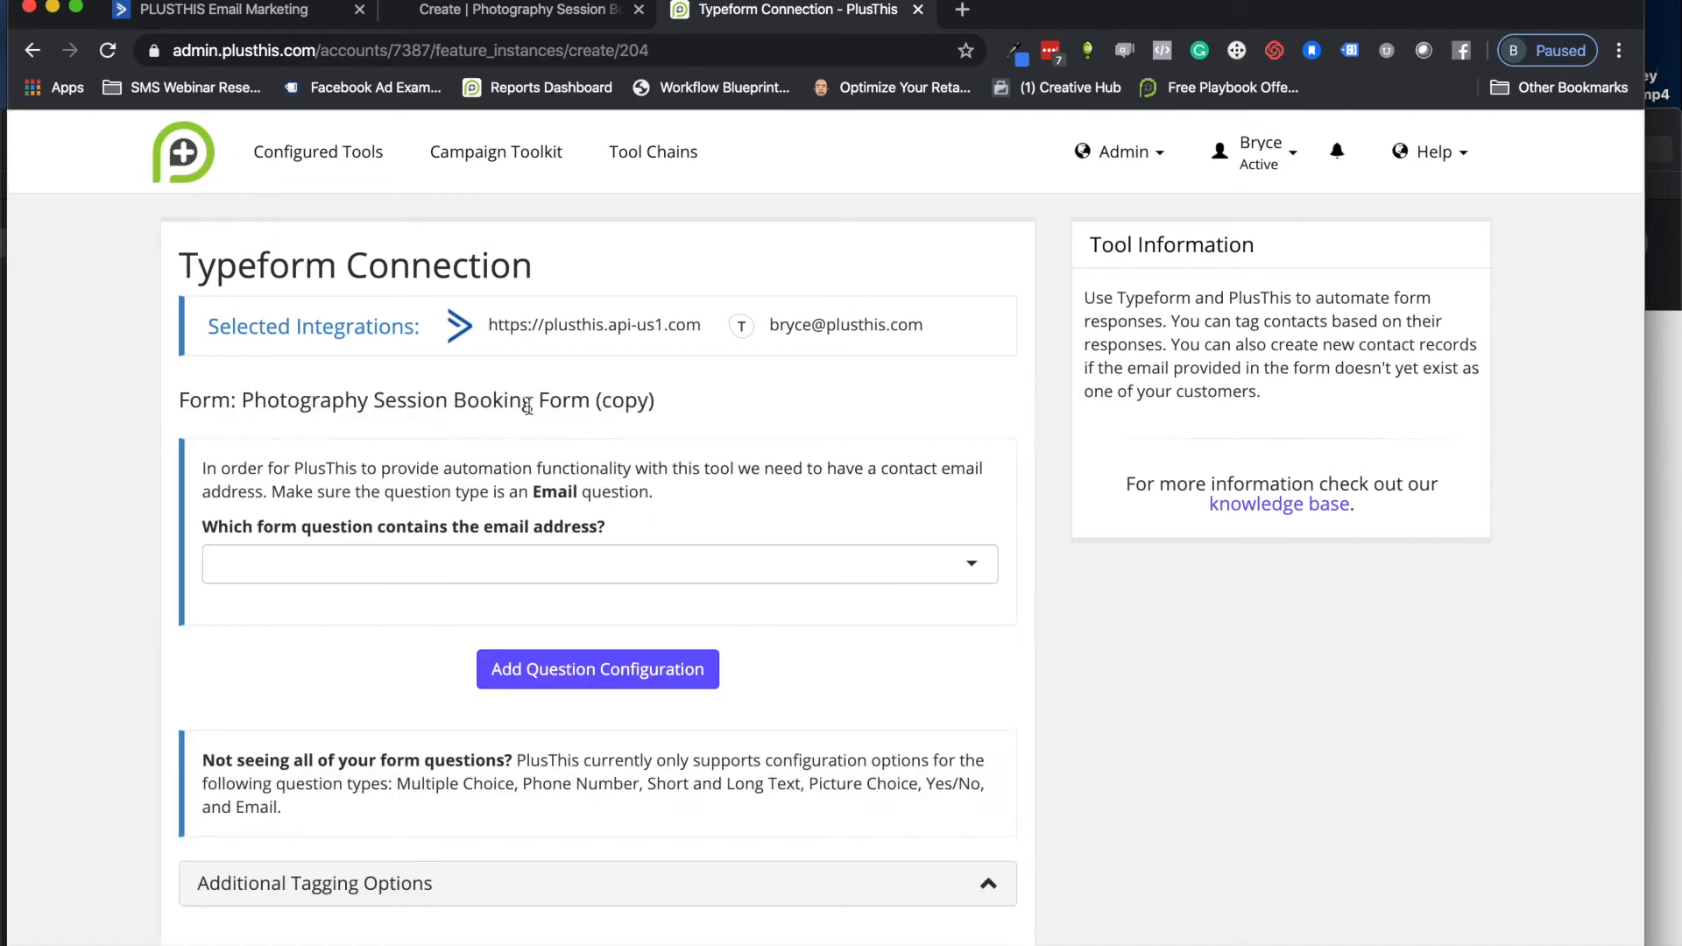
{"action": "mouse_move", "coordinate": [803, 334]}
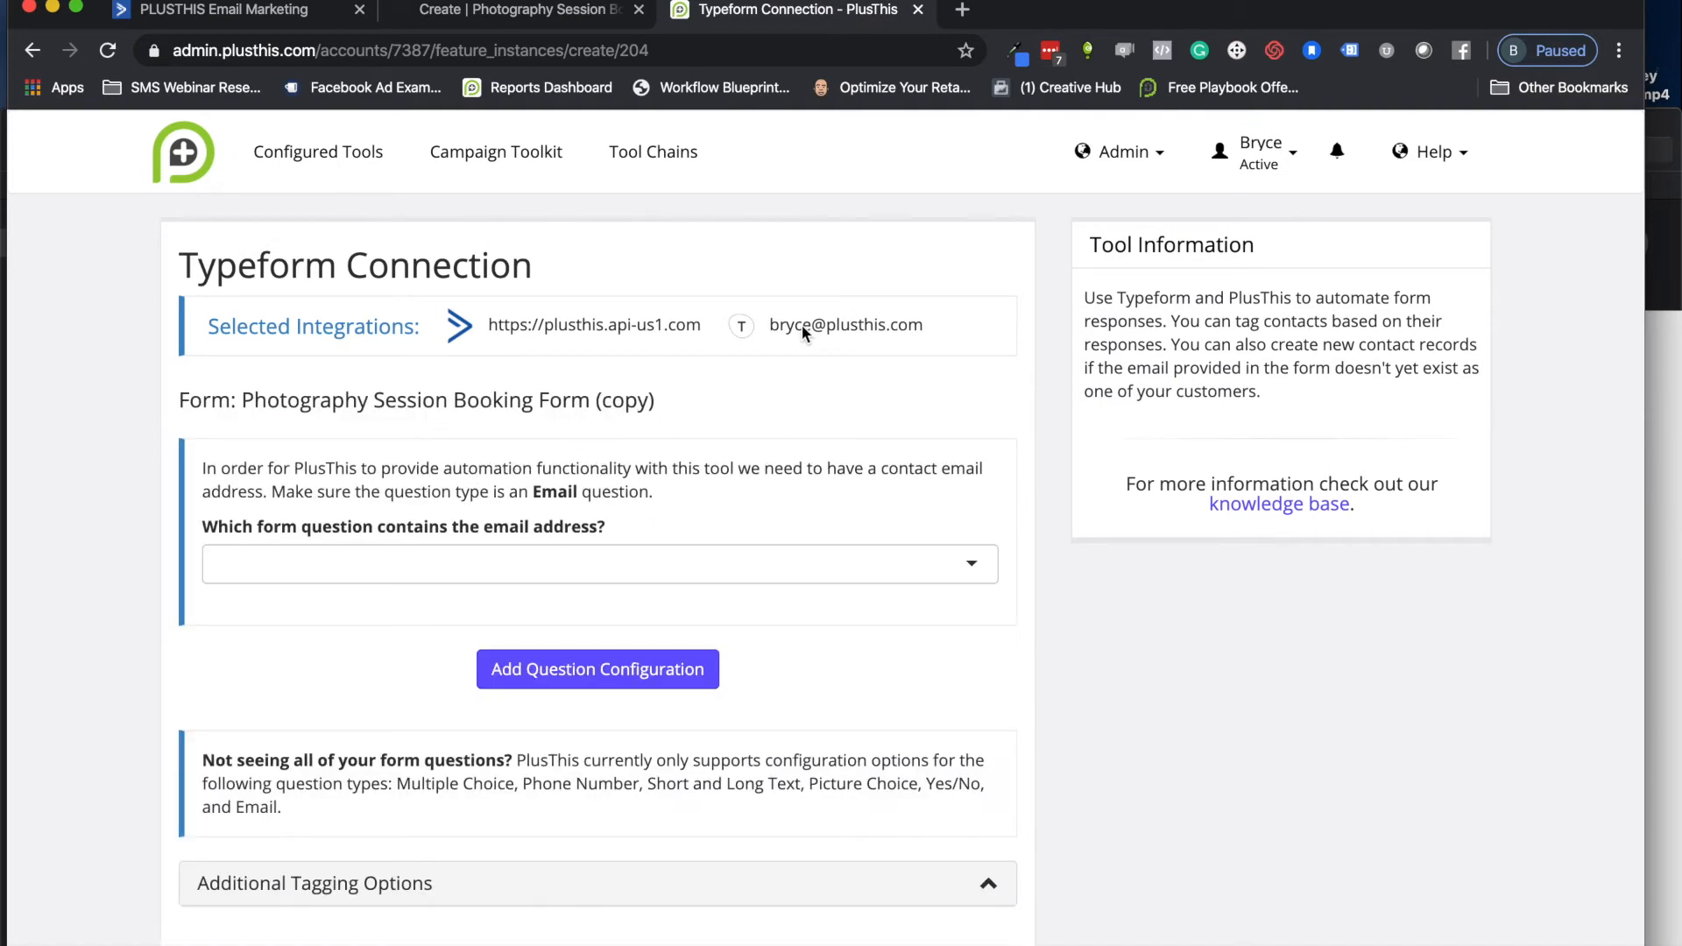
{"action": "mouse_move", "coordinate": [790, 405]}
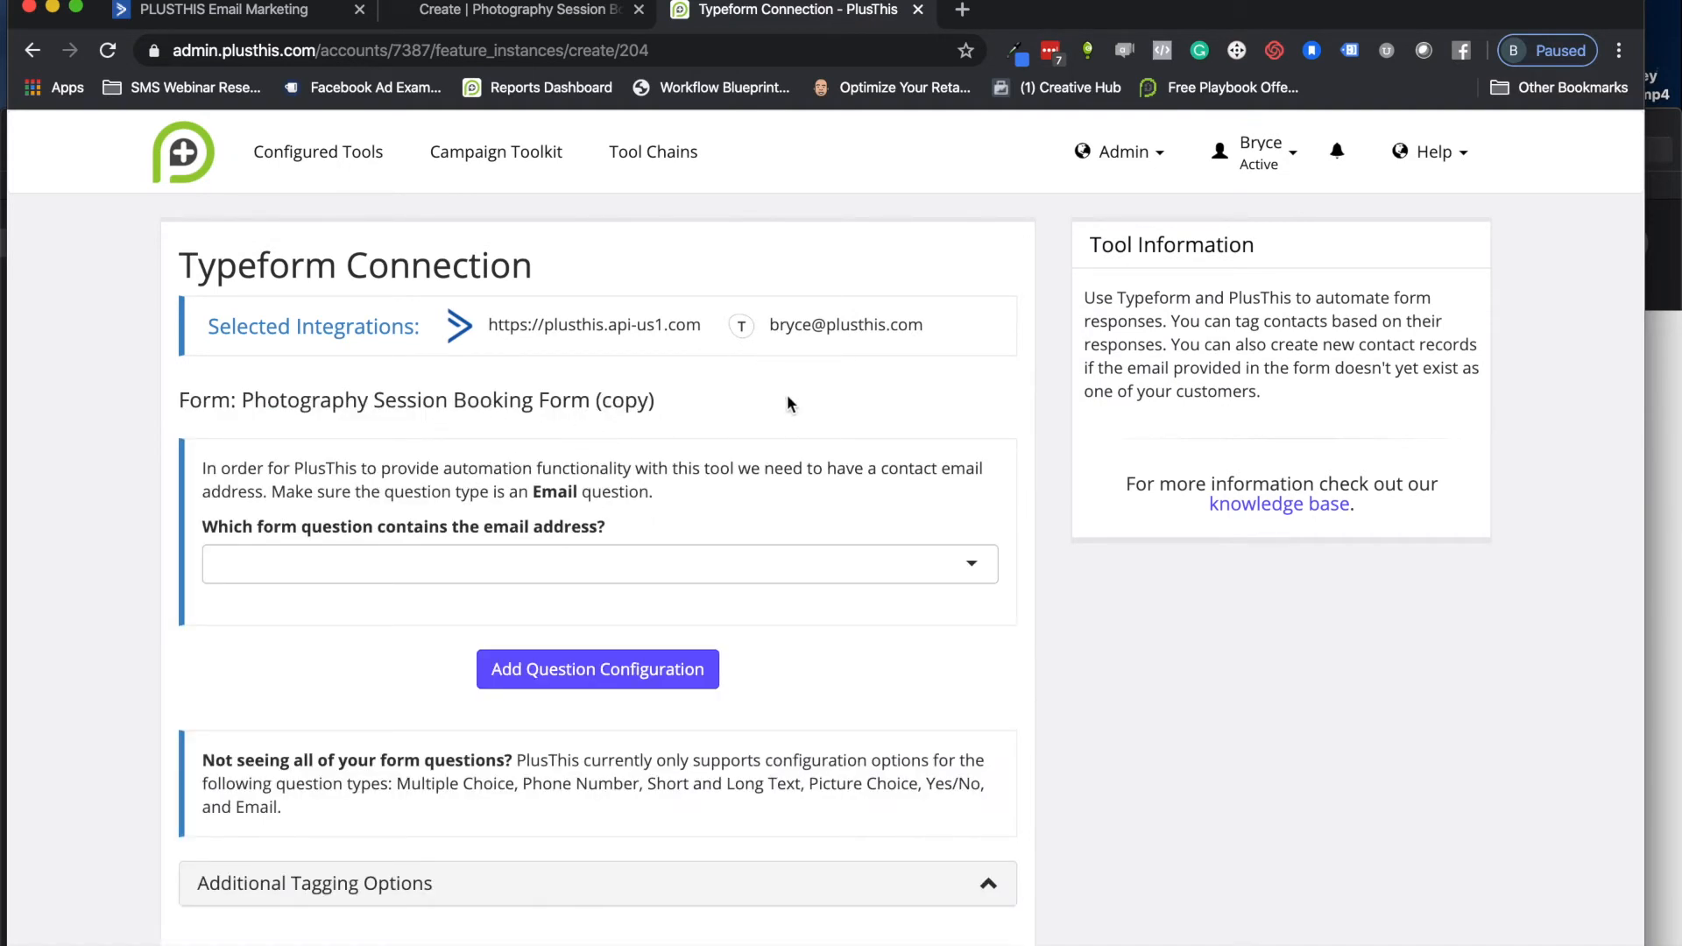
{"action": "left_click", "coordinate": [598, 563]}
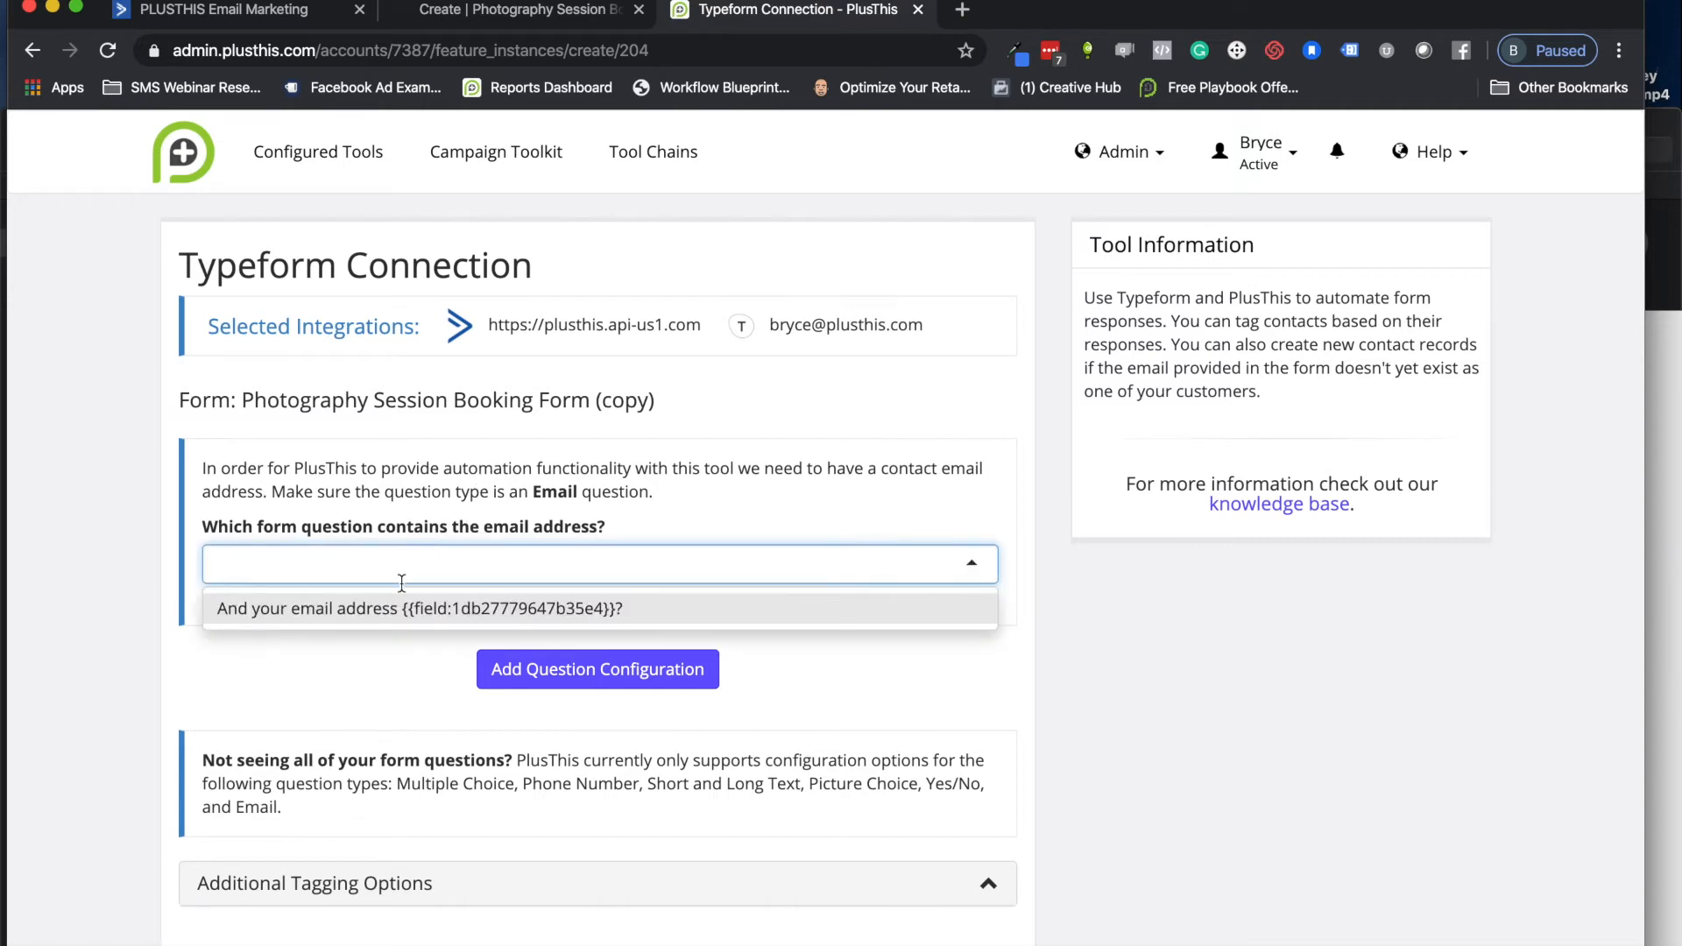
{"action": "left_click", "coordinate": [416, 608]}
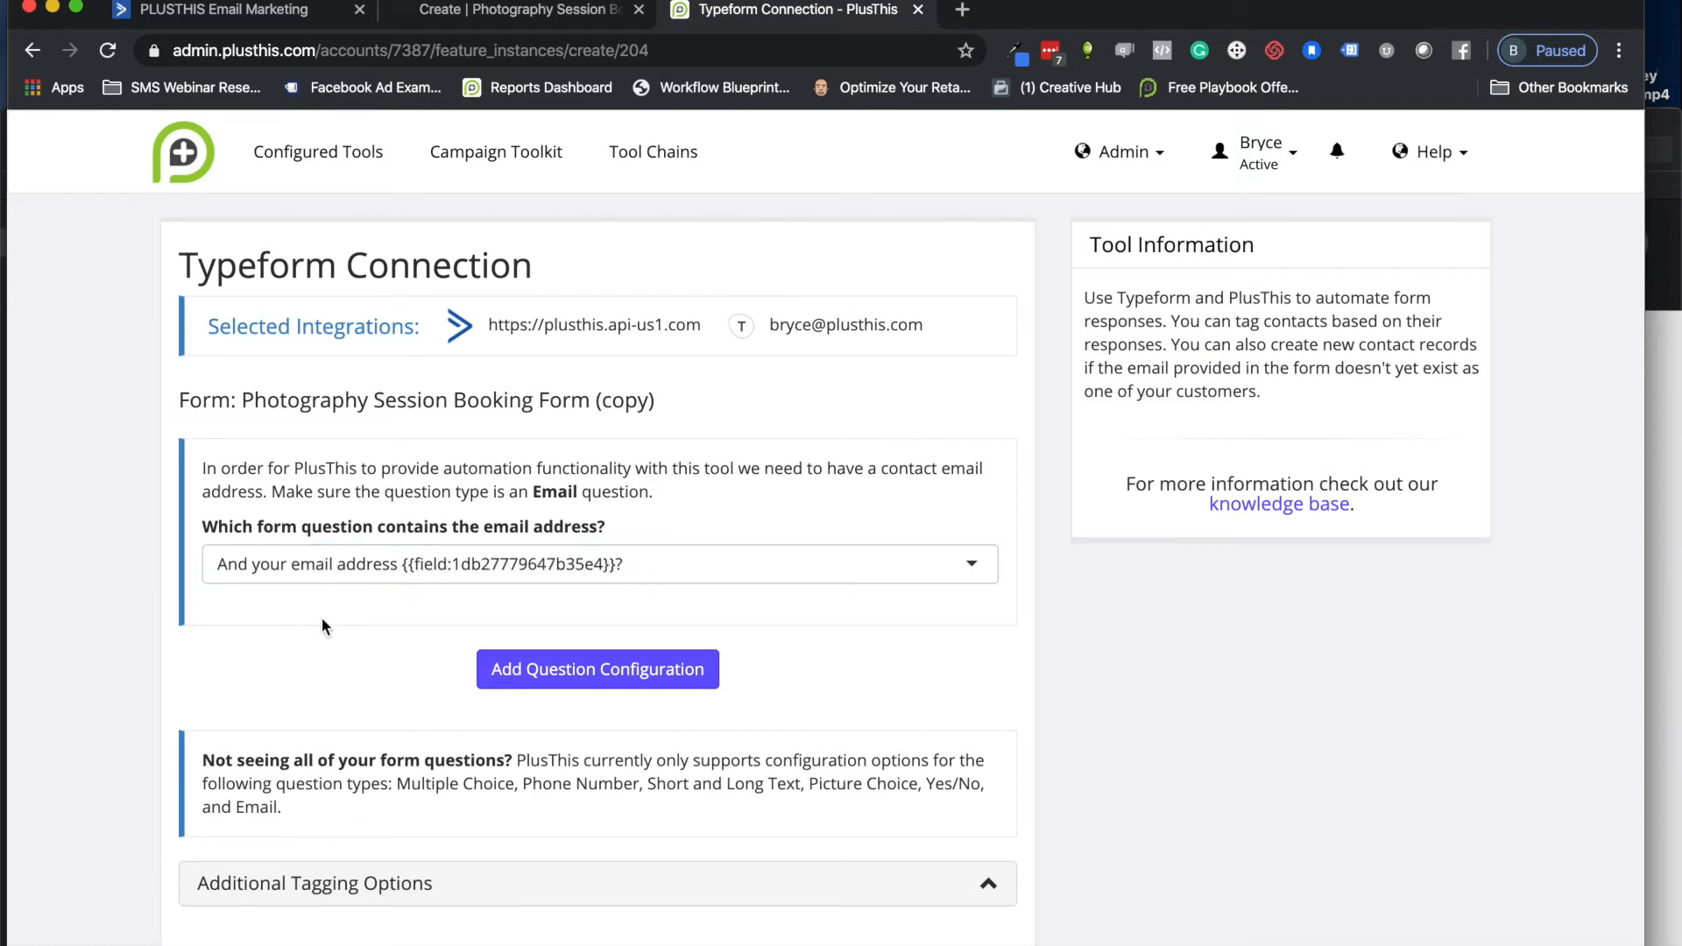
Step: Add a photos-for question rule tagging 'A Wedding' responses with the Weddings tag
{"action": "left_click", "coordinate": [598, 669]}
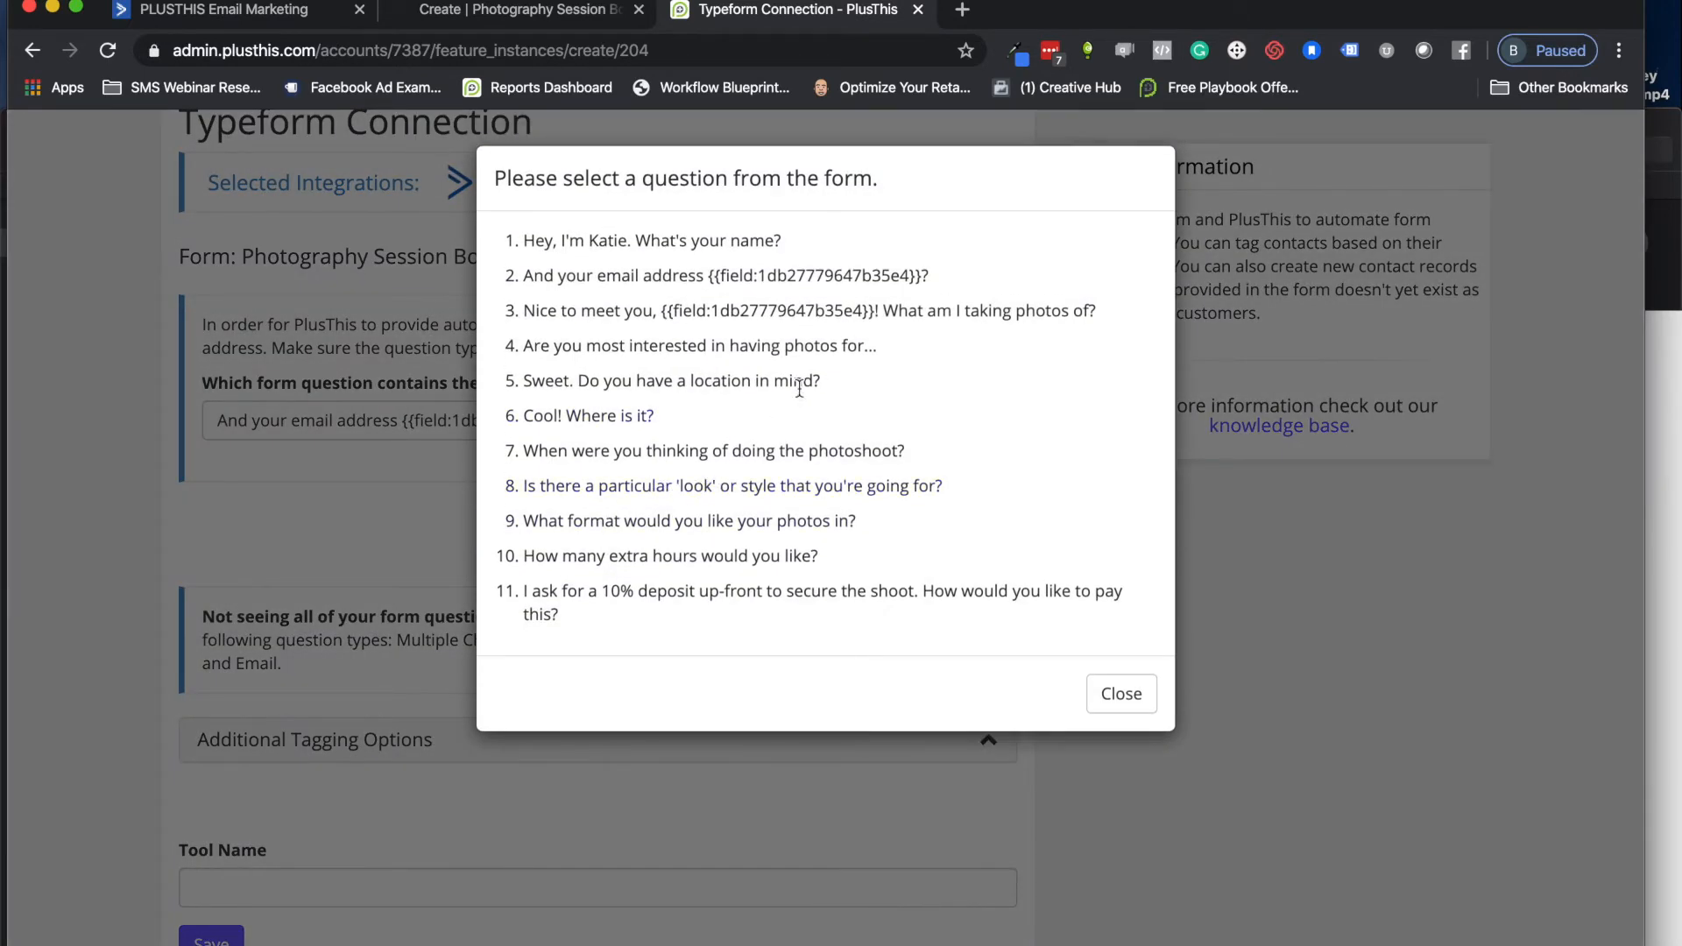
{"action": "mouse_move", "coordinate": [692, 369]}
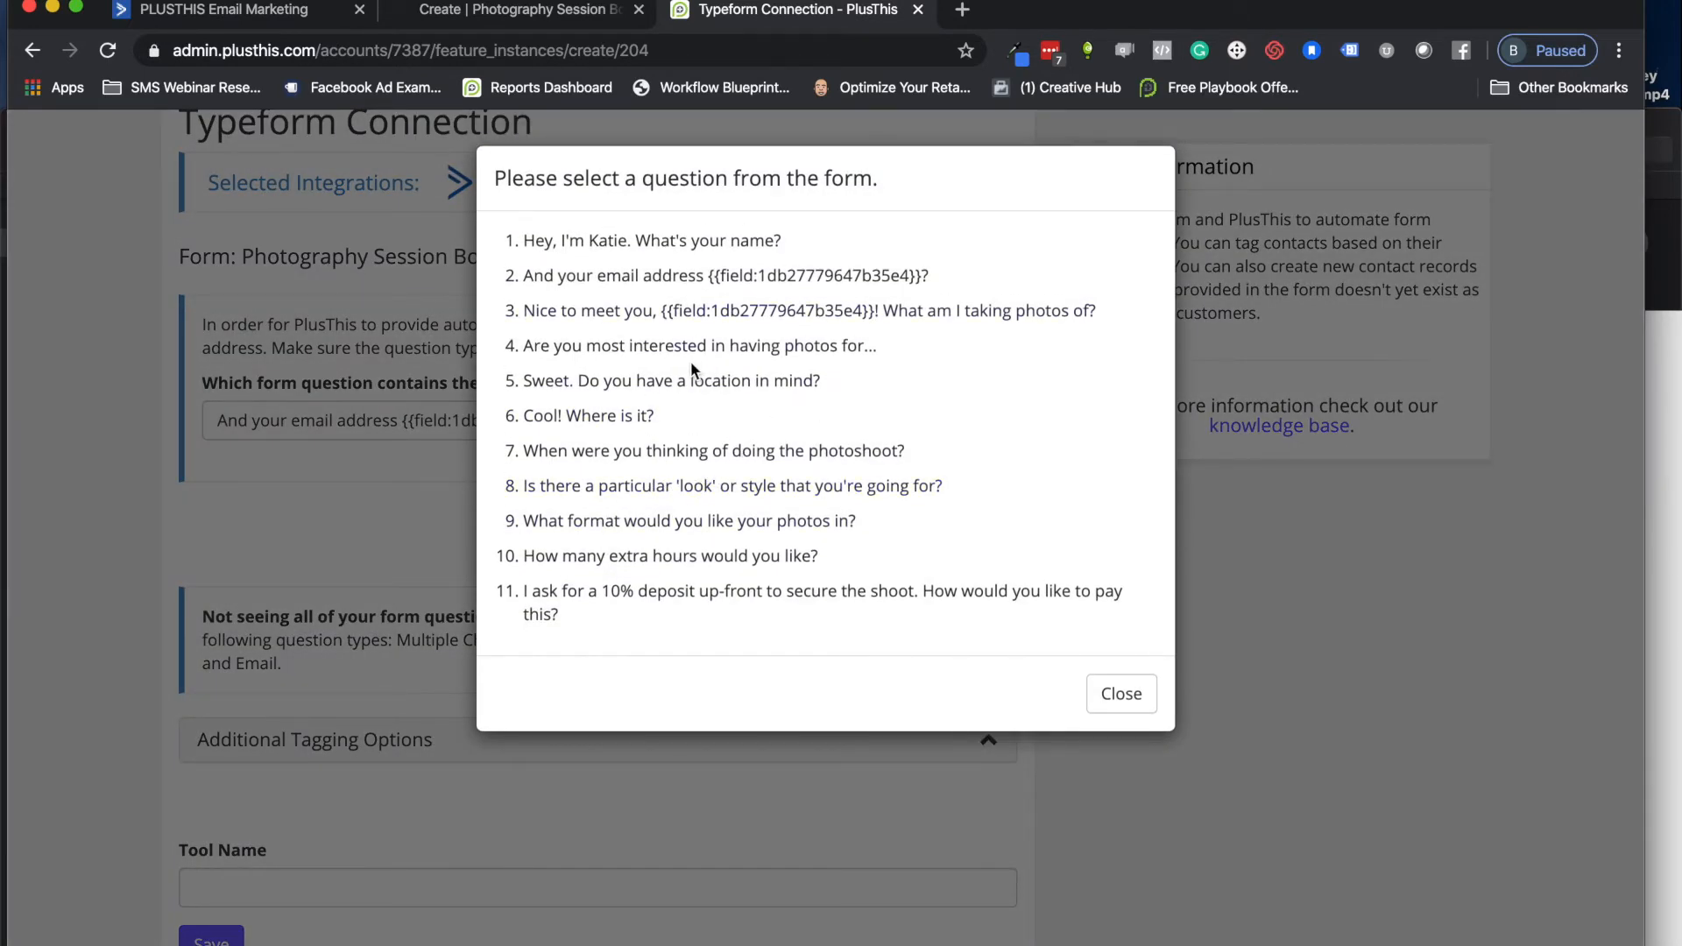
{"action": "mouse_move", "coordinate": [698, 345]}
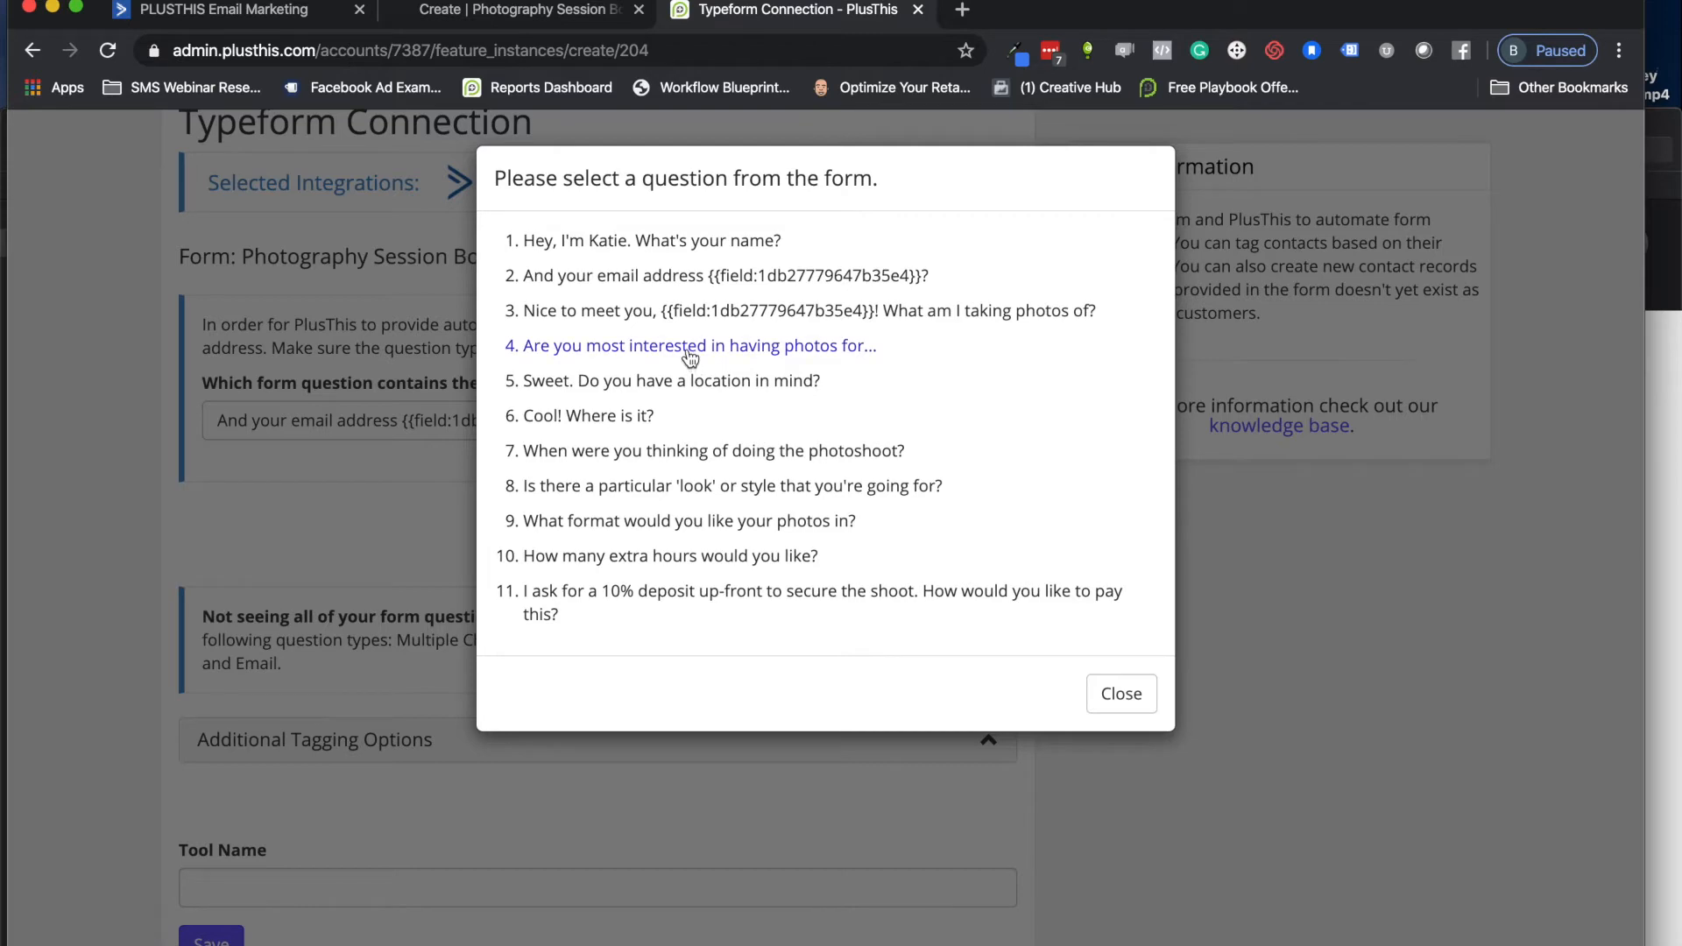
{"action": "left_click", "coordinate": [698, 345]}
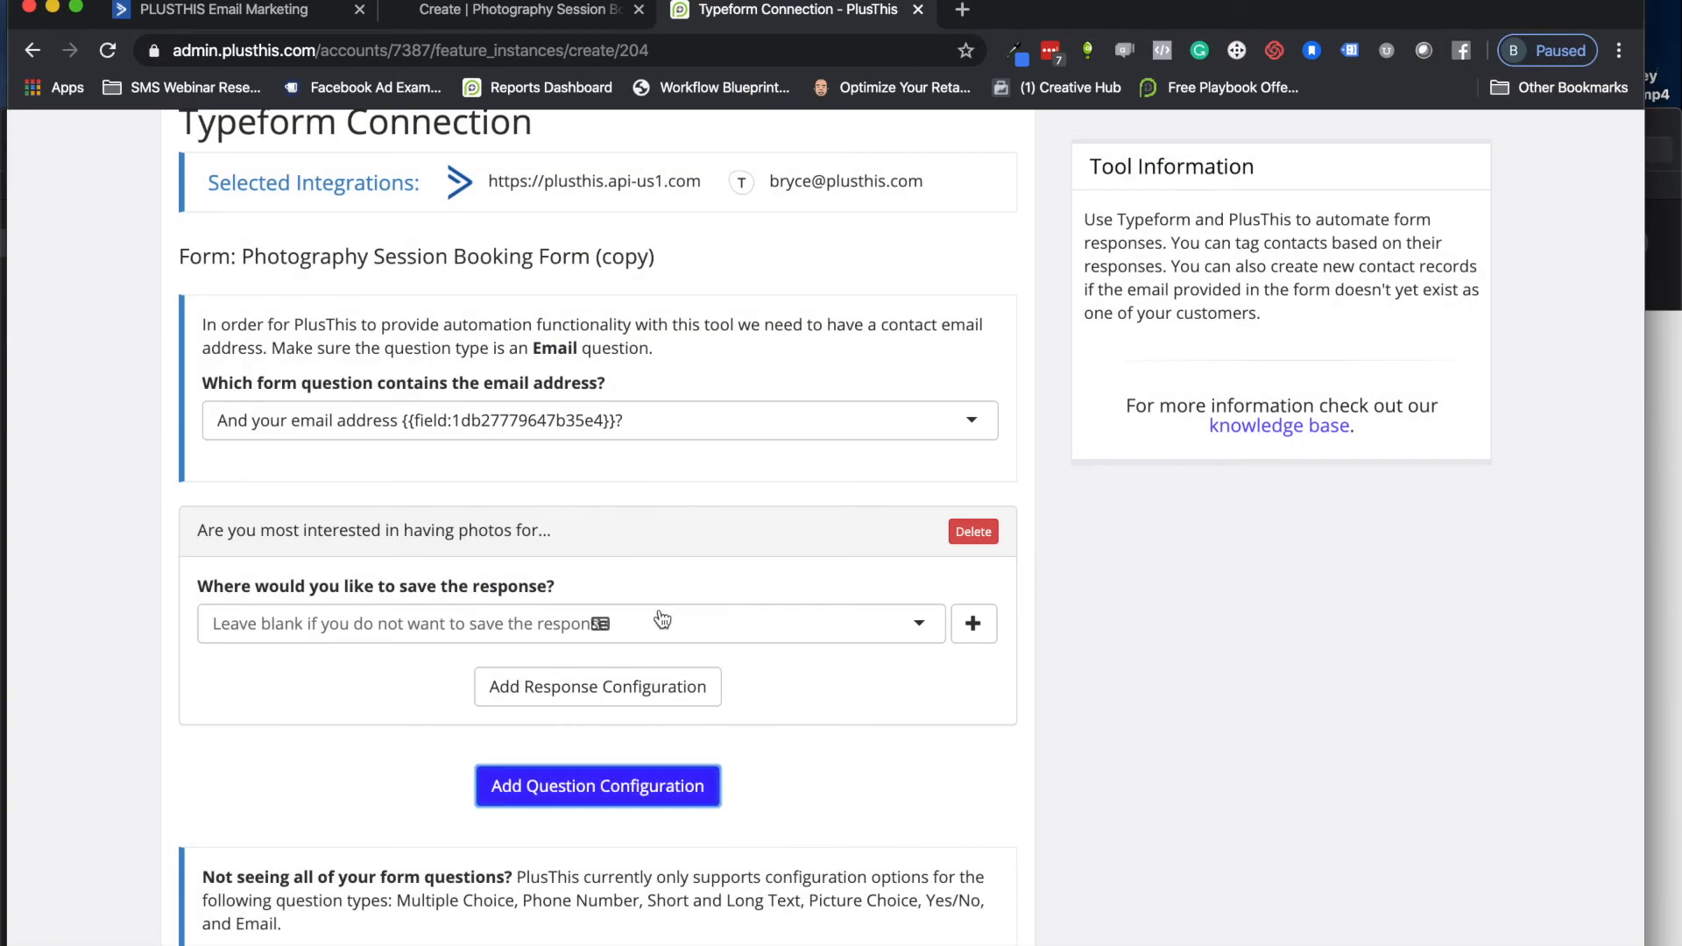
{"action": "mouse_move", "coordinate": [633, 678]}
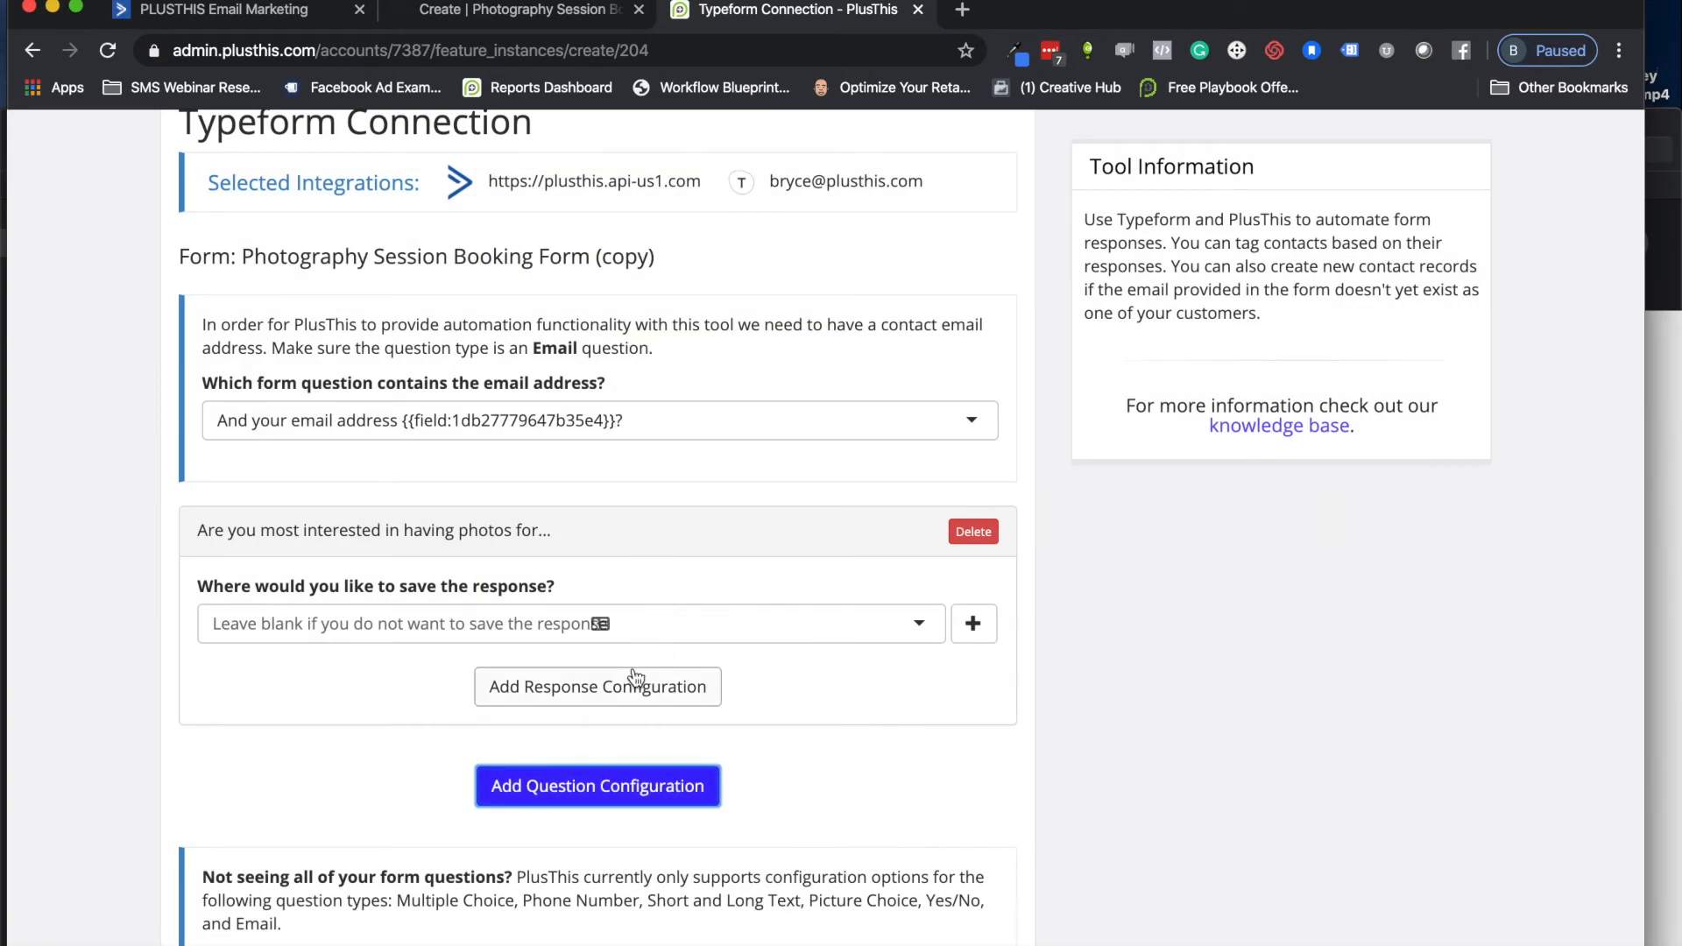
{"action": "left_click", "coordinate": [596, 687]}
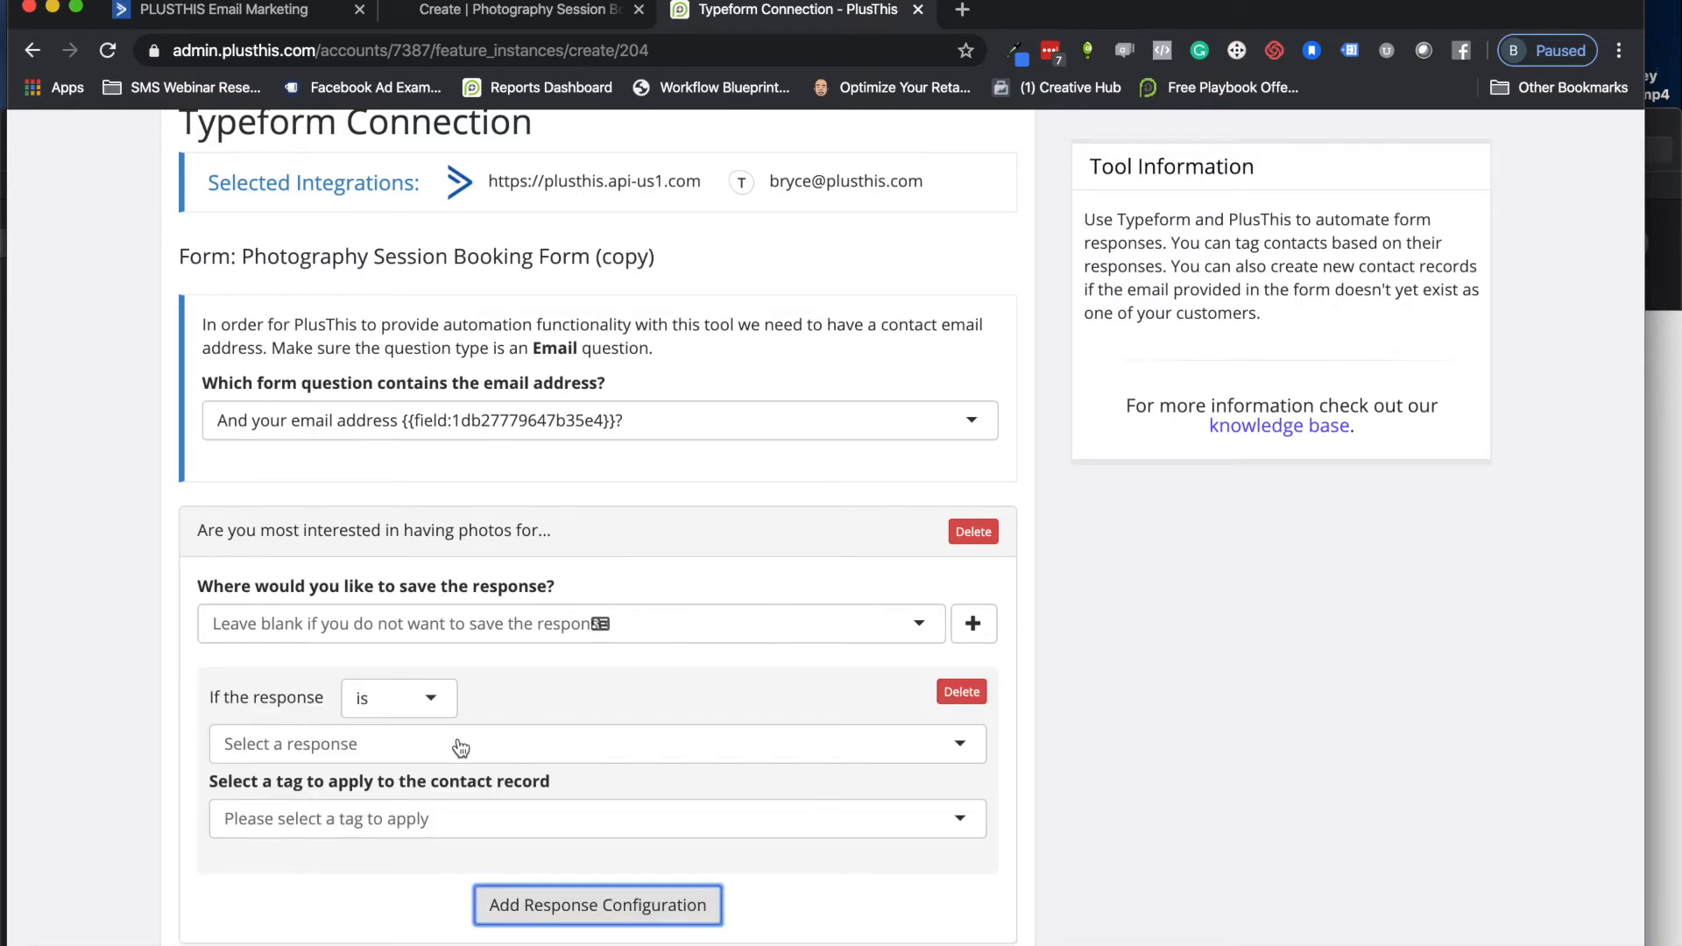
{"action": "left_click", "coordinate": [596, 744]}
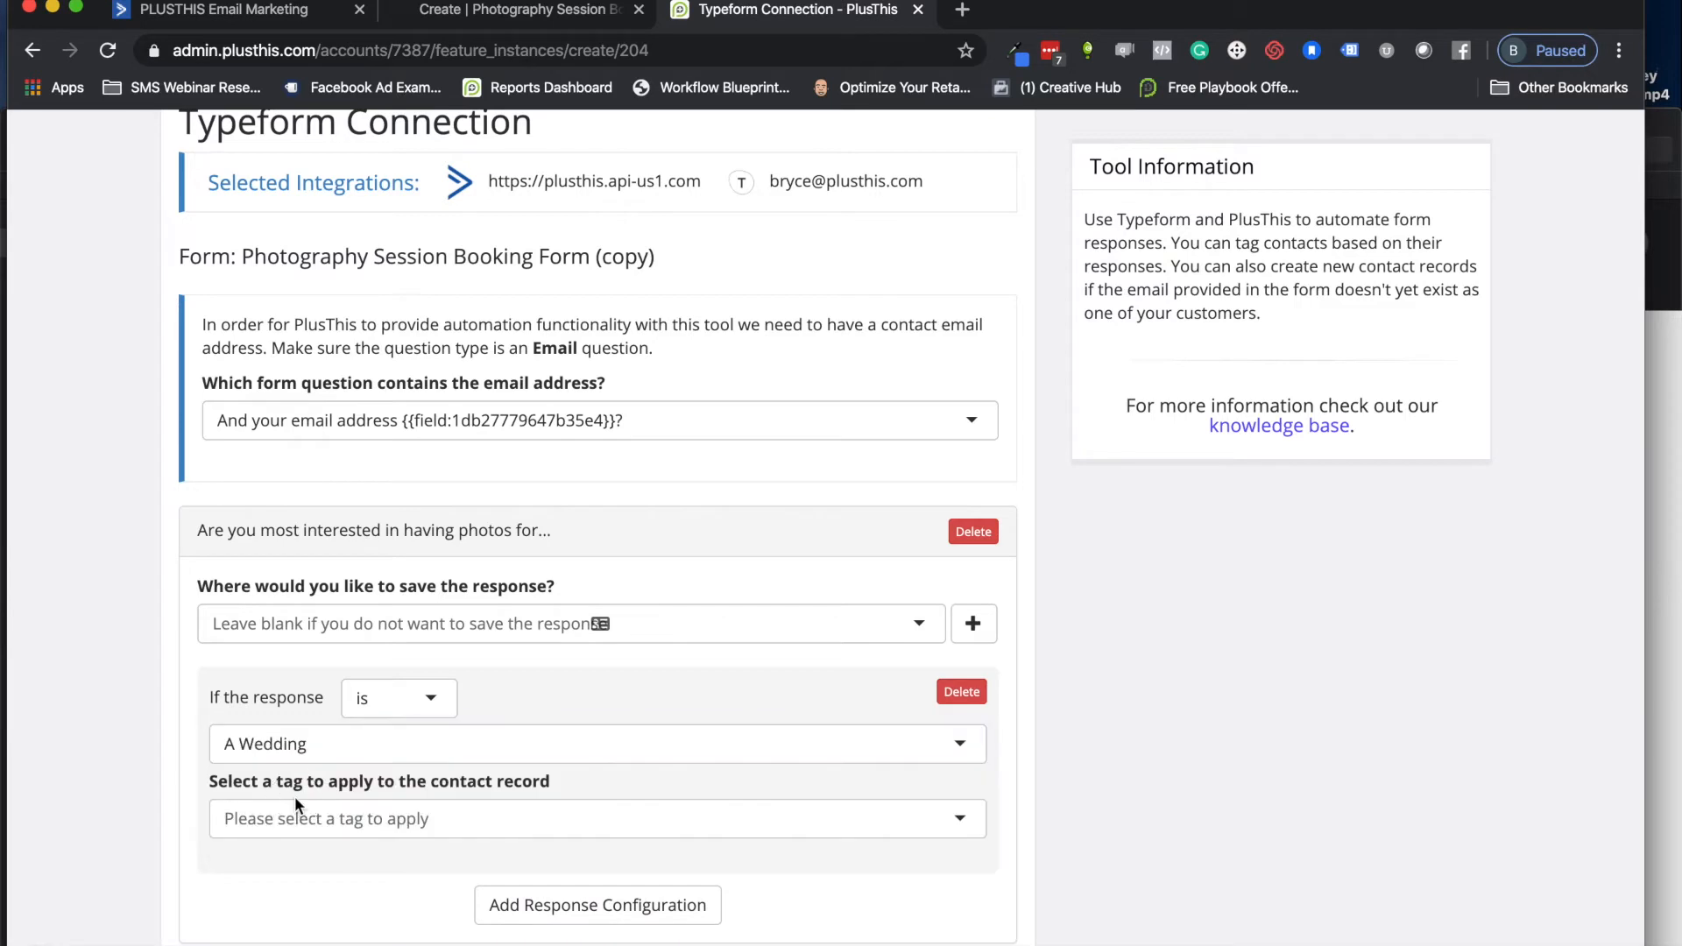
{"action": "type", "text": "w"}
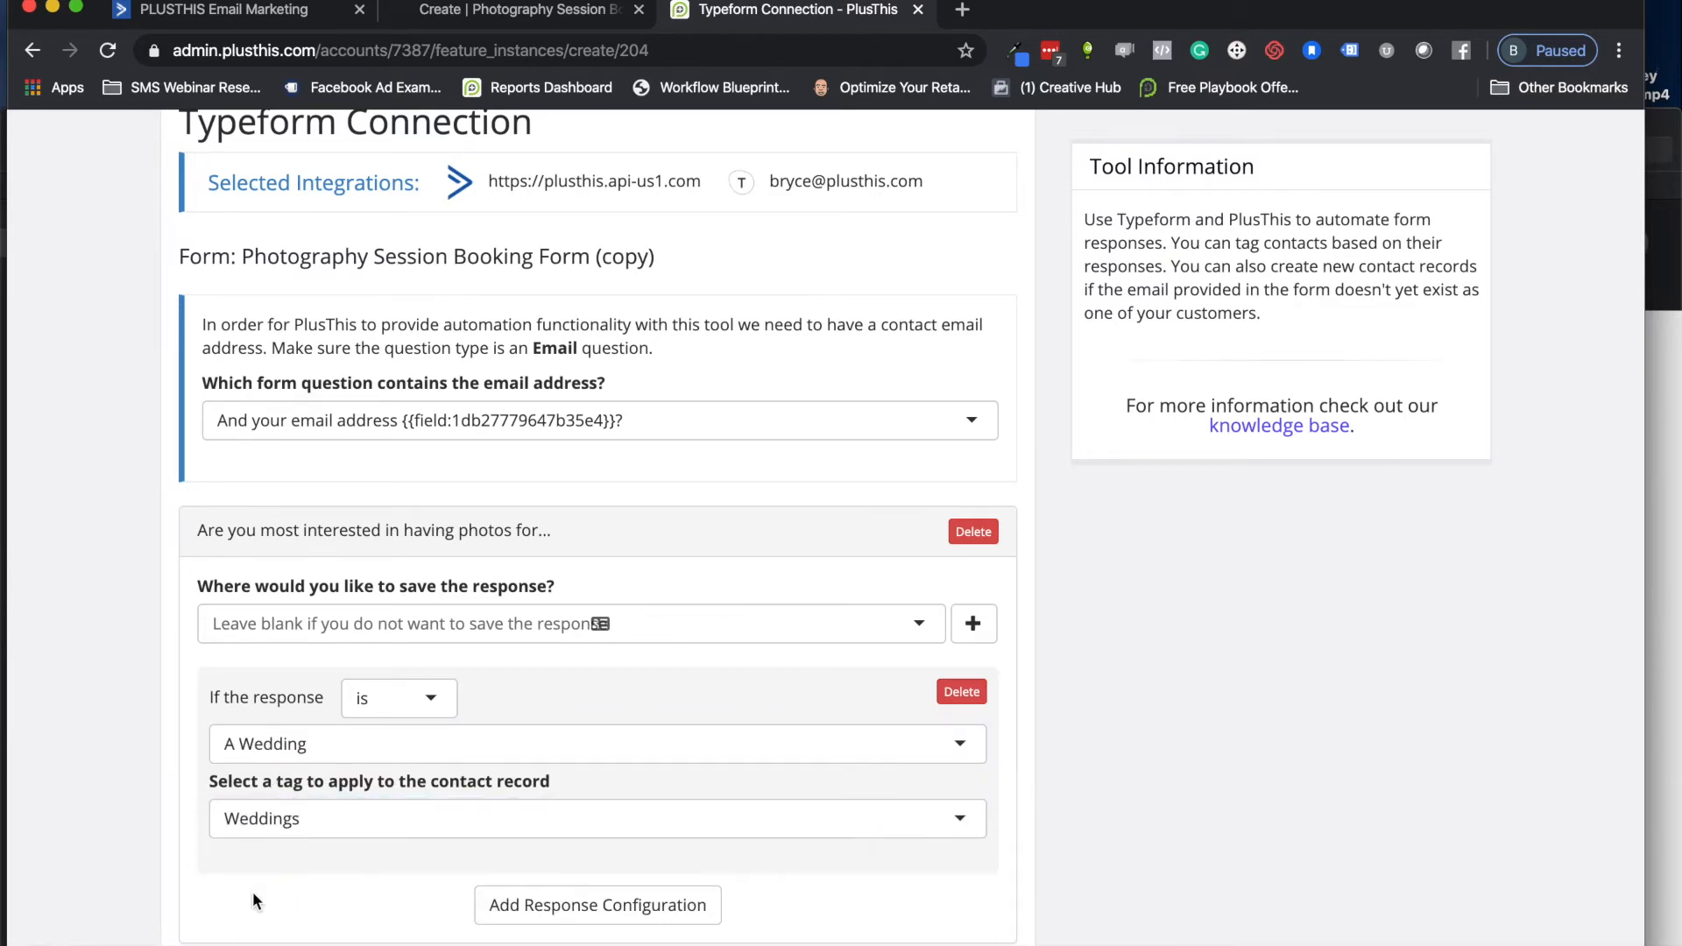
{"action": "mouse_move", "coordinate": [325, 829]}
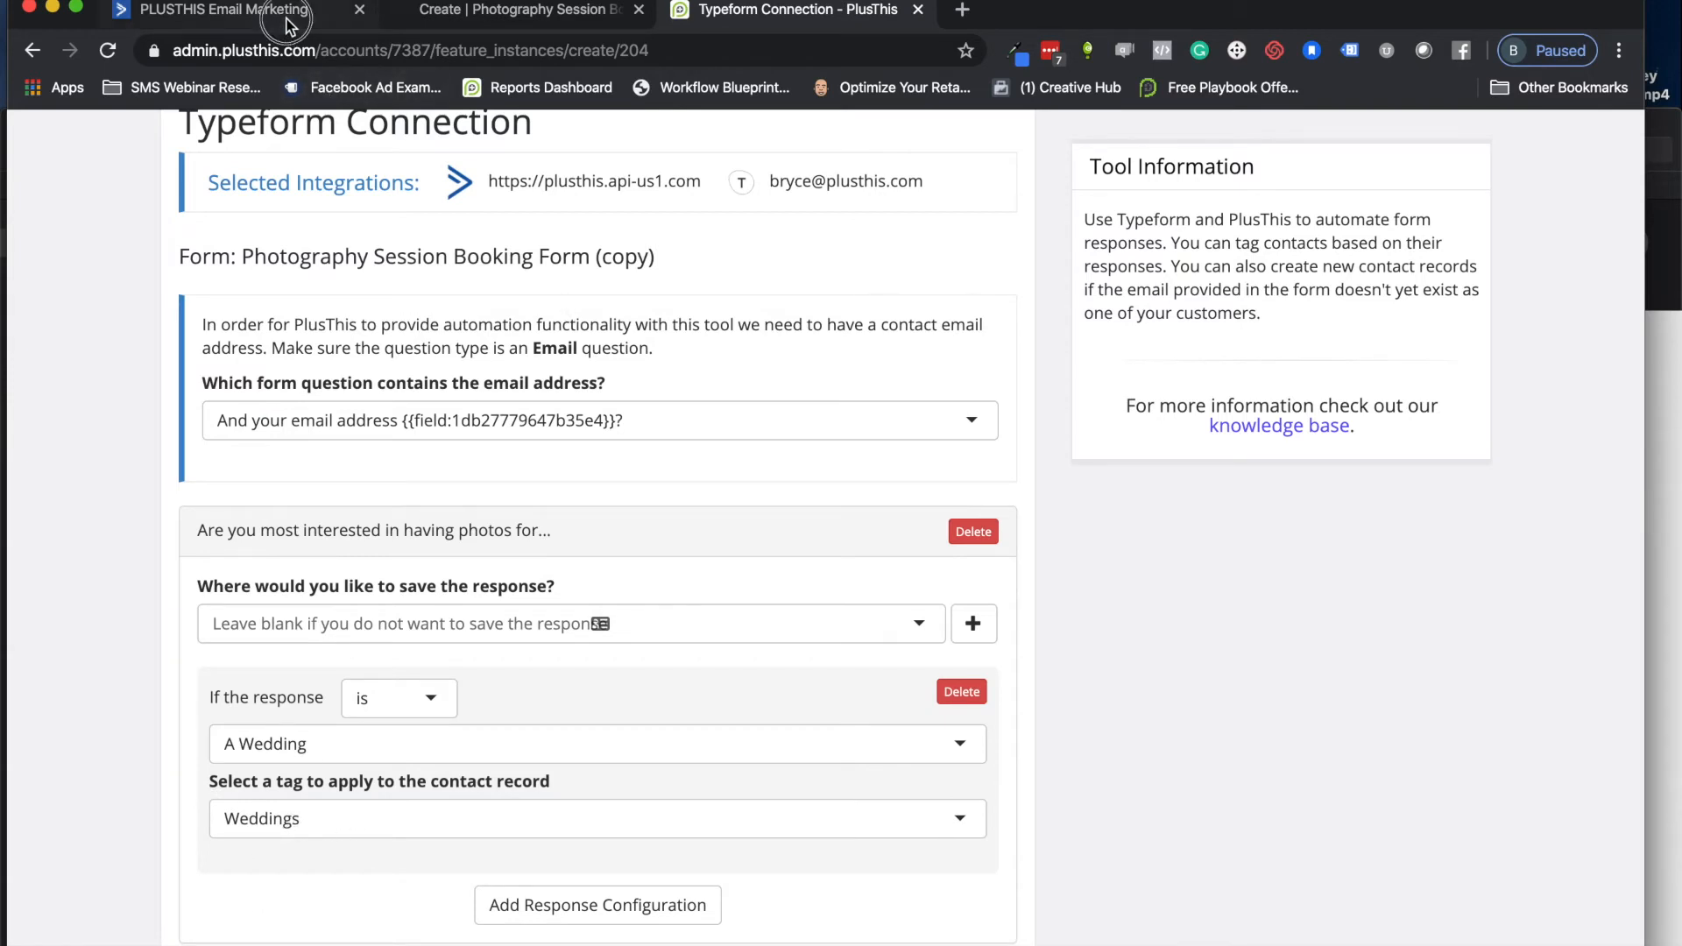
Step: Confirm the ActiveCampaign split checks Tag Exists Weddings, then return to PlusThis
{"action": "left_click", "coordinate": [215, 9]}
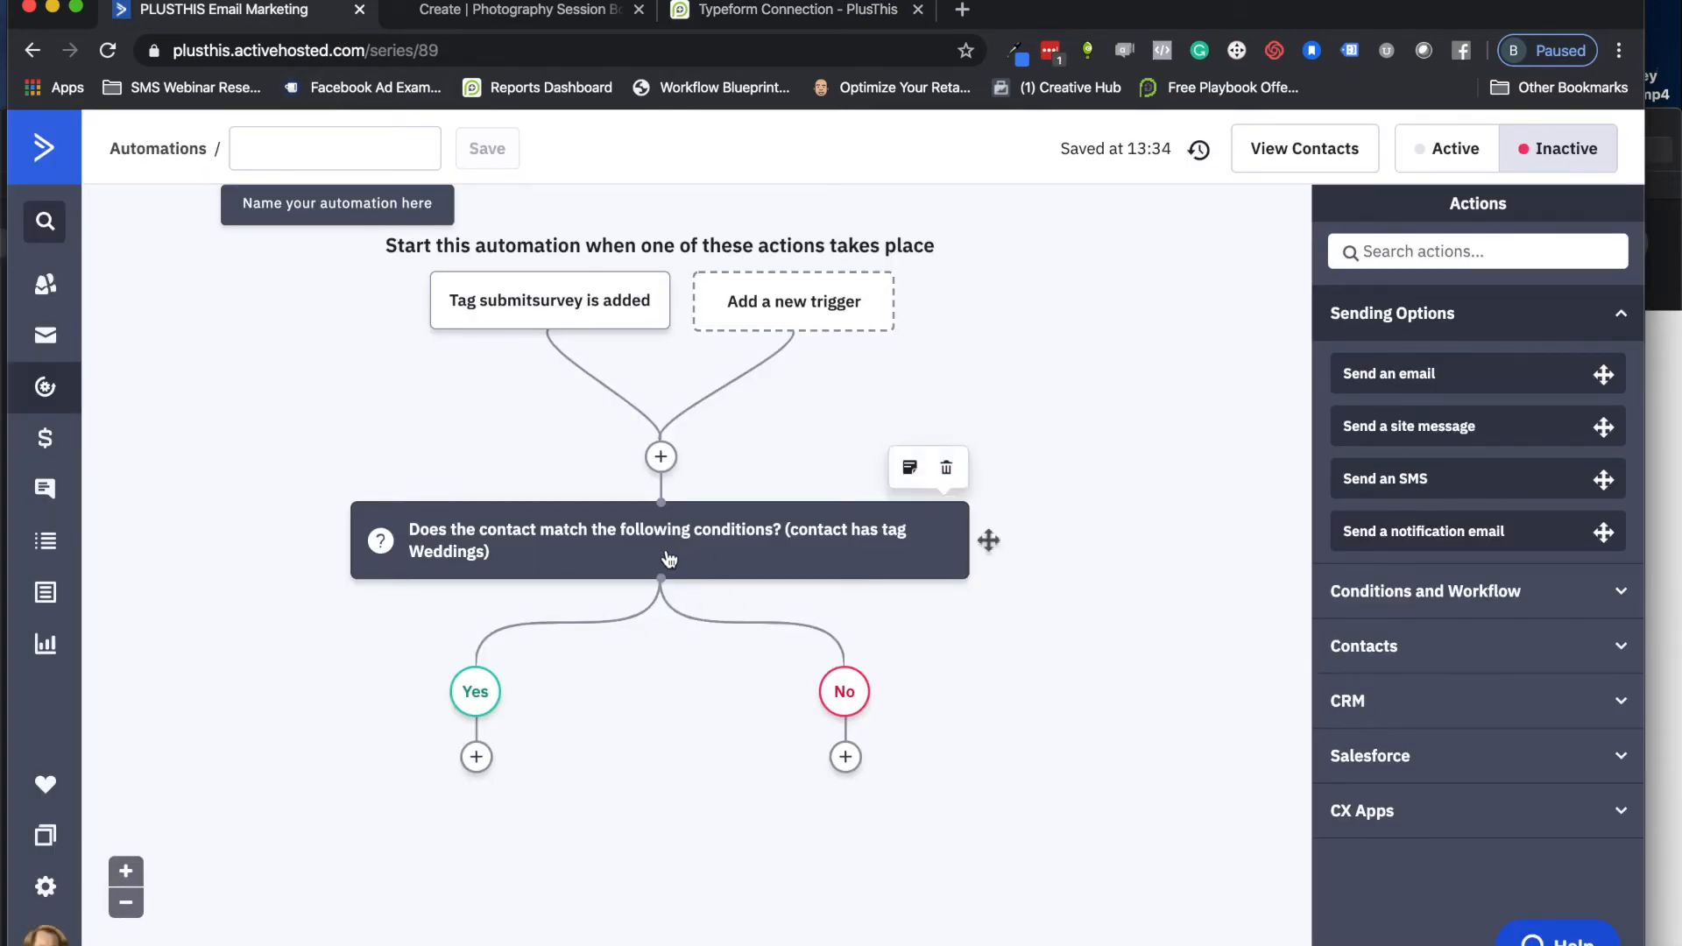
{"action": "left_click", "coordinate": [659, 539]}
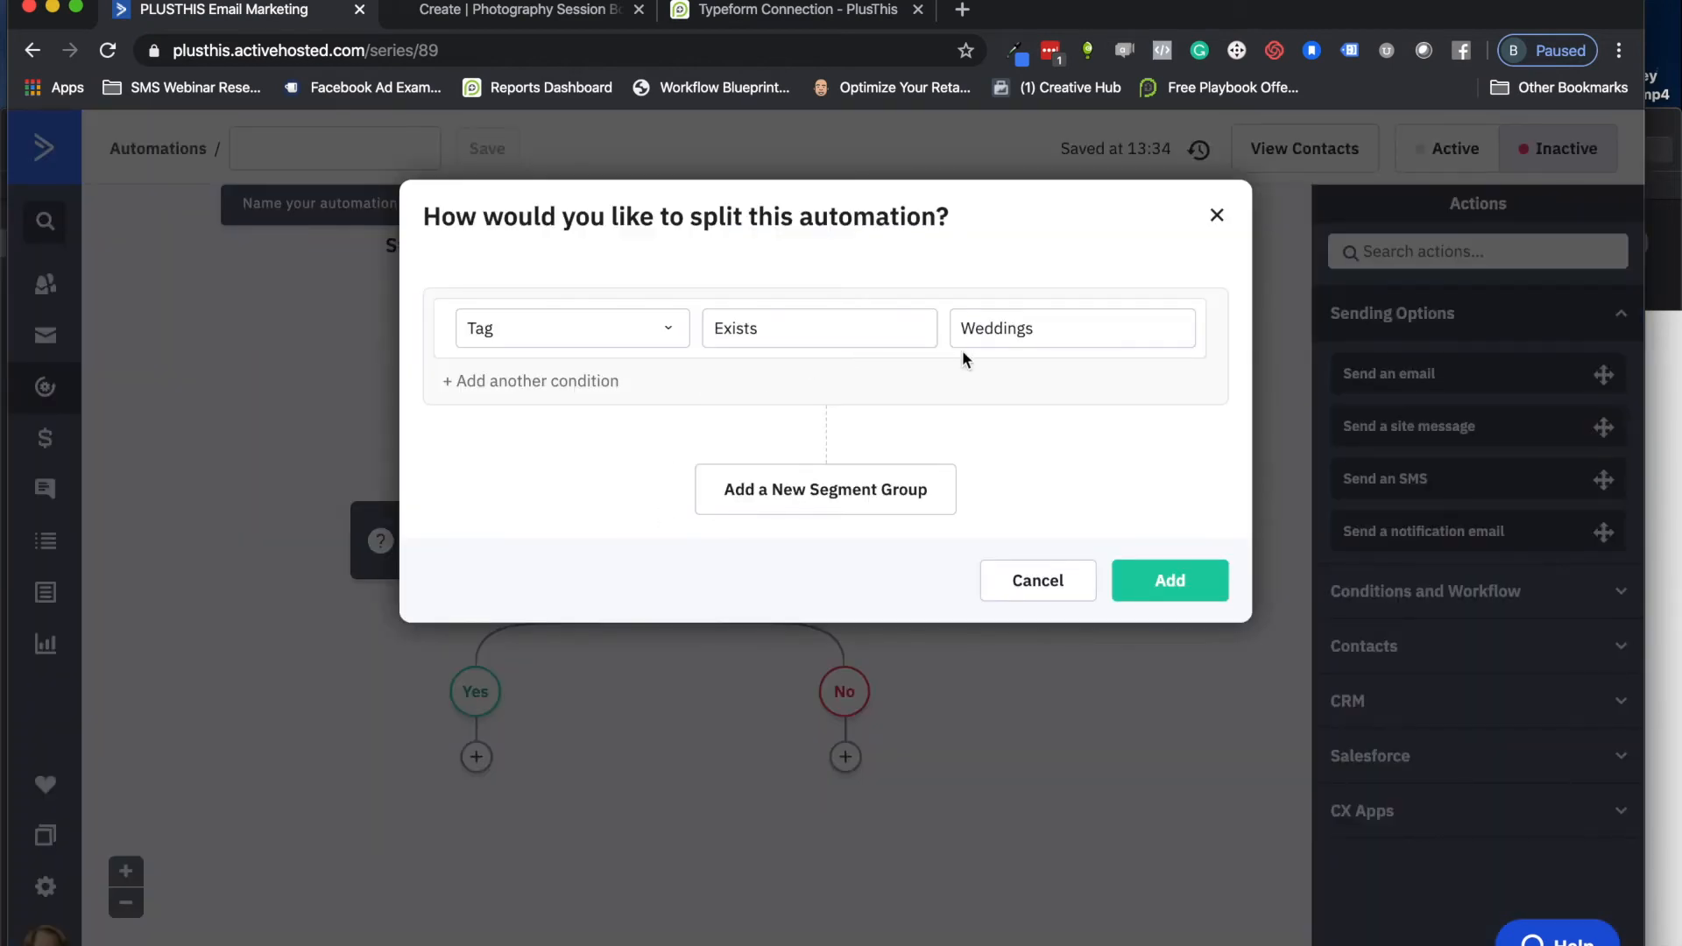
{"action": "mouse_move", "coordinate": [1213, 229]}
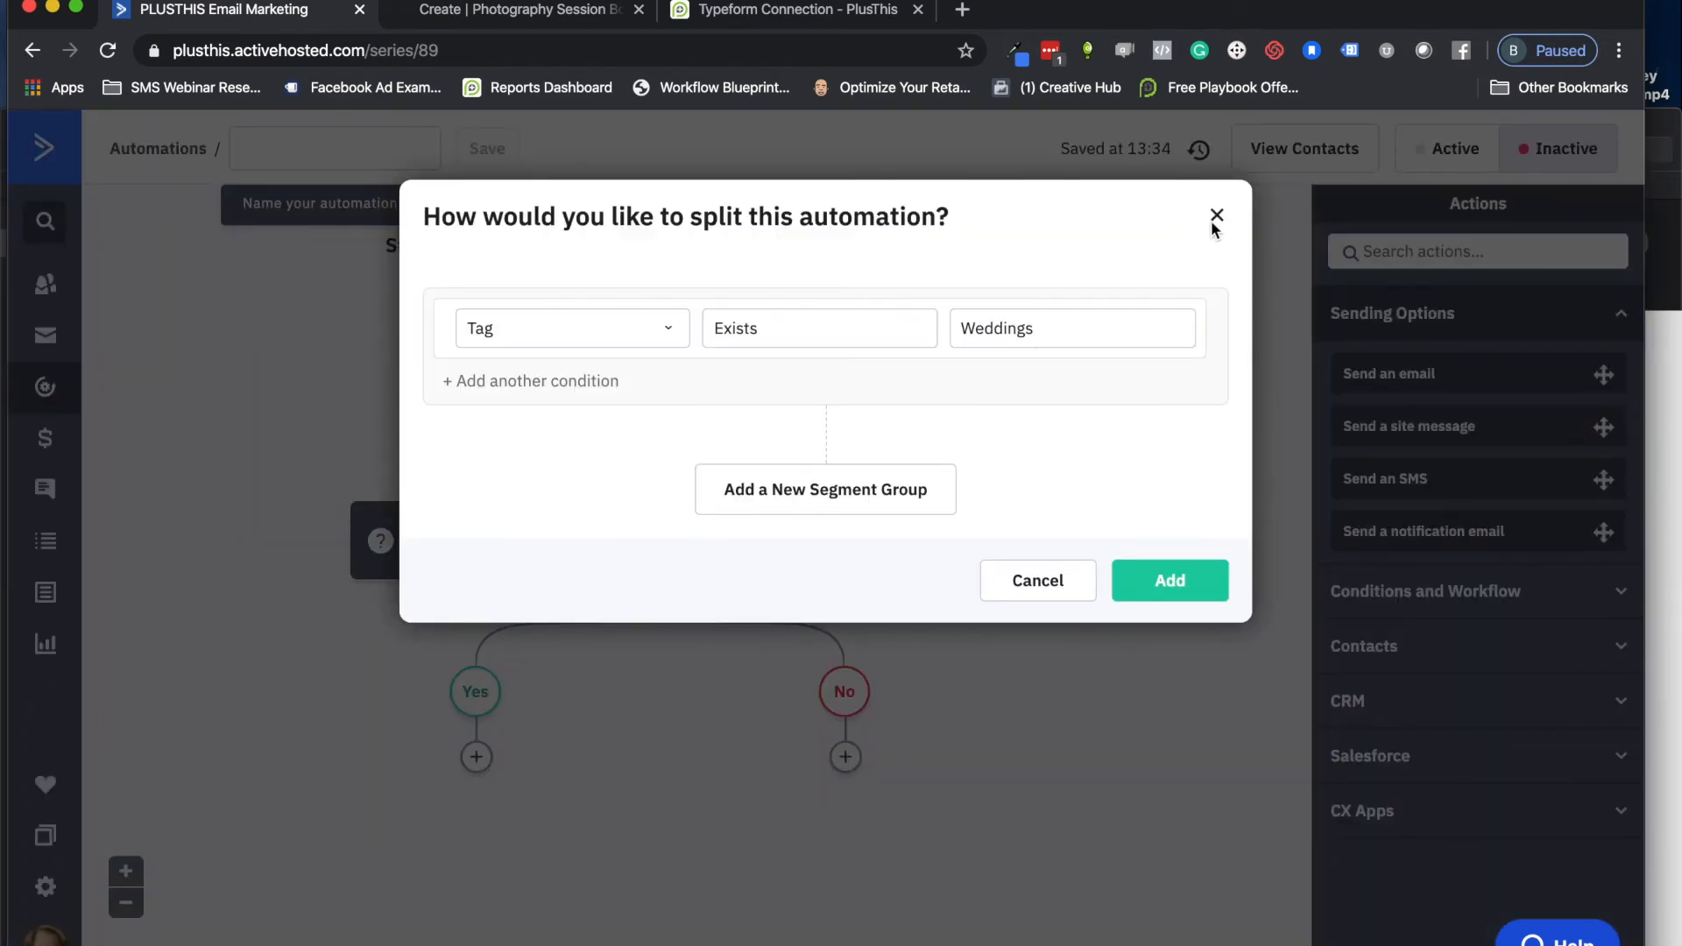
{"action": "left_click", "coordinate": [1217, 215]}
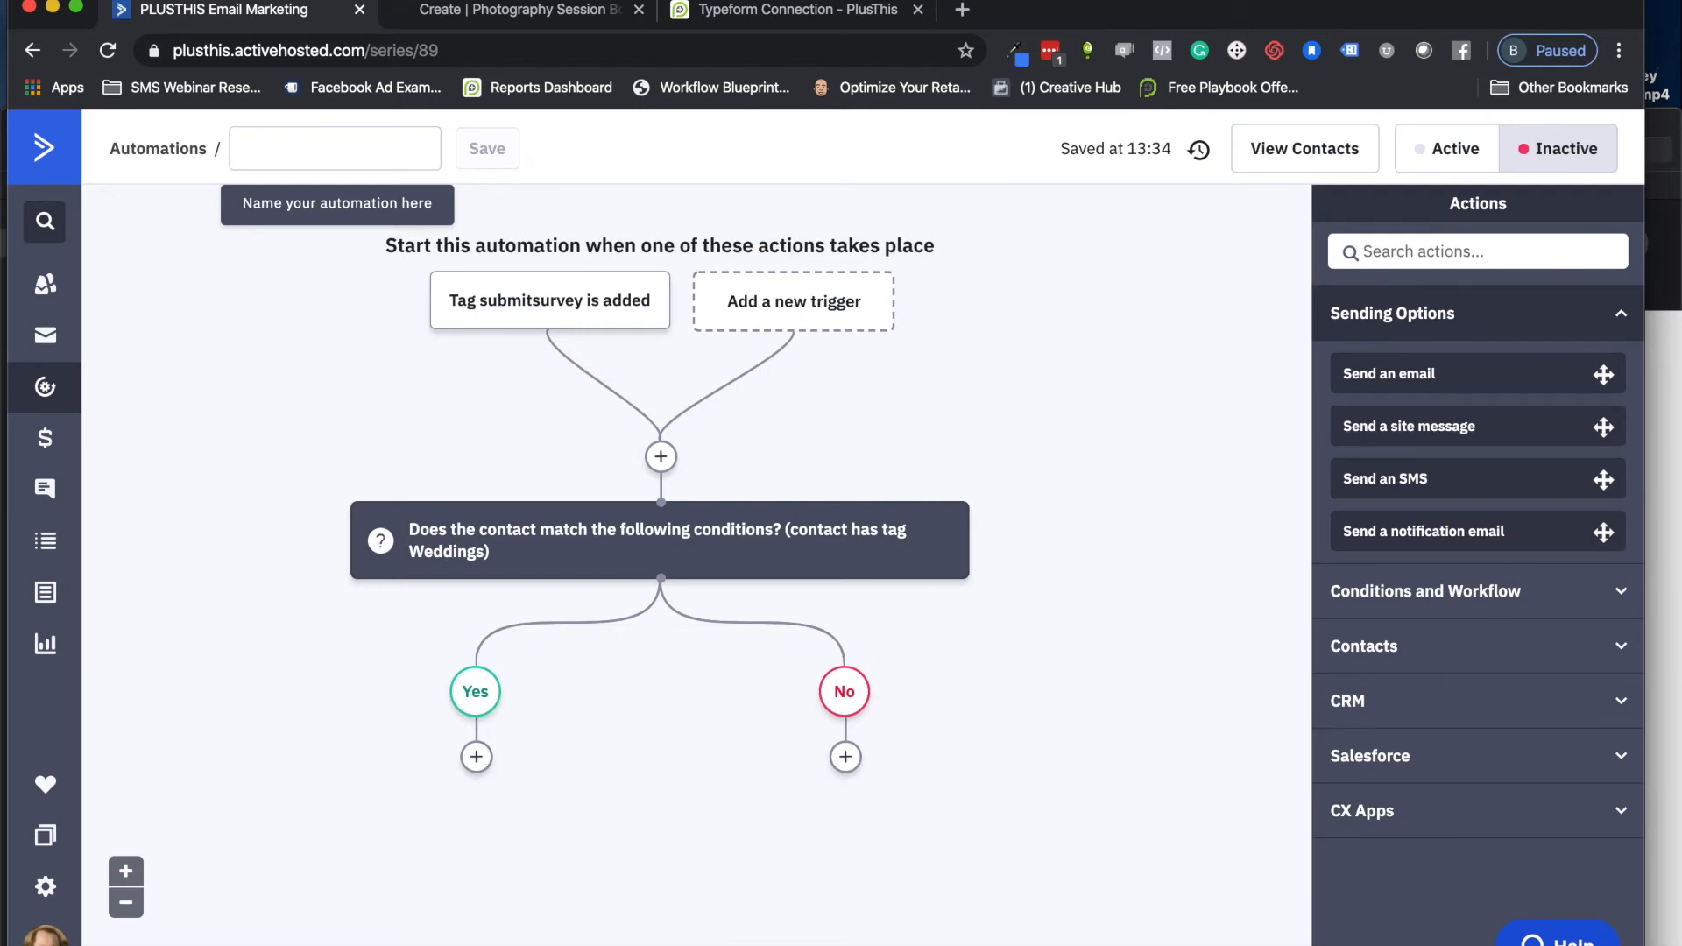
{"action": "left_click", "coordinate": [793, 10]}
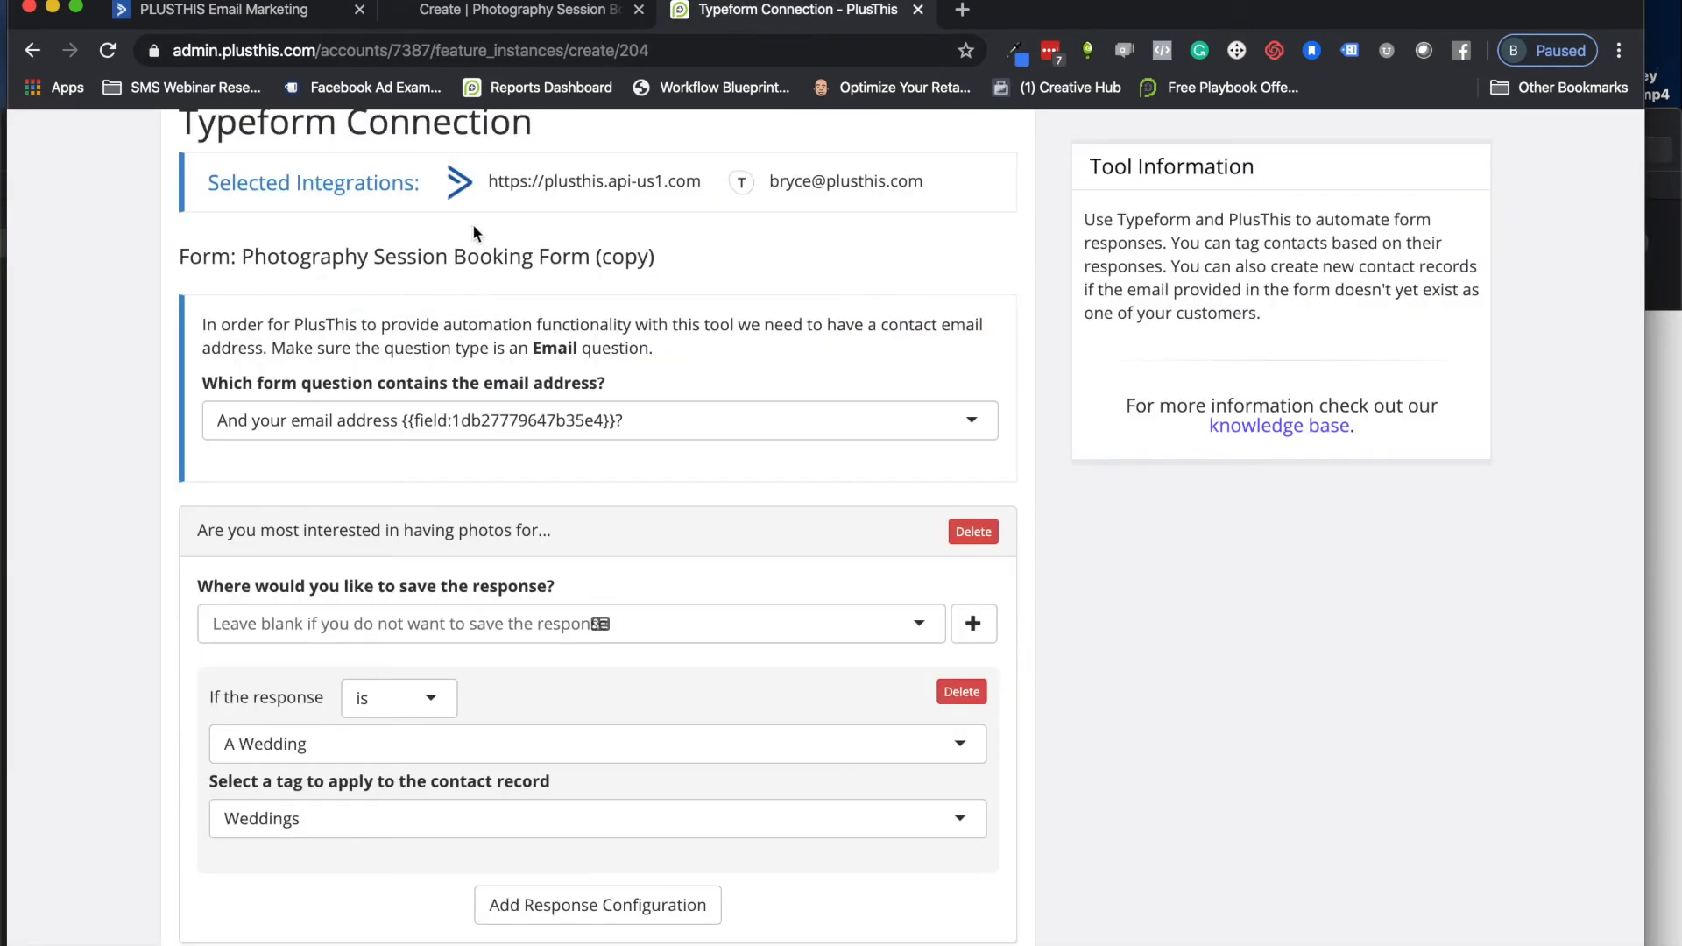
{"action": "scroll", "scroll_direction": "down", "scroll_amount": 3}
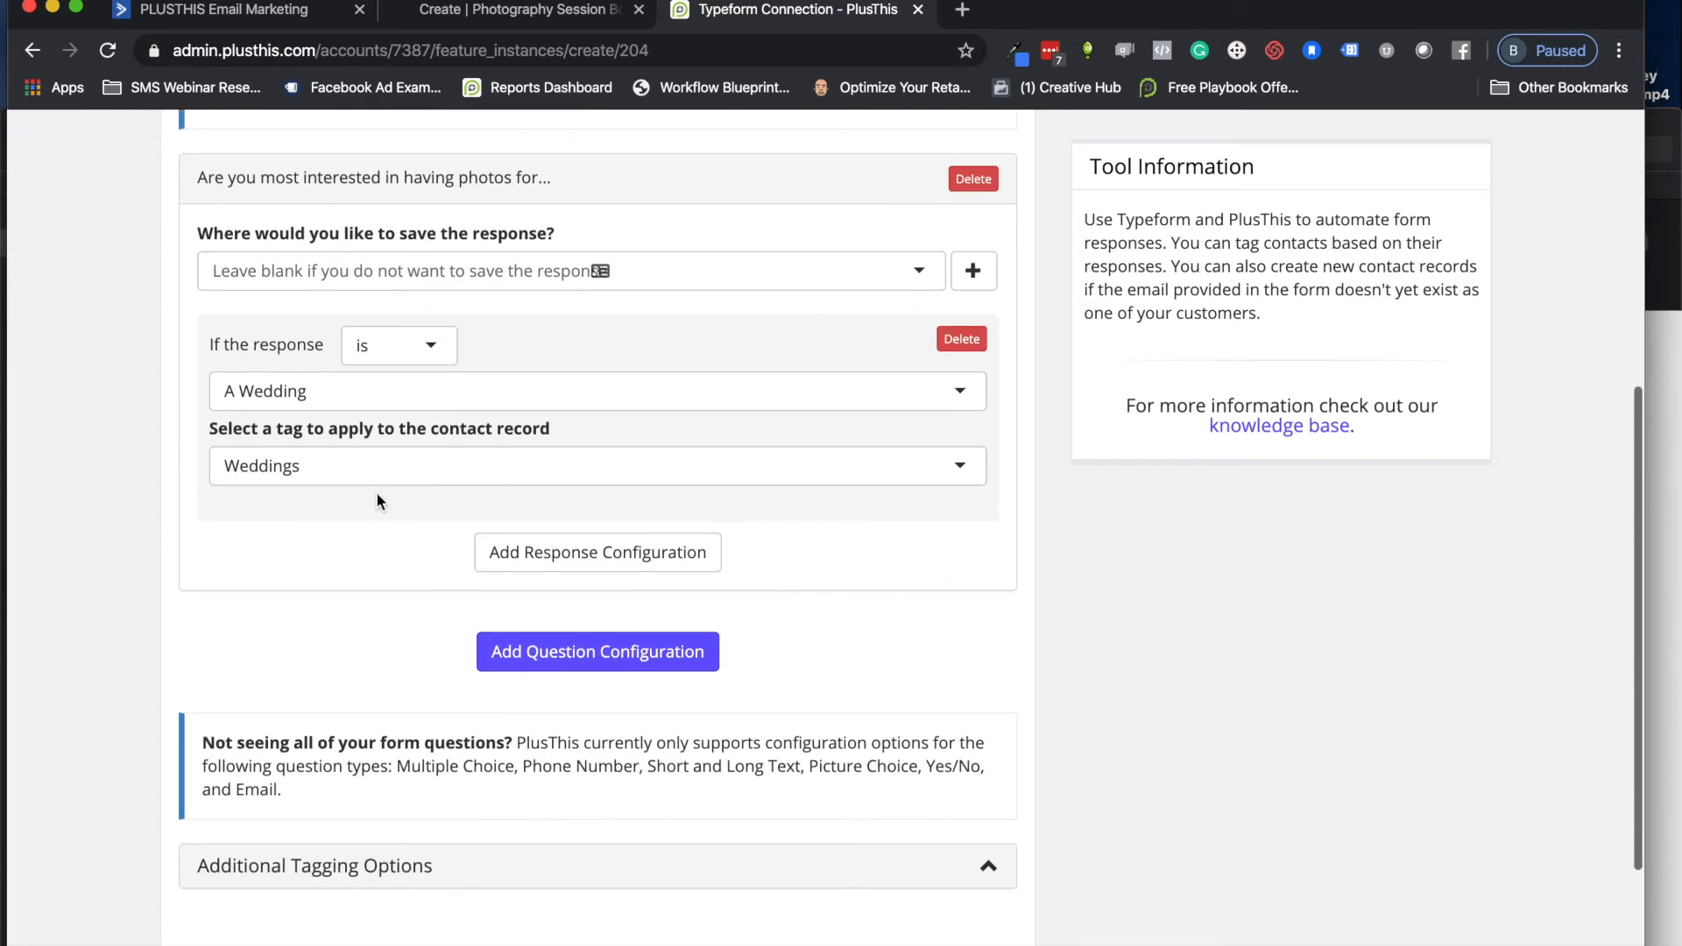
{"action": "left_click", "coordinate": [596, 551]}
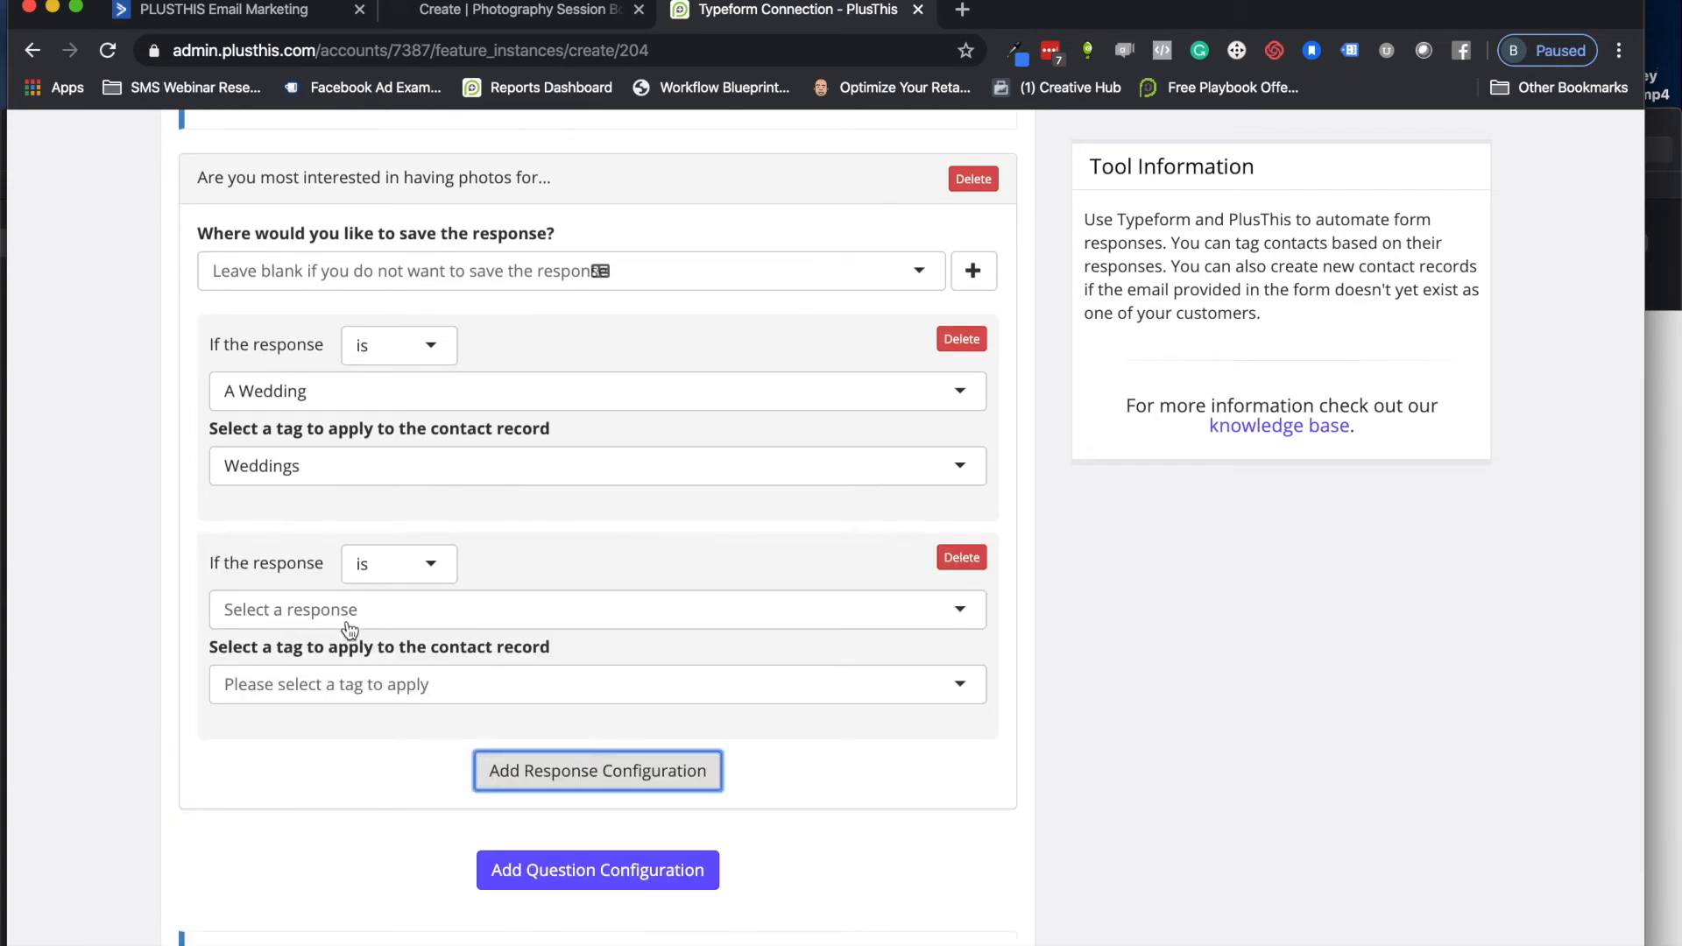
{"action": "left_click", "coordinate": [595, 610]}
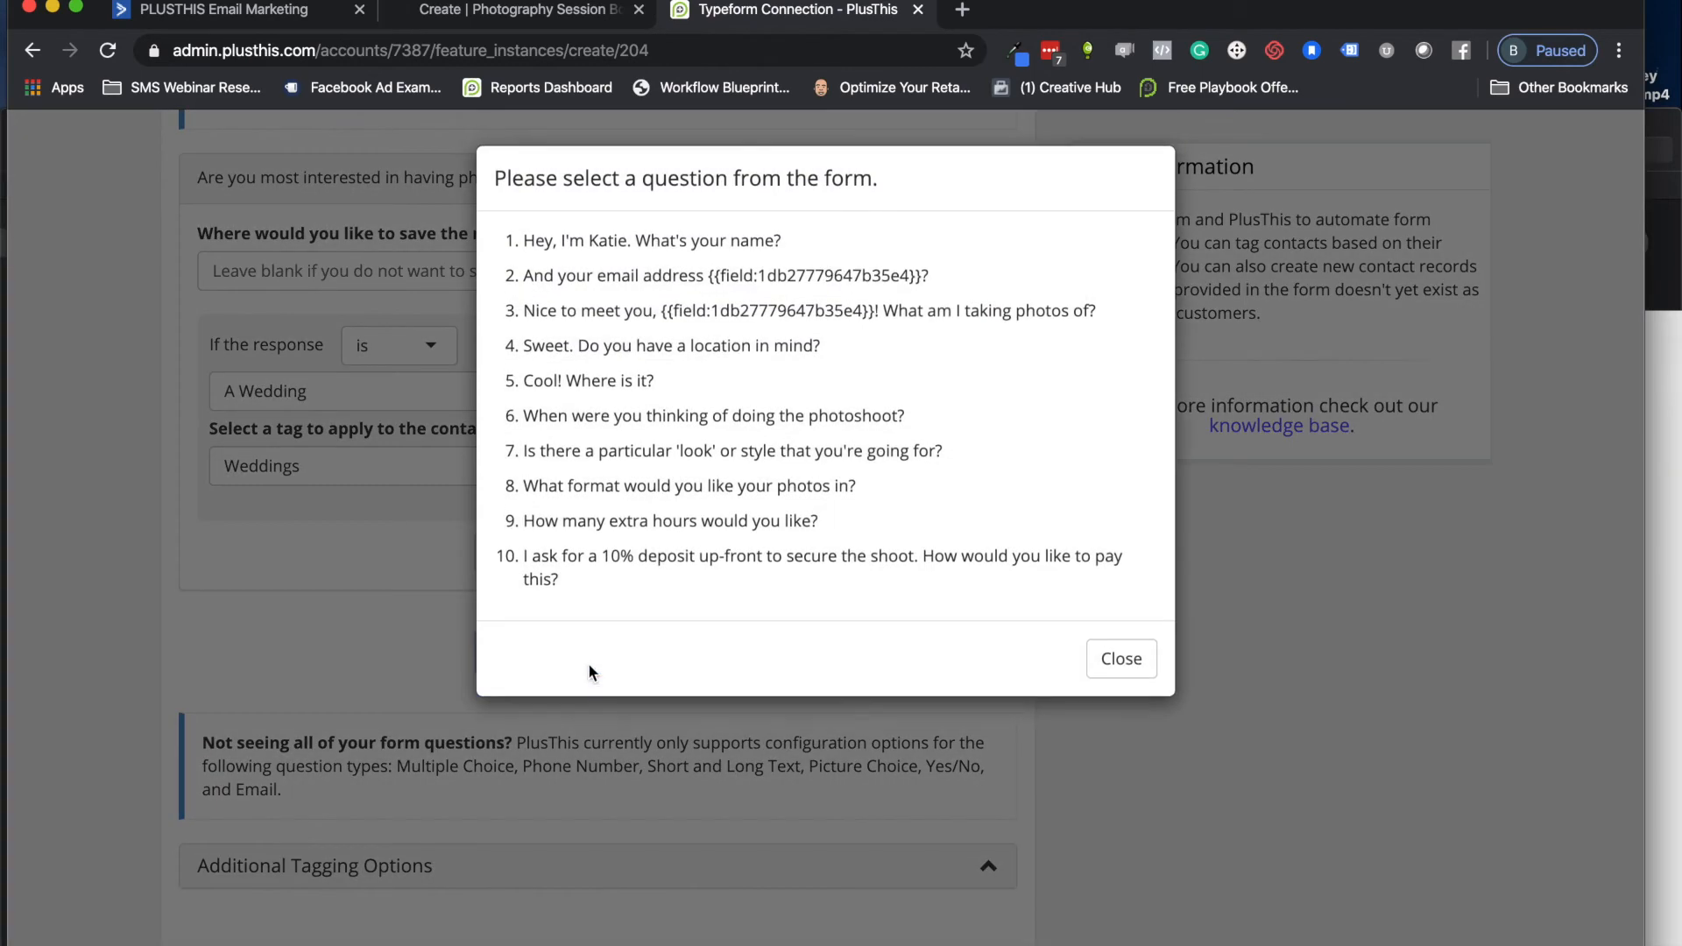
{"action": "mouse_move", "coordinate": [724, 485]}
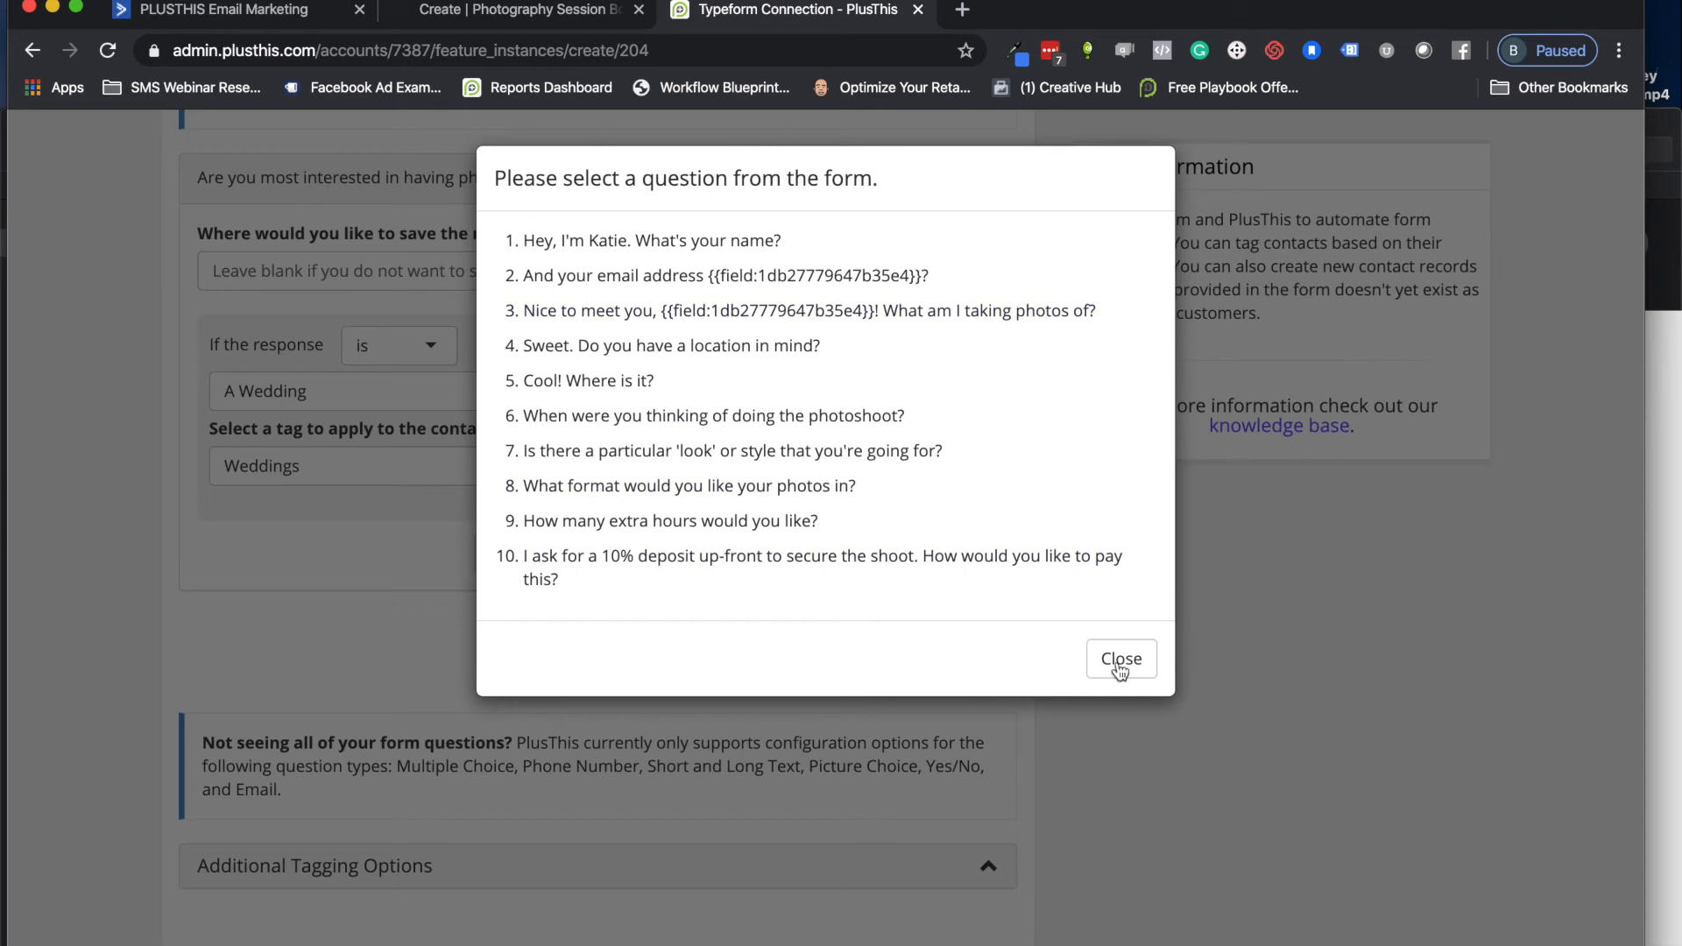
{"action": "left_click", "coordinate": [1119, 659]}
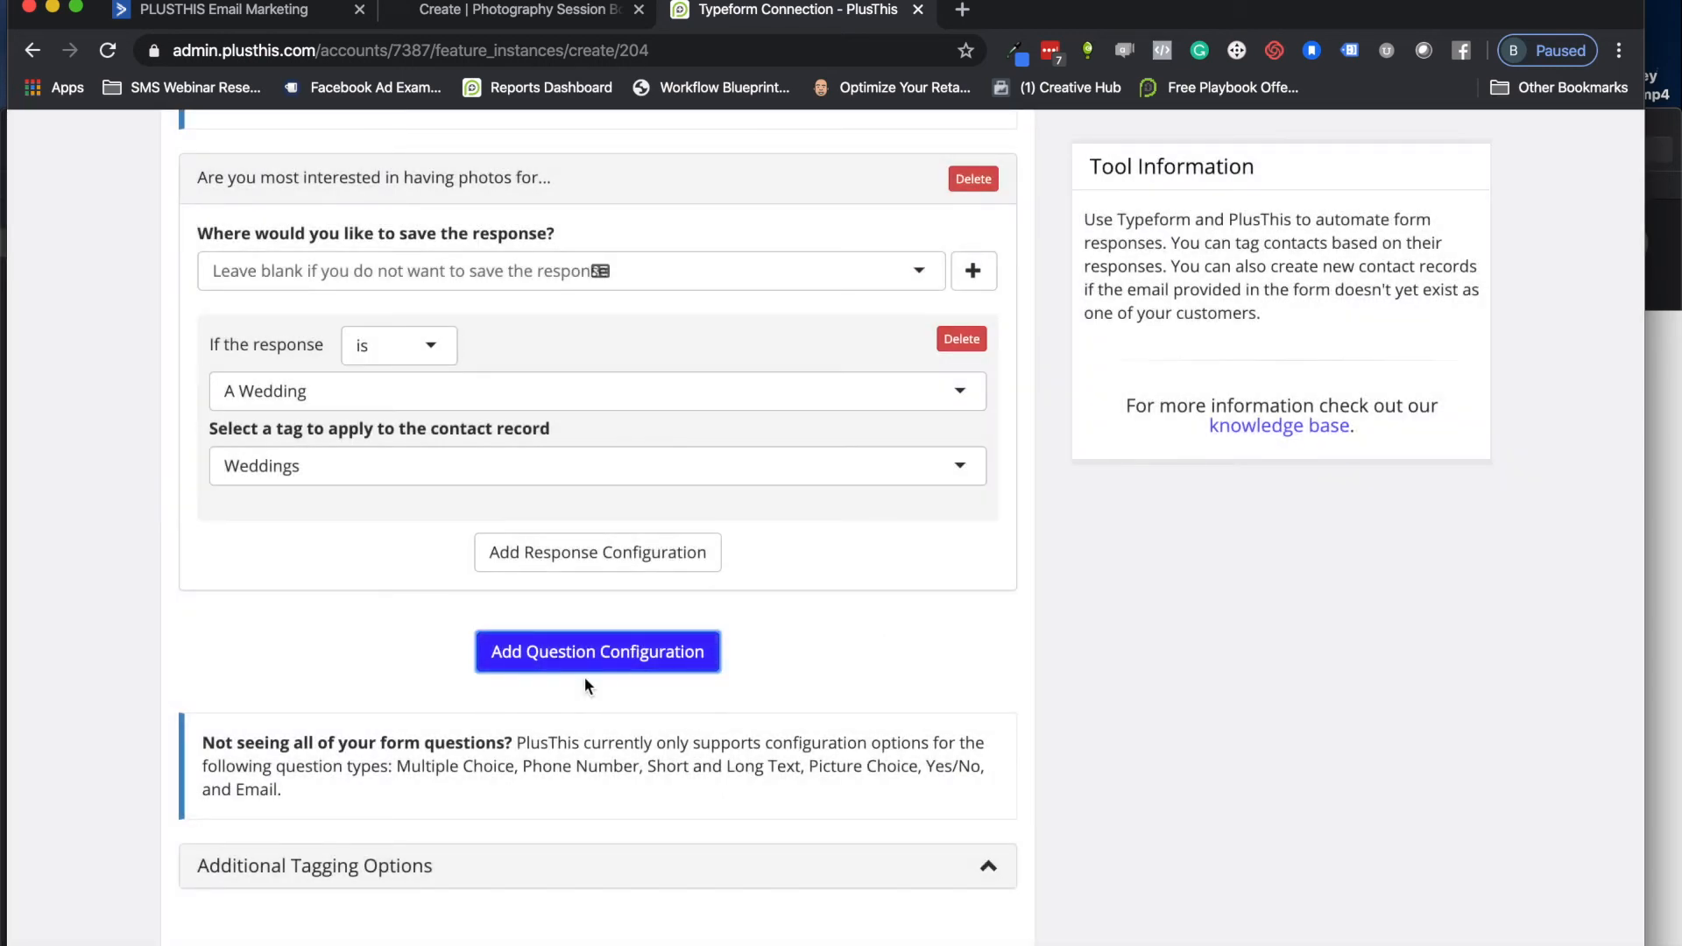
{"action": "scroll", "scroll_direction": "down", "scroll_amount": 3}
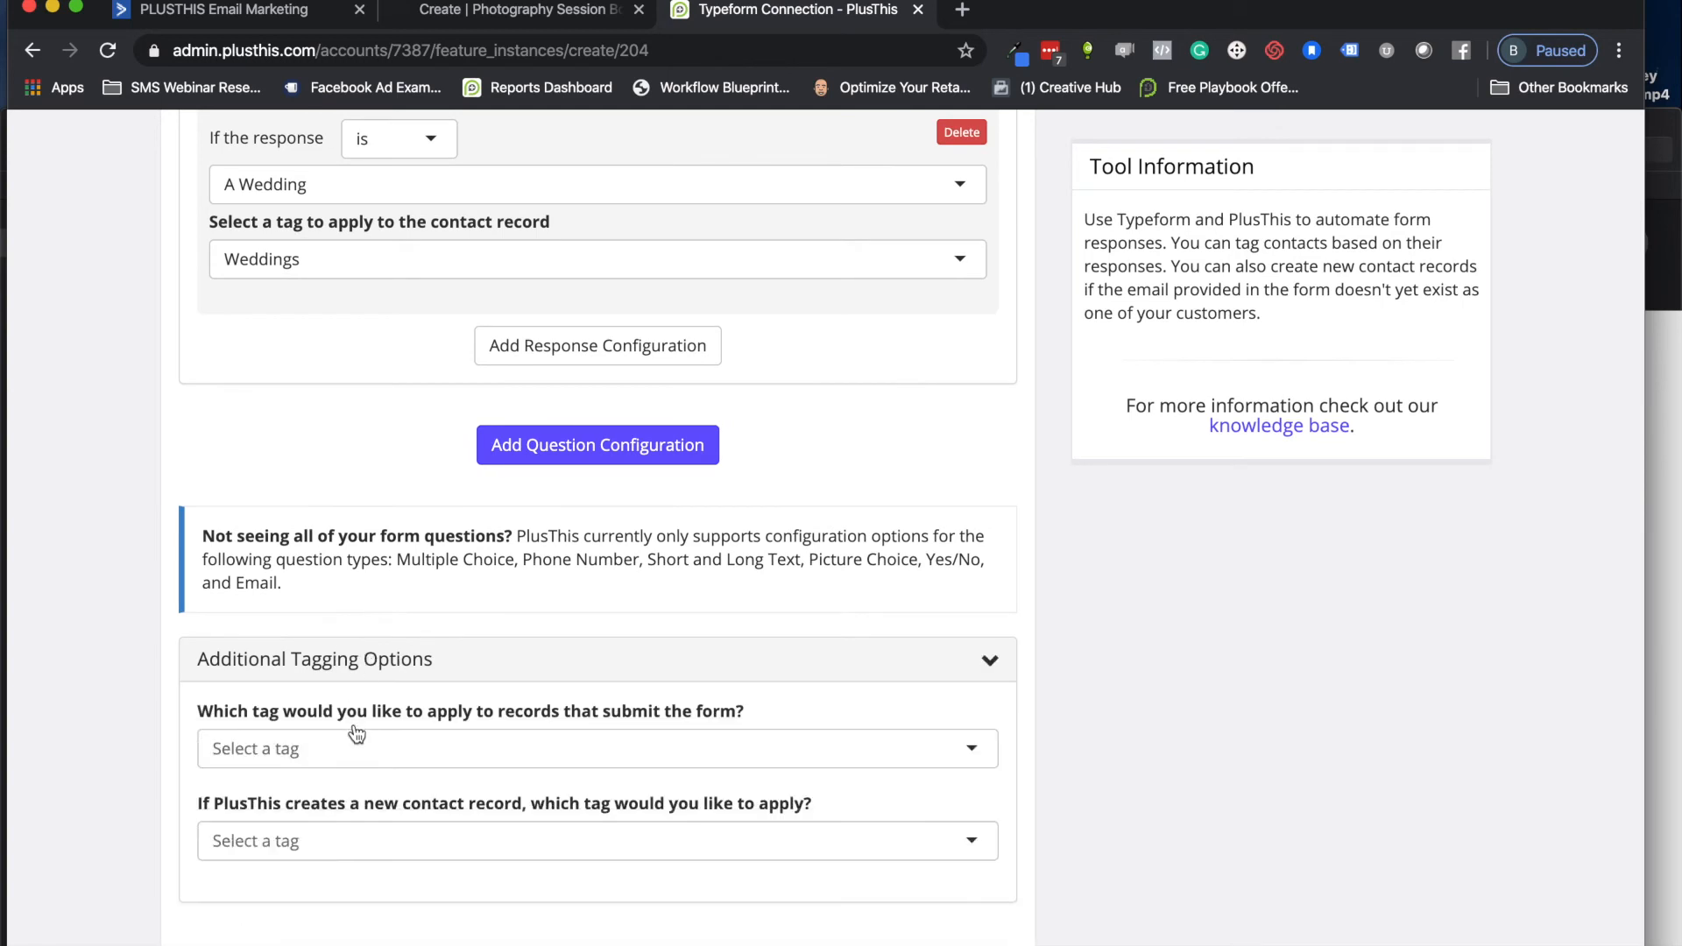
Step: Tag every form submitter with 'simple email survey test' under Additional Tagging Options
{"action": "left_click", "coordinate": [596, 747]}
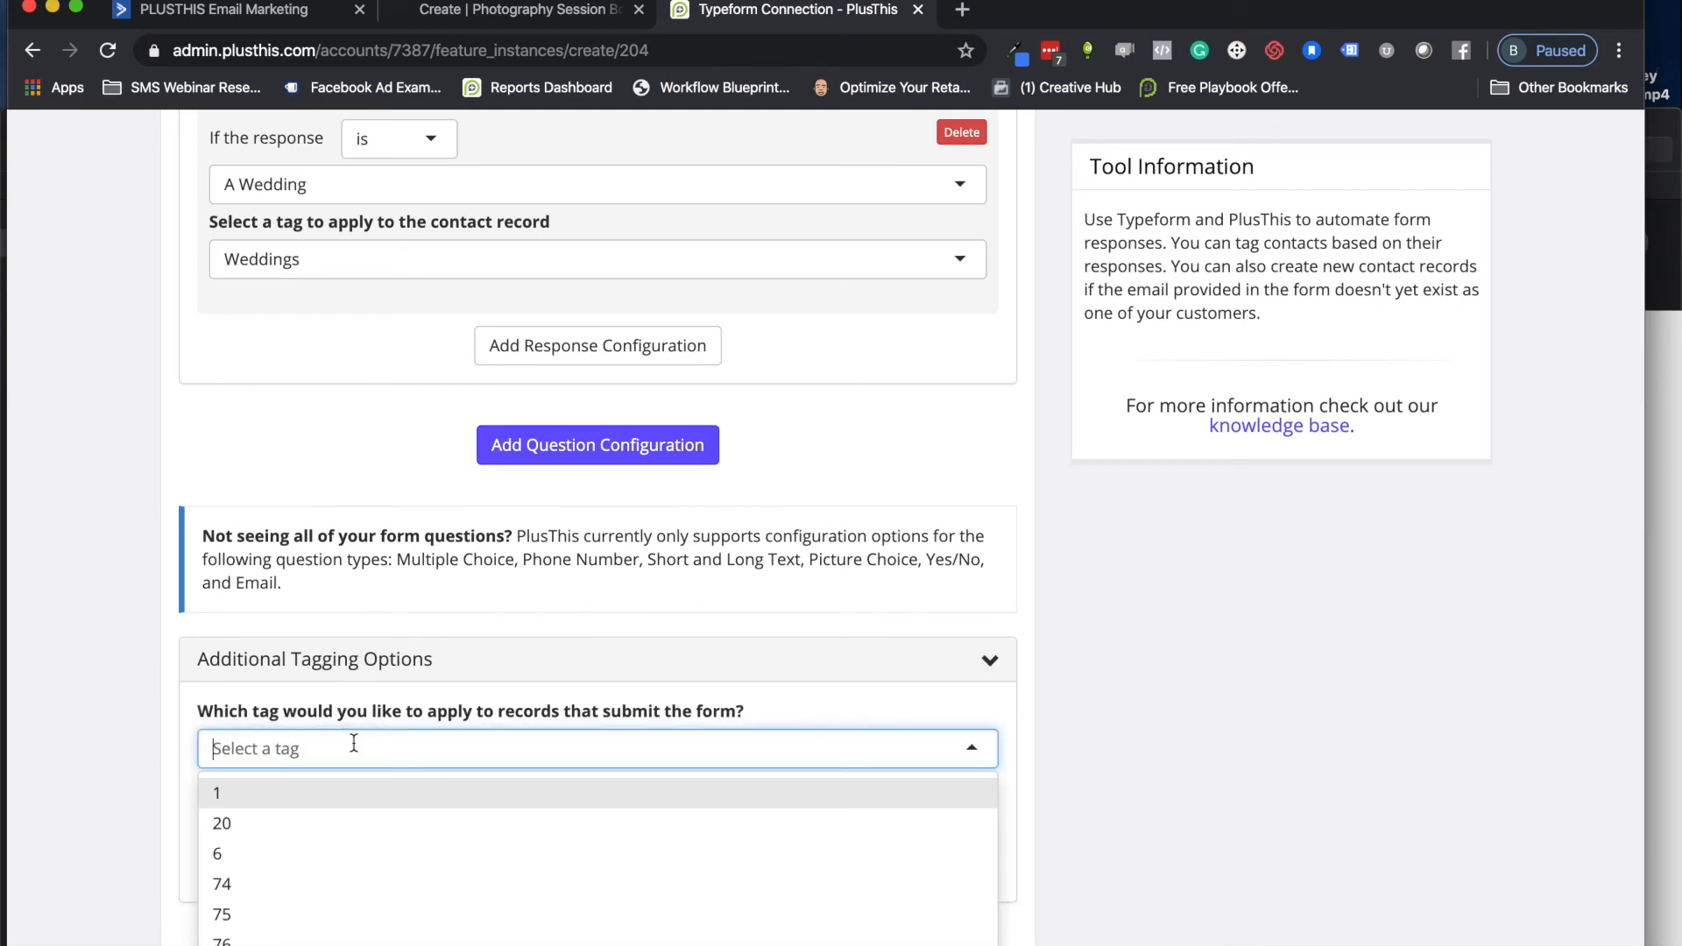
{"action": "type", "text": "surv"}
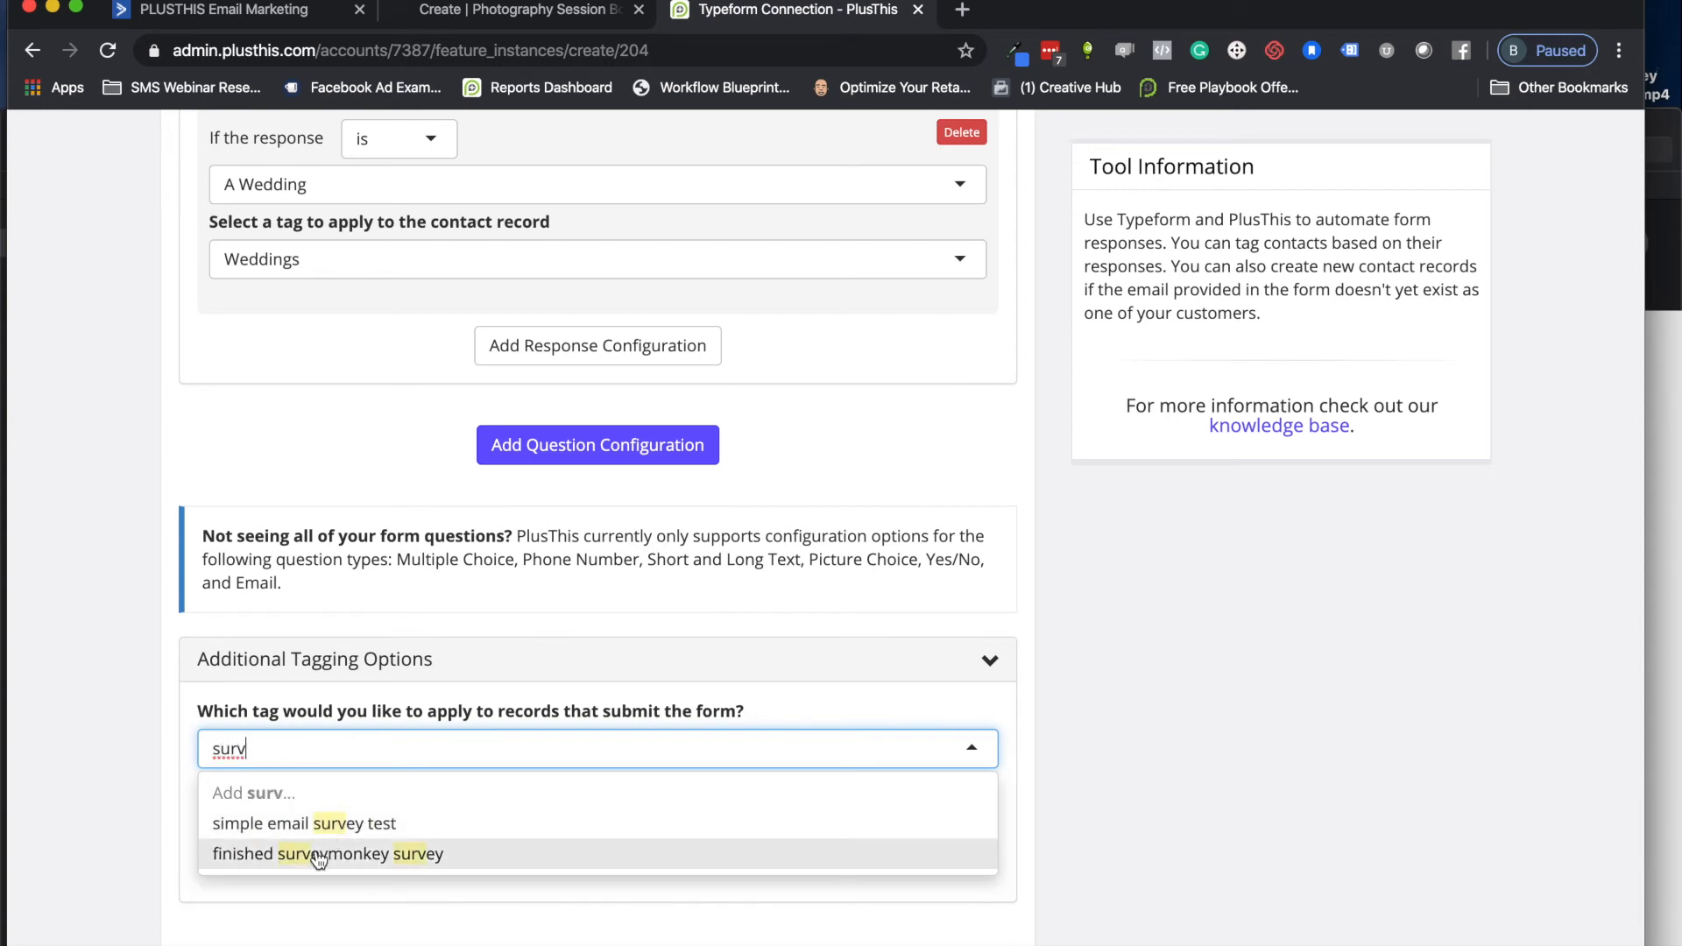
{"action": "left_click", "coordinate": [302, 823]}
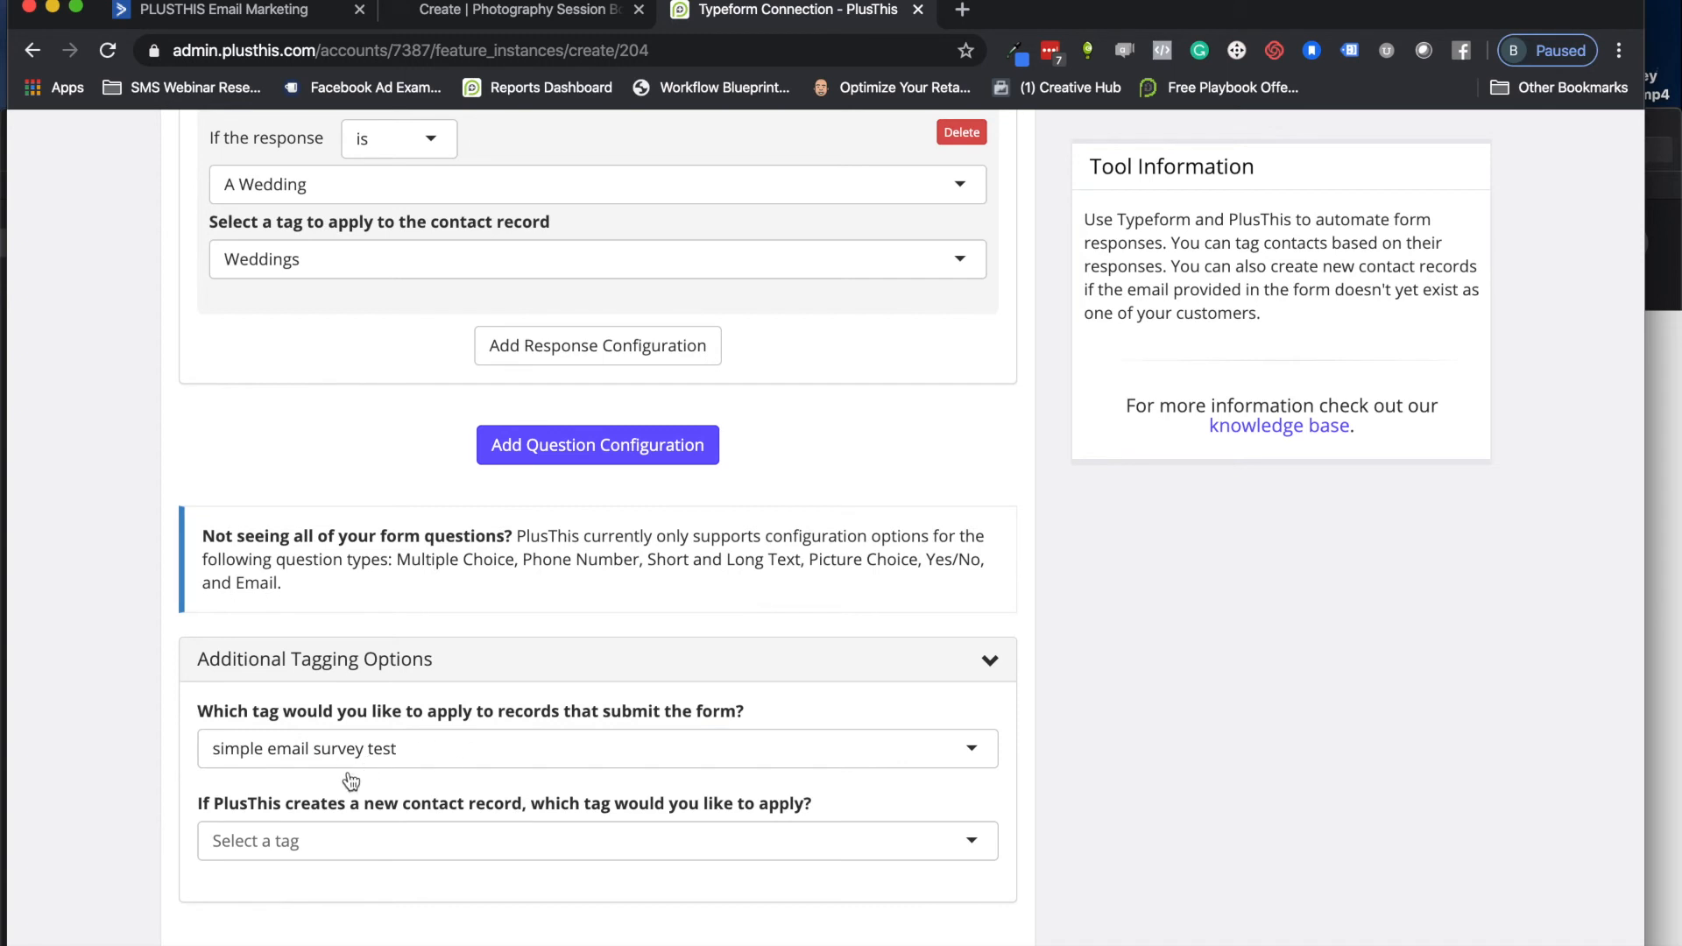
{"action": "scroll", "scroll_direction": "down", "scroll_amount": 3}
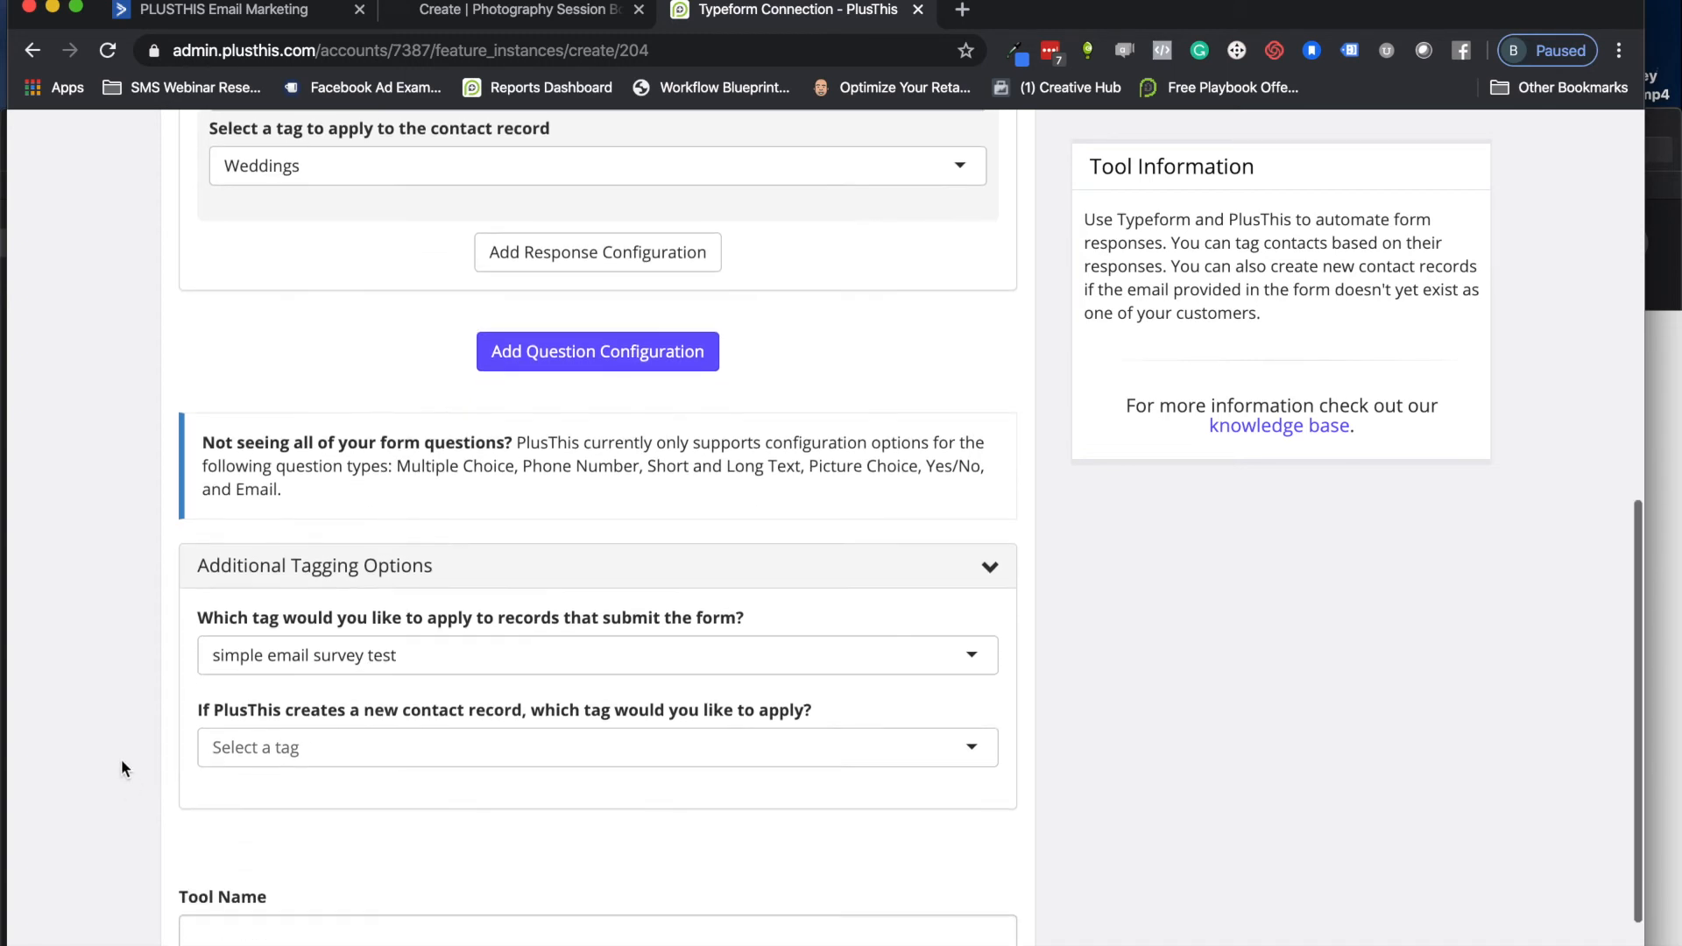
{"action": "mouse_move", "coordinate": [540, 754]}
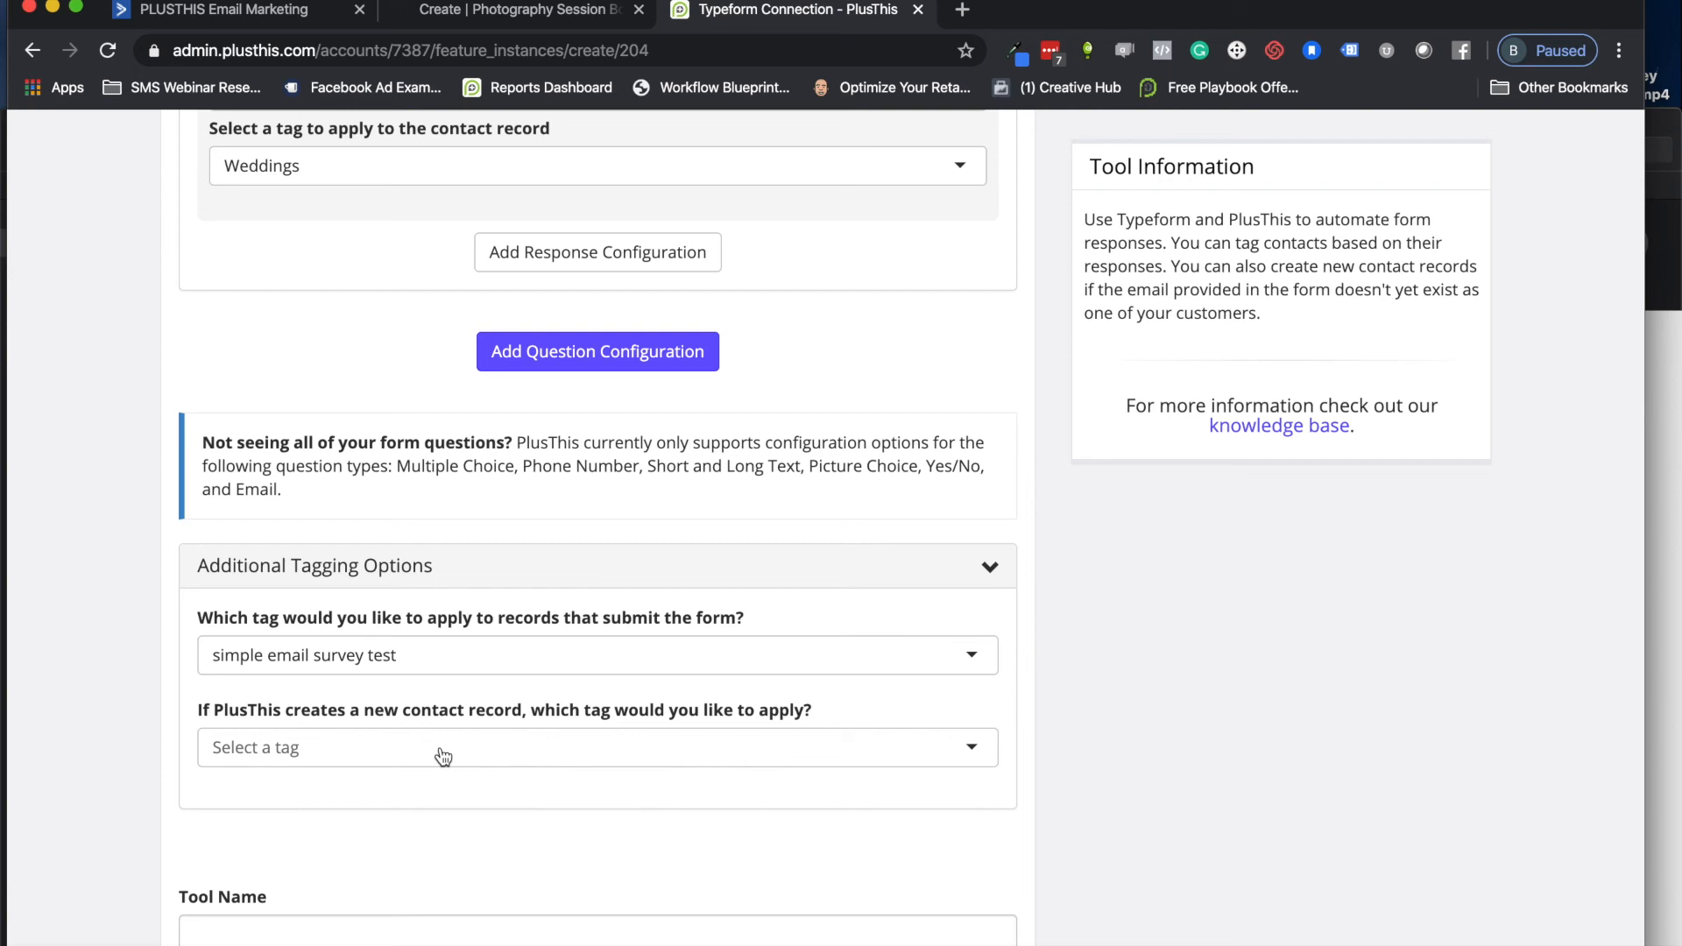
{"action": "mouse_move", "coordinate": [424, 664]}
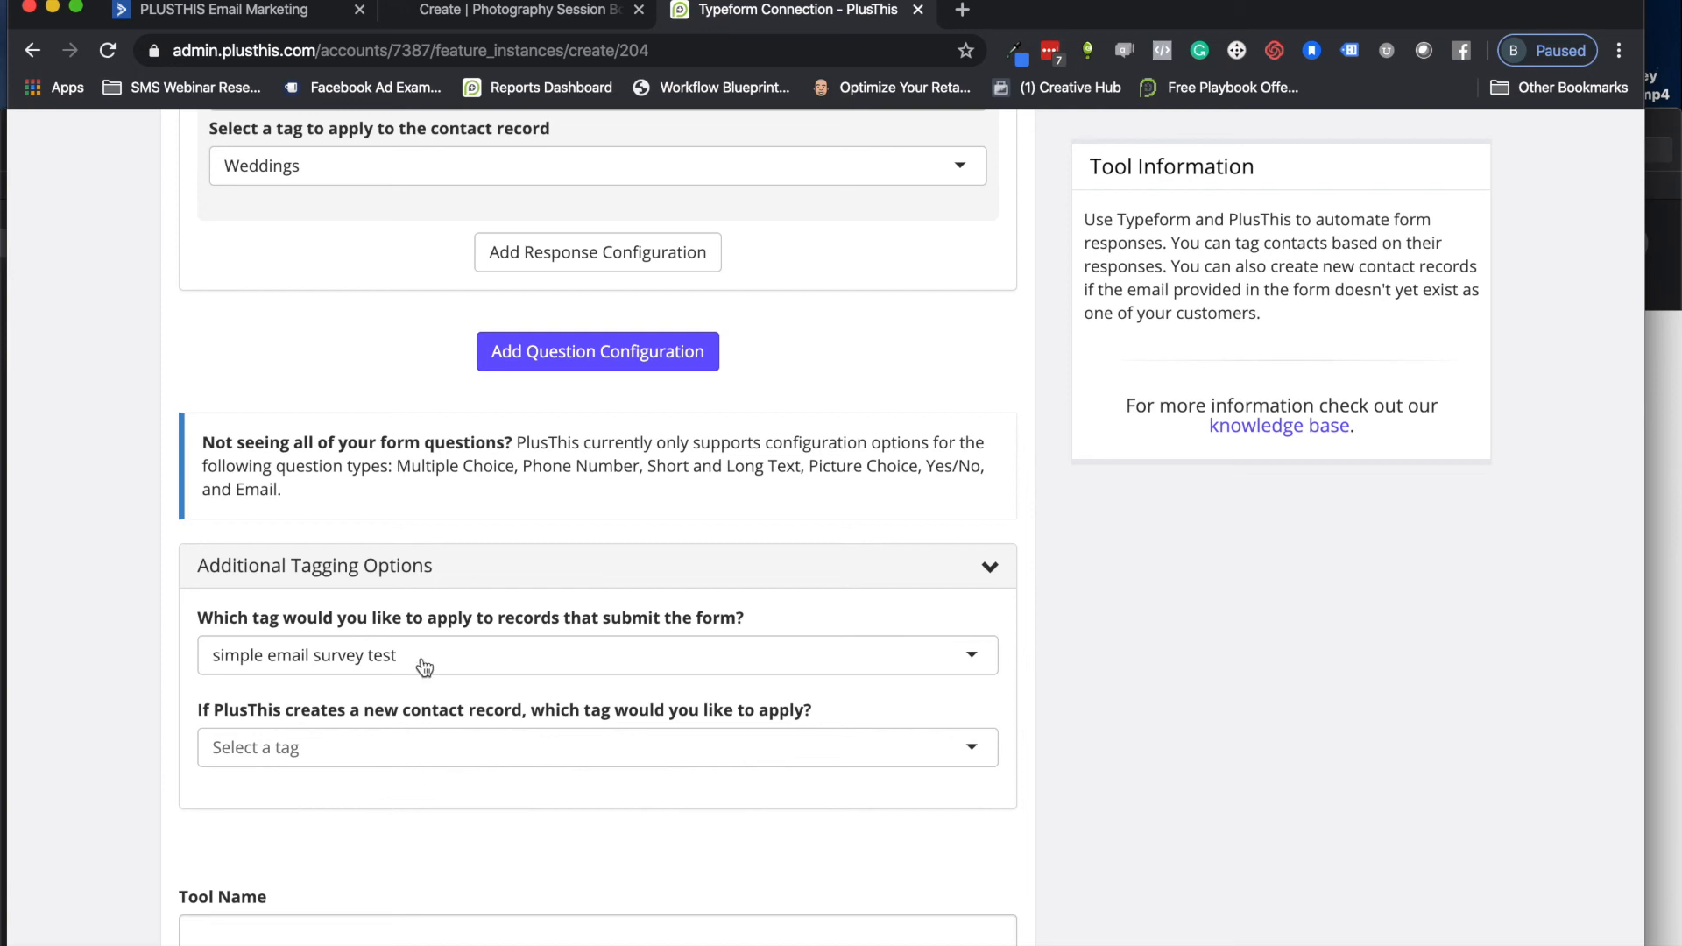
{"action": "mouse_move", "coordinate": [396, 667]}
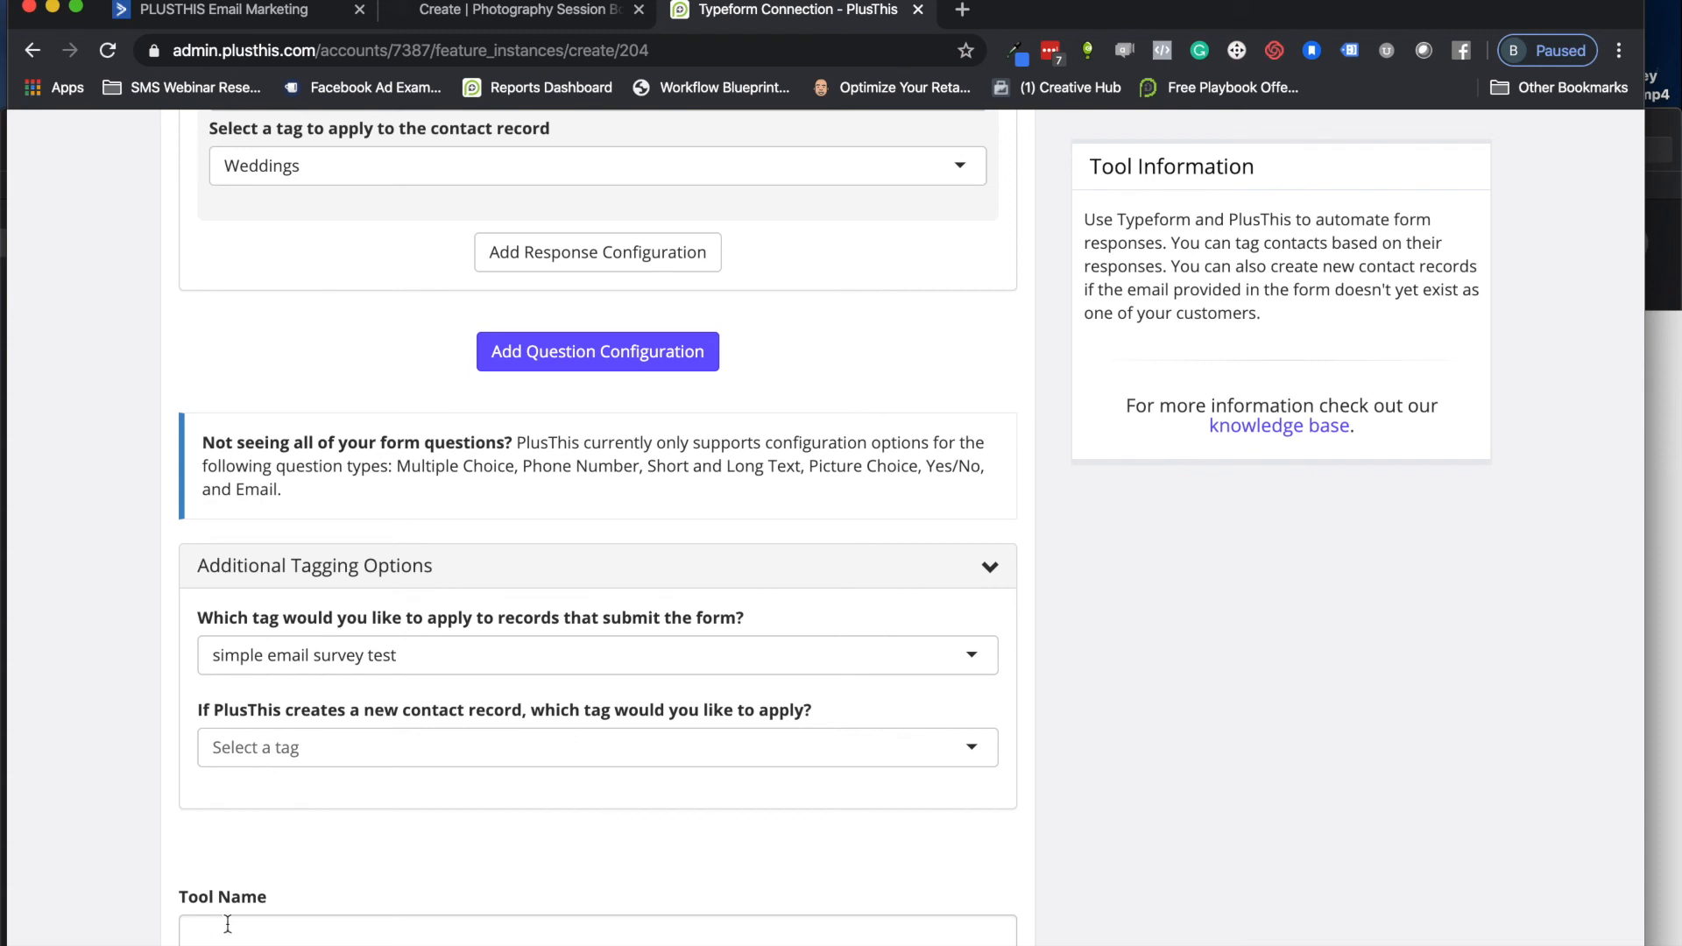
Step: Name the tool 'Typeform Demo', save it, and return to ActiveCampaign
{"action": "type", "text": "ty"}
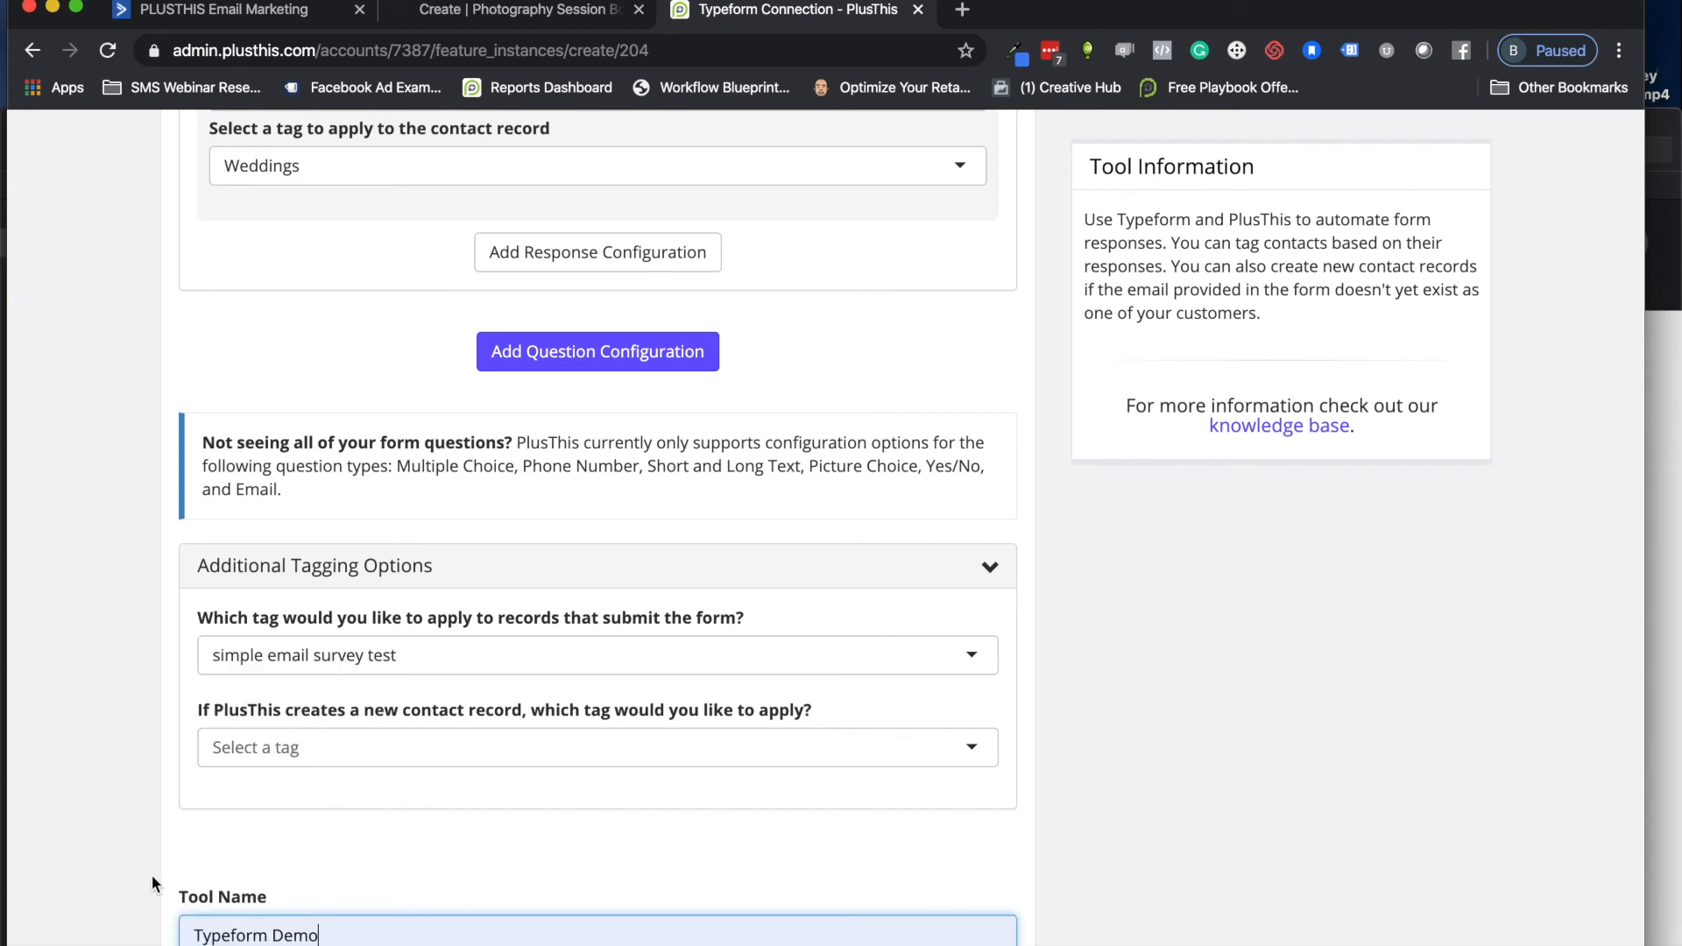
{"action": "left_click", "coordinate": [212, 863]}
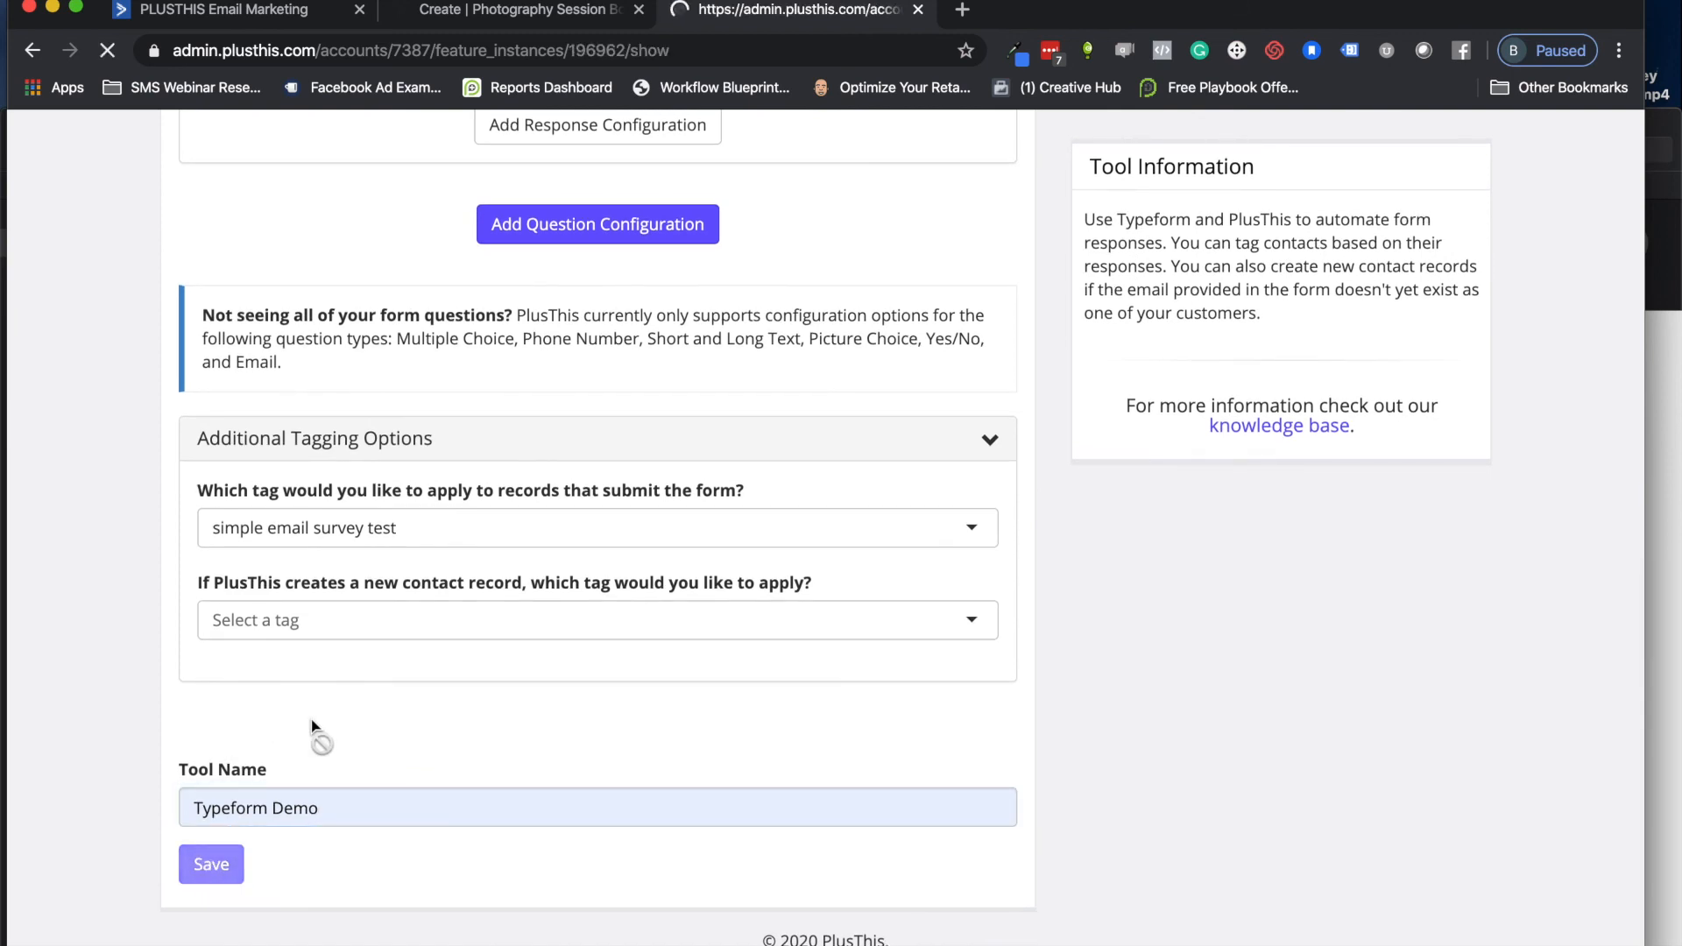
{"action": "left_click", "coordinate": [211, 864]}
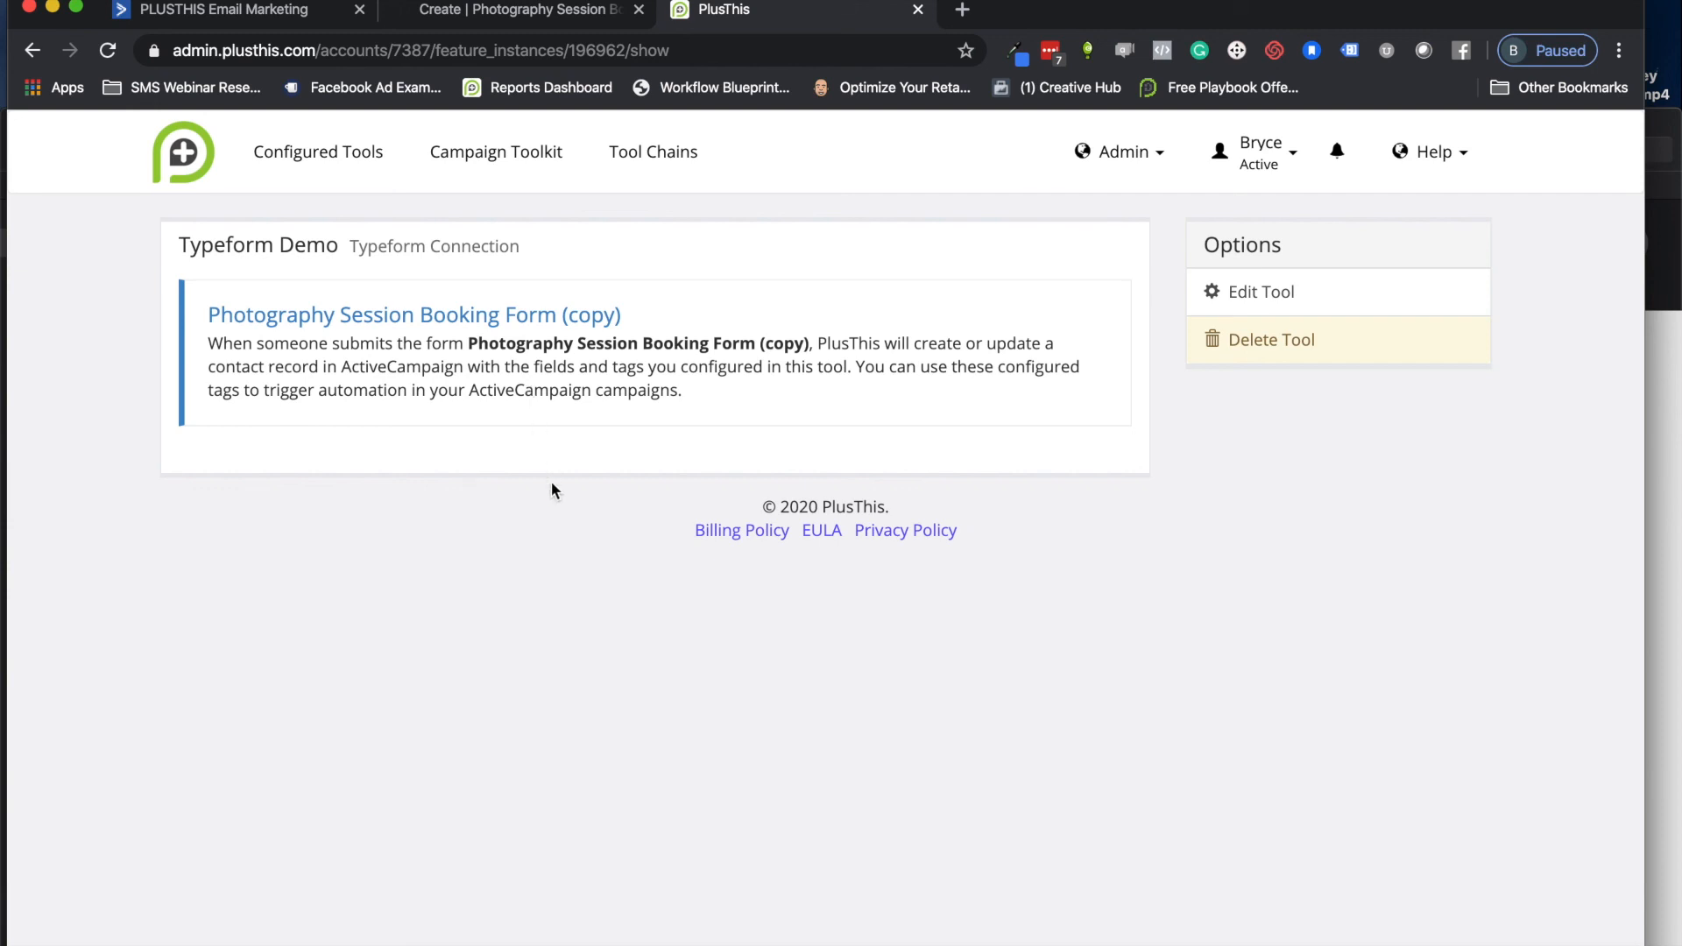
{"action": "mouse_move", "coordinate": [553, 496]}
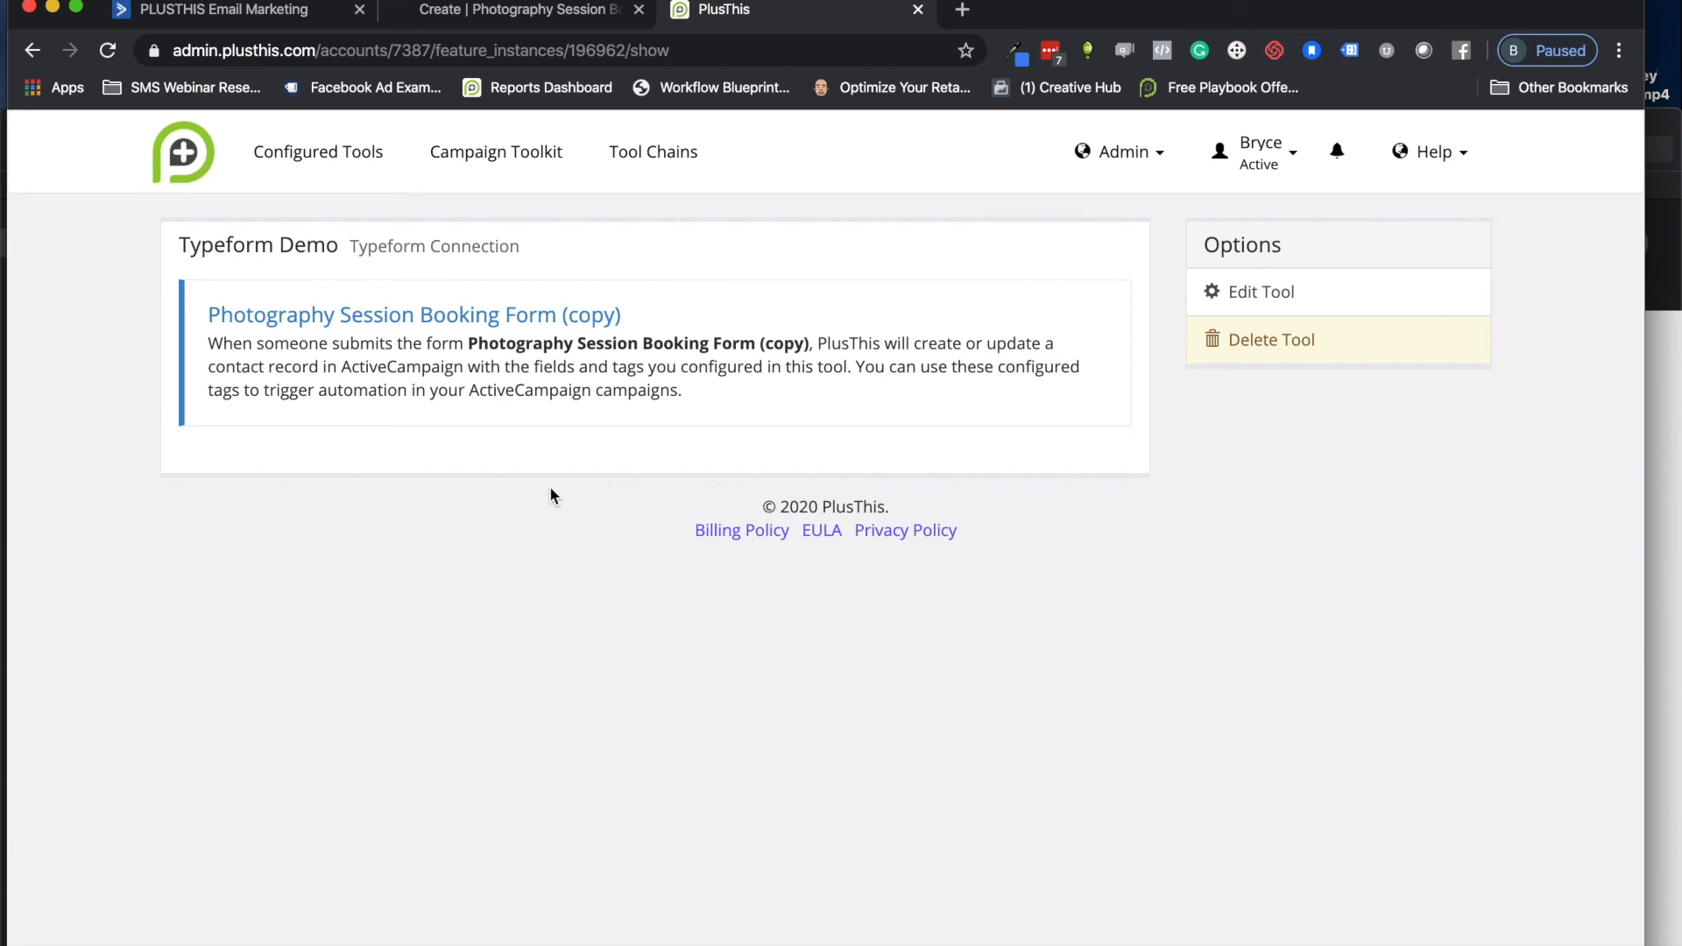
{"action": "left_click", "coordinate": [214, 9]}
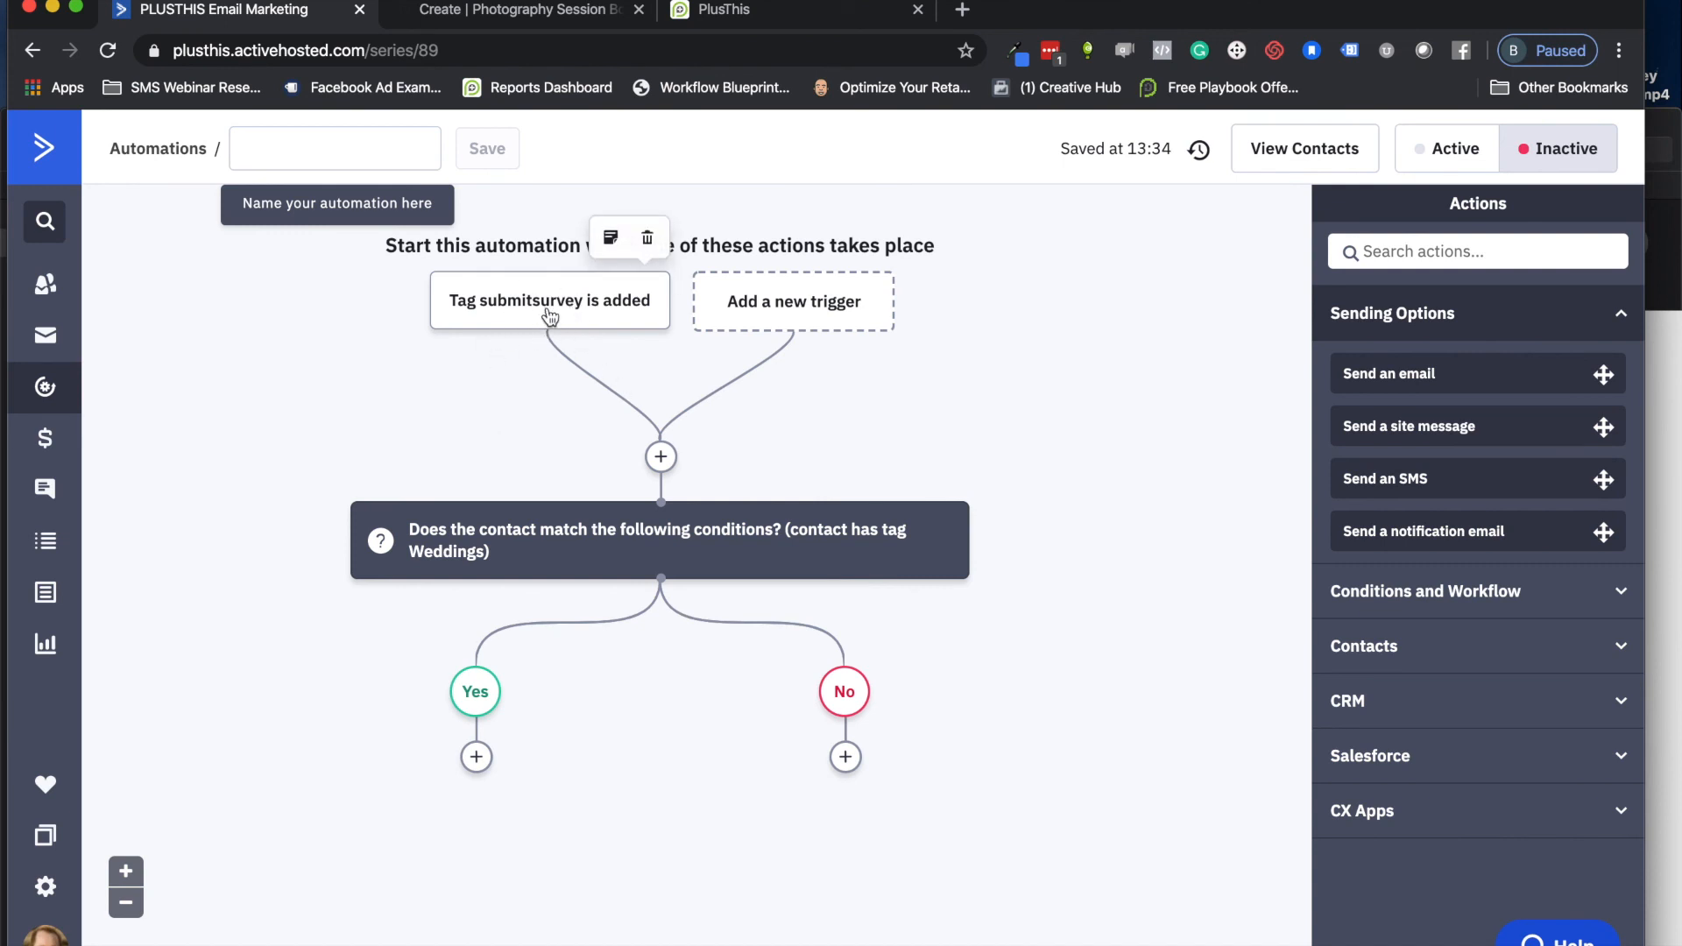
{"action": "mouse_move", "coordinate": [572, 606]}
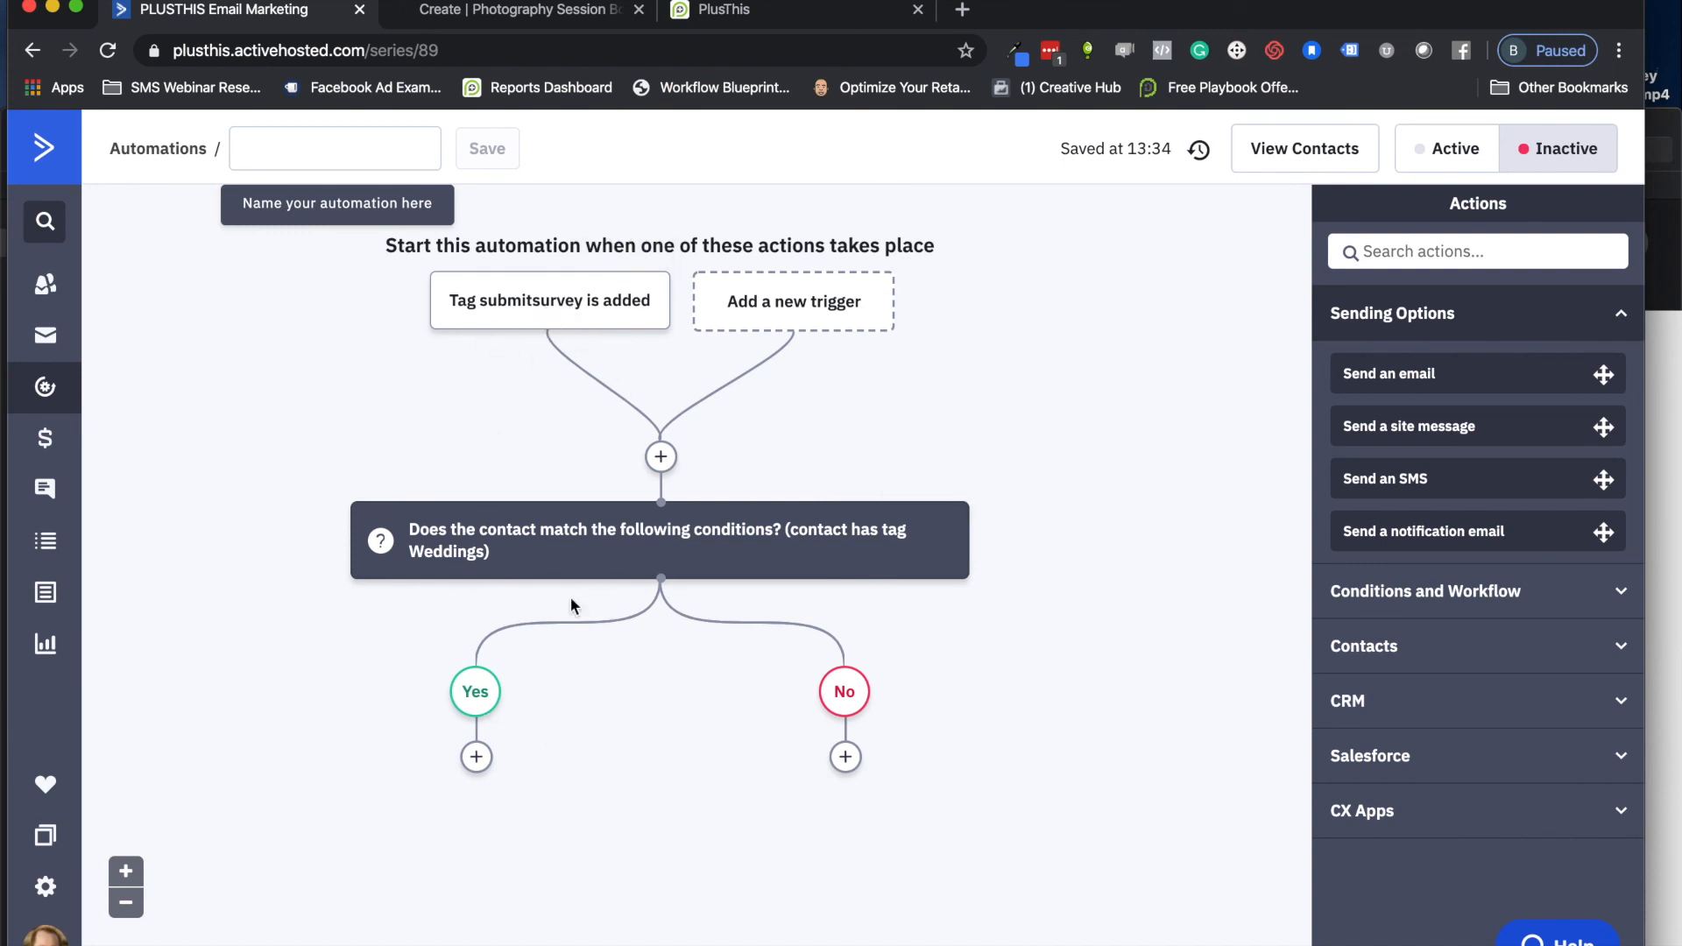
{"action": "mouse_move", "coordinate": [649, 727]}
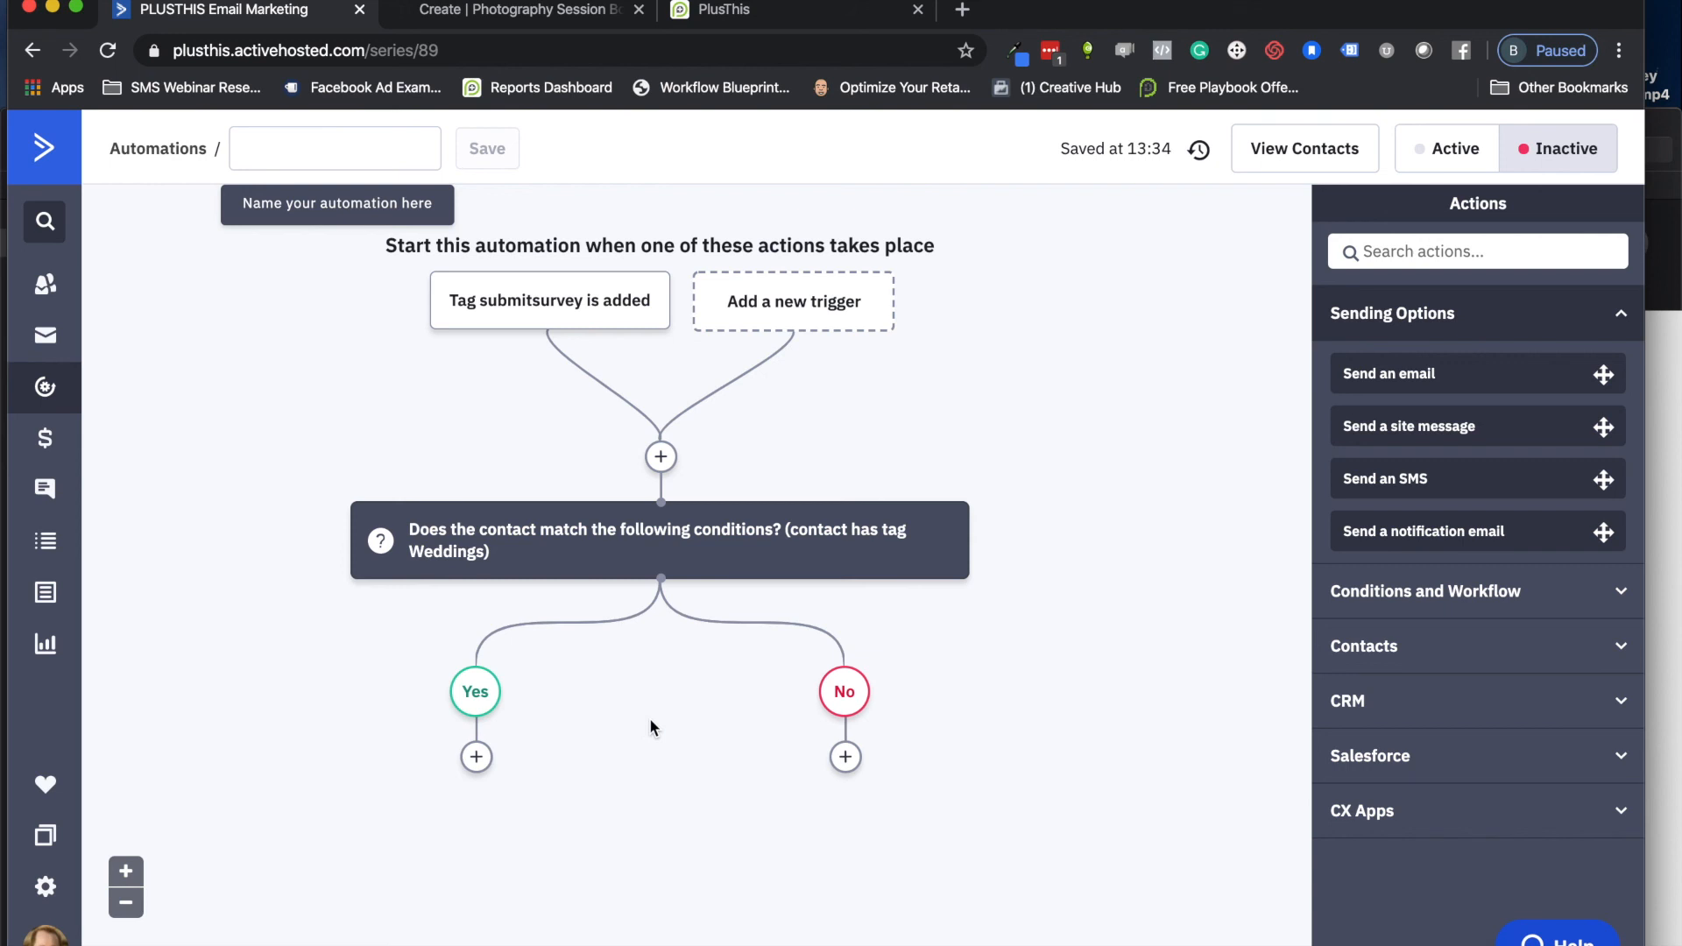
{"action": "mouse_move", "coordinate": [506, 676]}
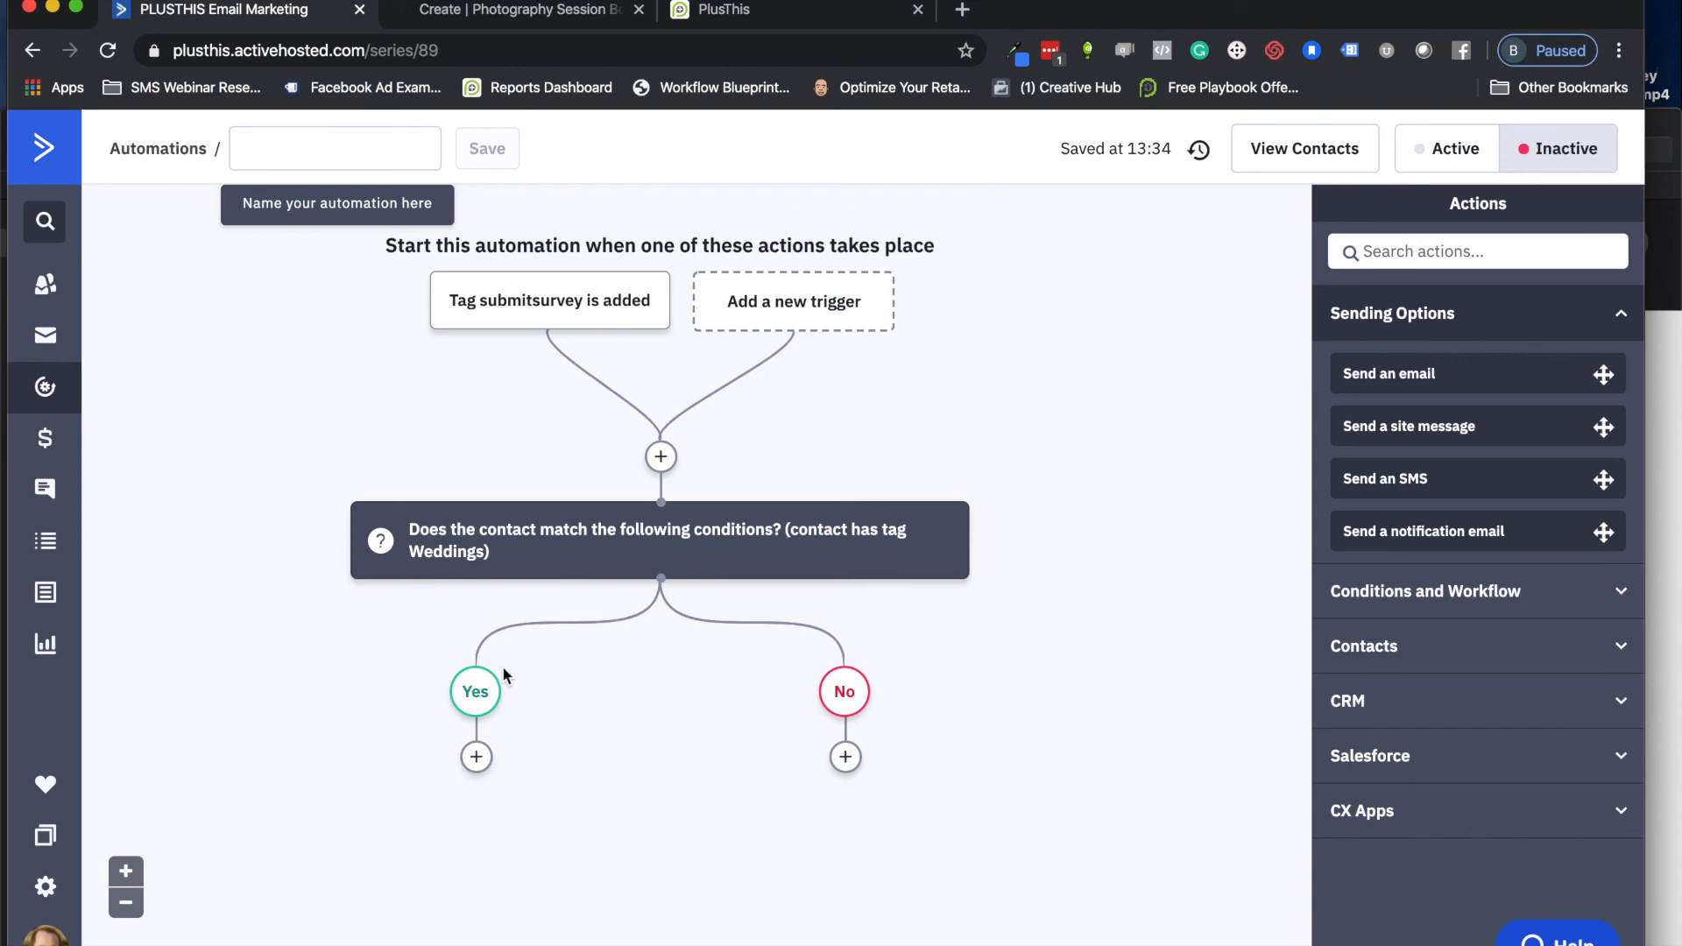